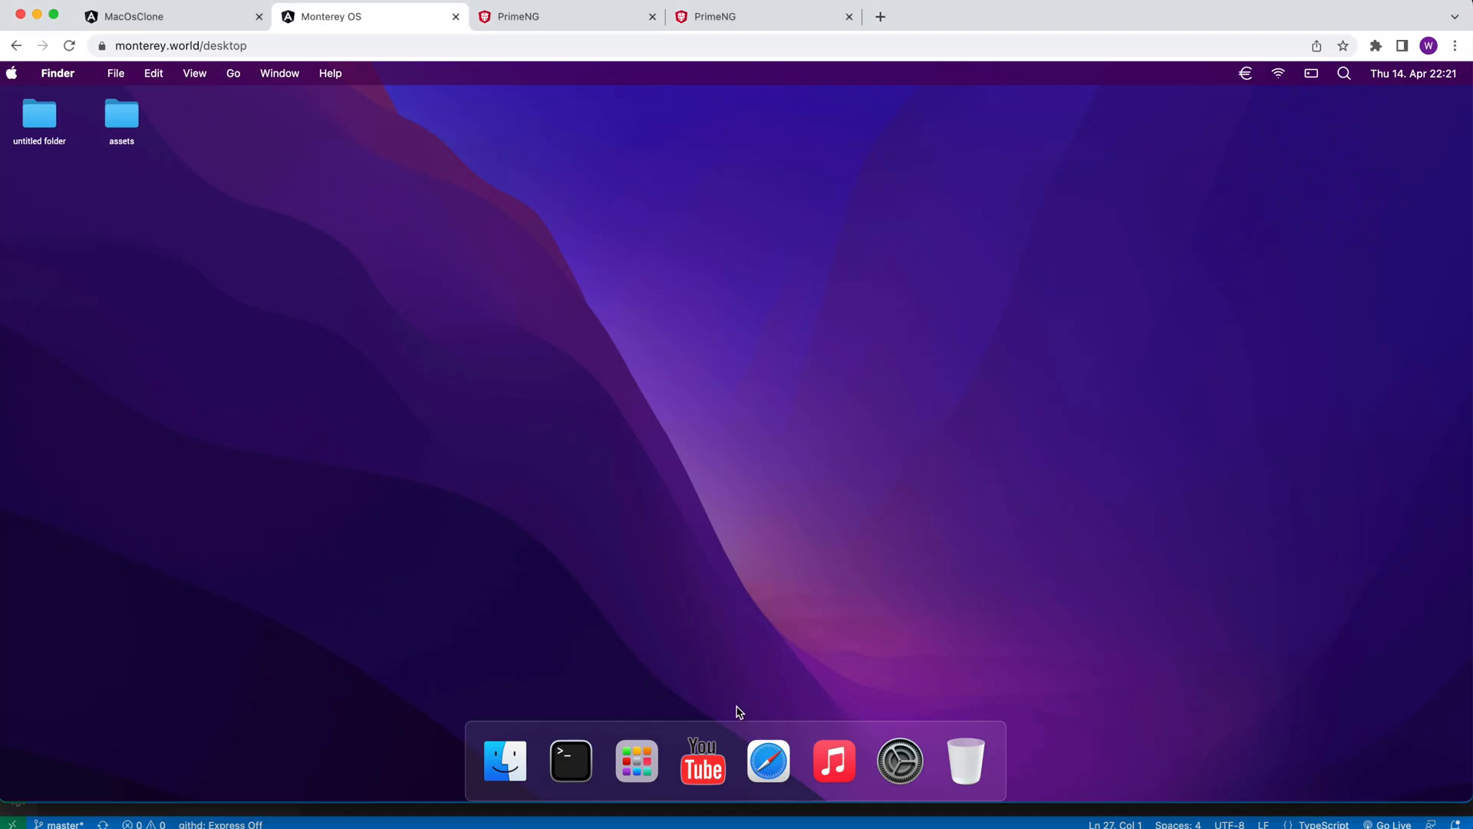
Open the developer-thing terminal from the Monterey OS dock, listing author, framework and ui.
click(570, 760)
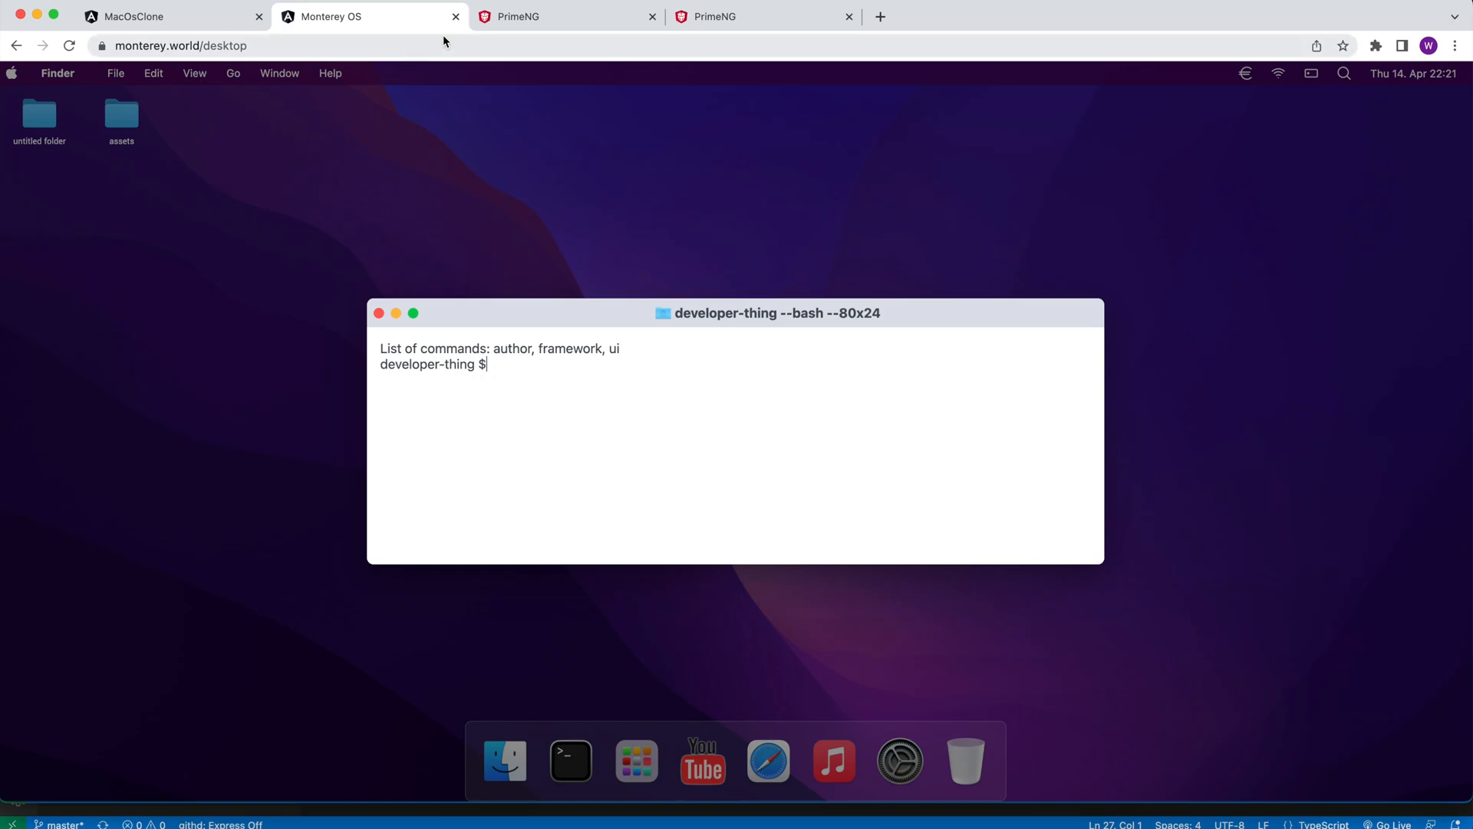
mouse_move(556, 24)
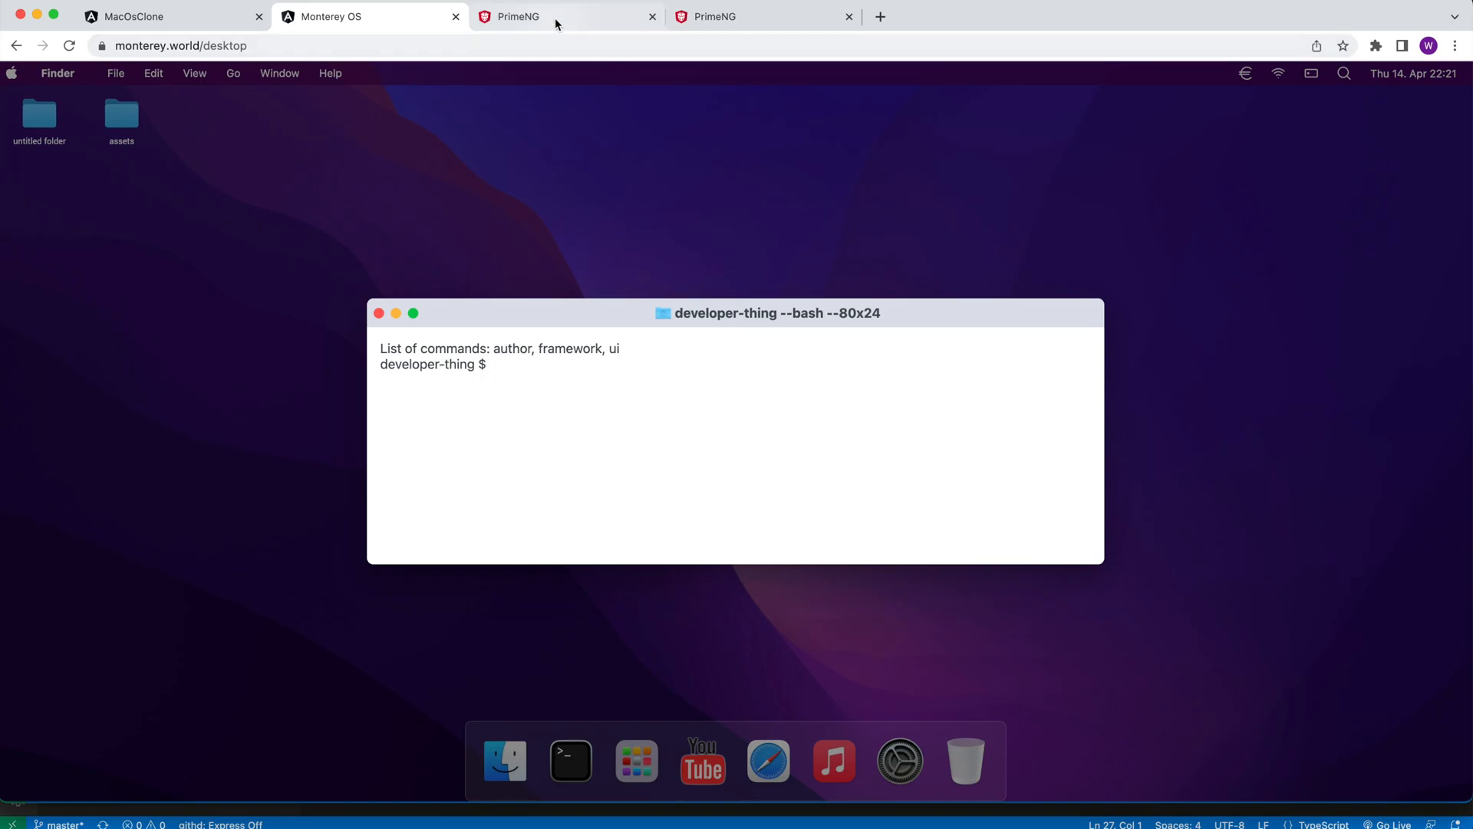
Find the DynamicDialog show() example that opens a dialog with a header and width.
click(517, 16)
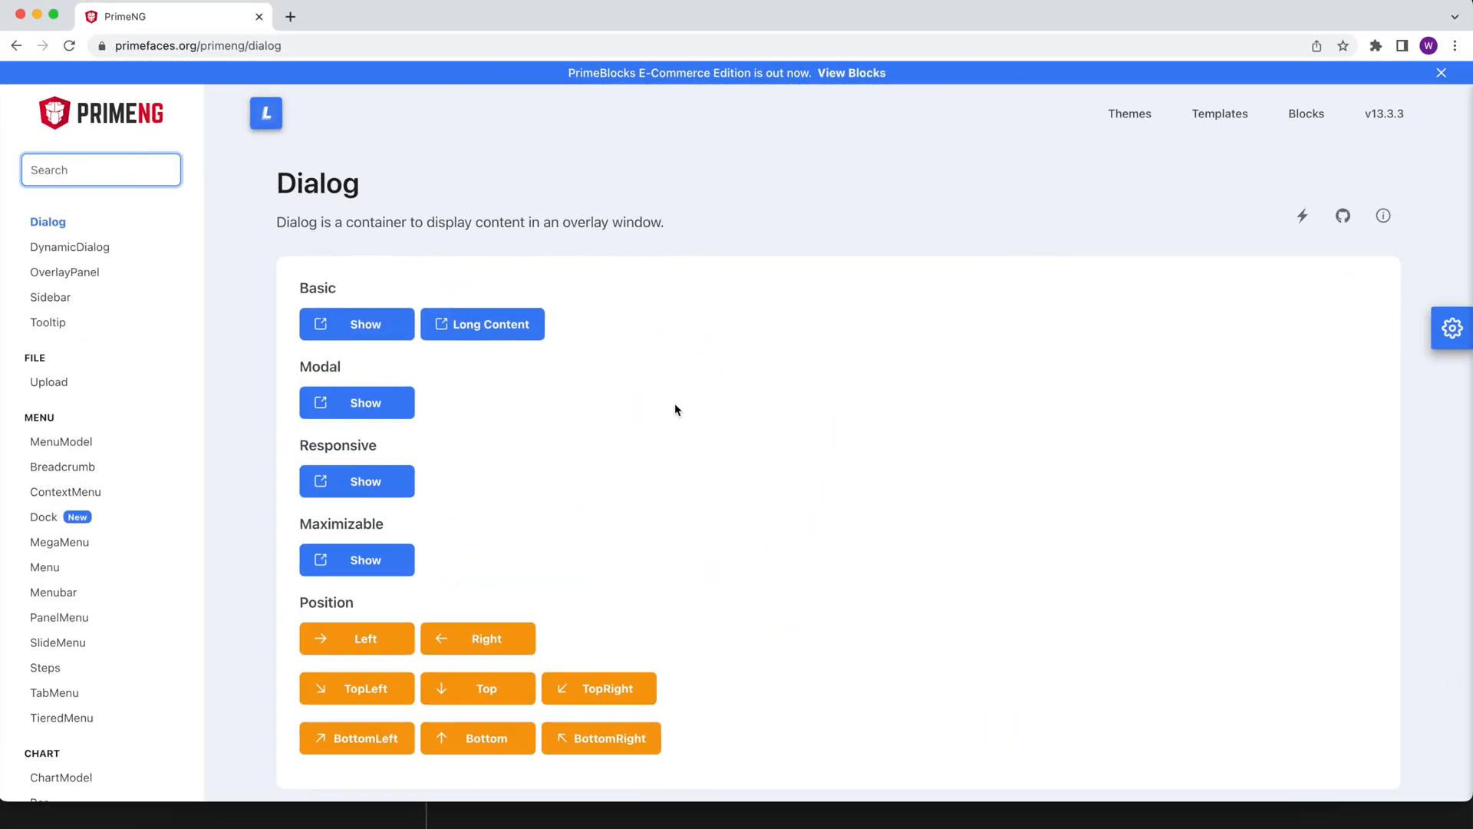
scroll(down, 3)
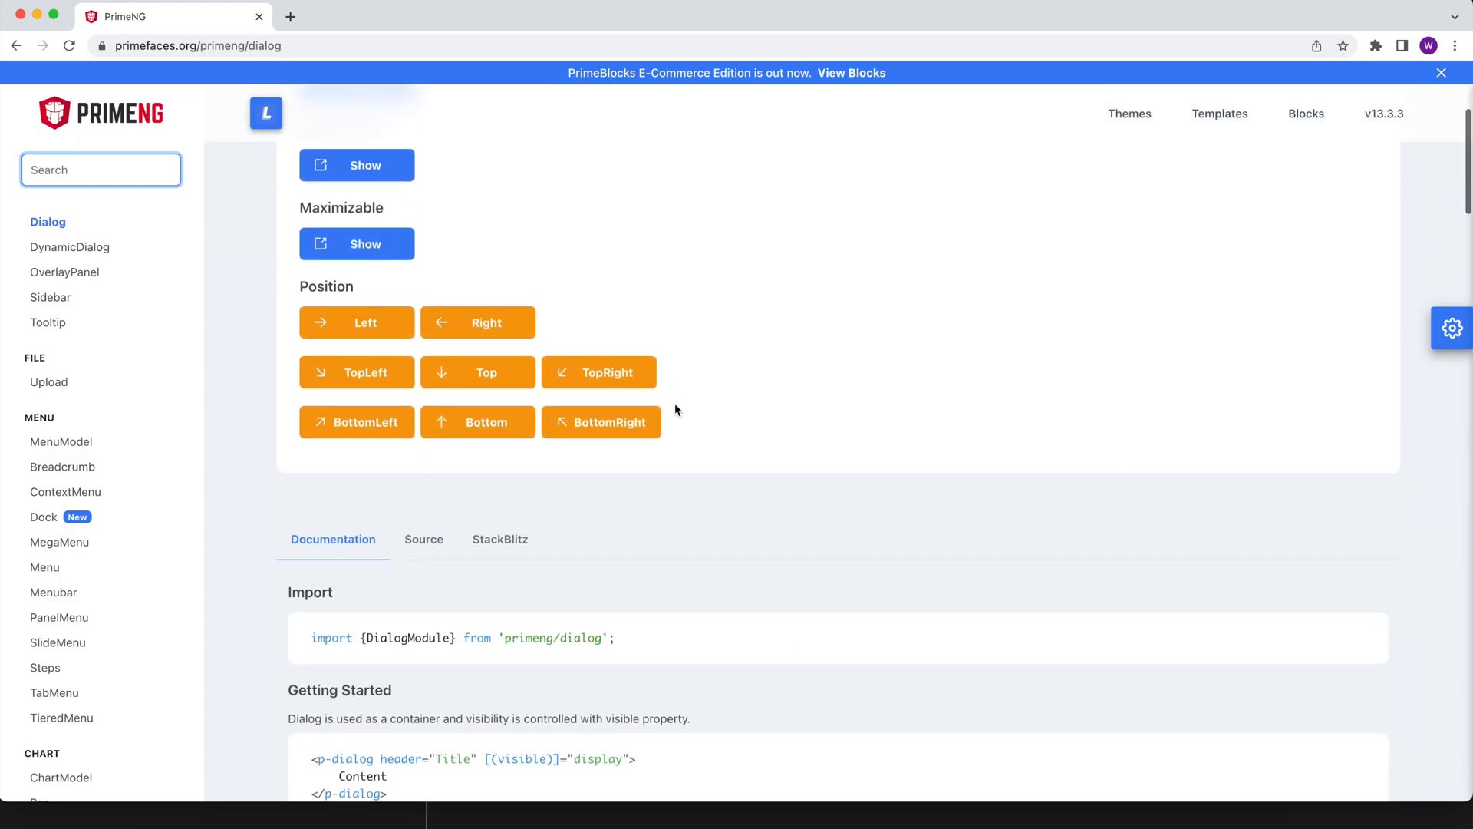
scroll(down, 3)
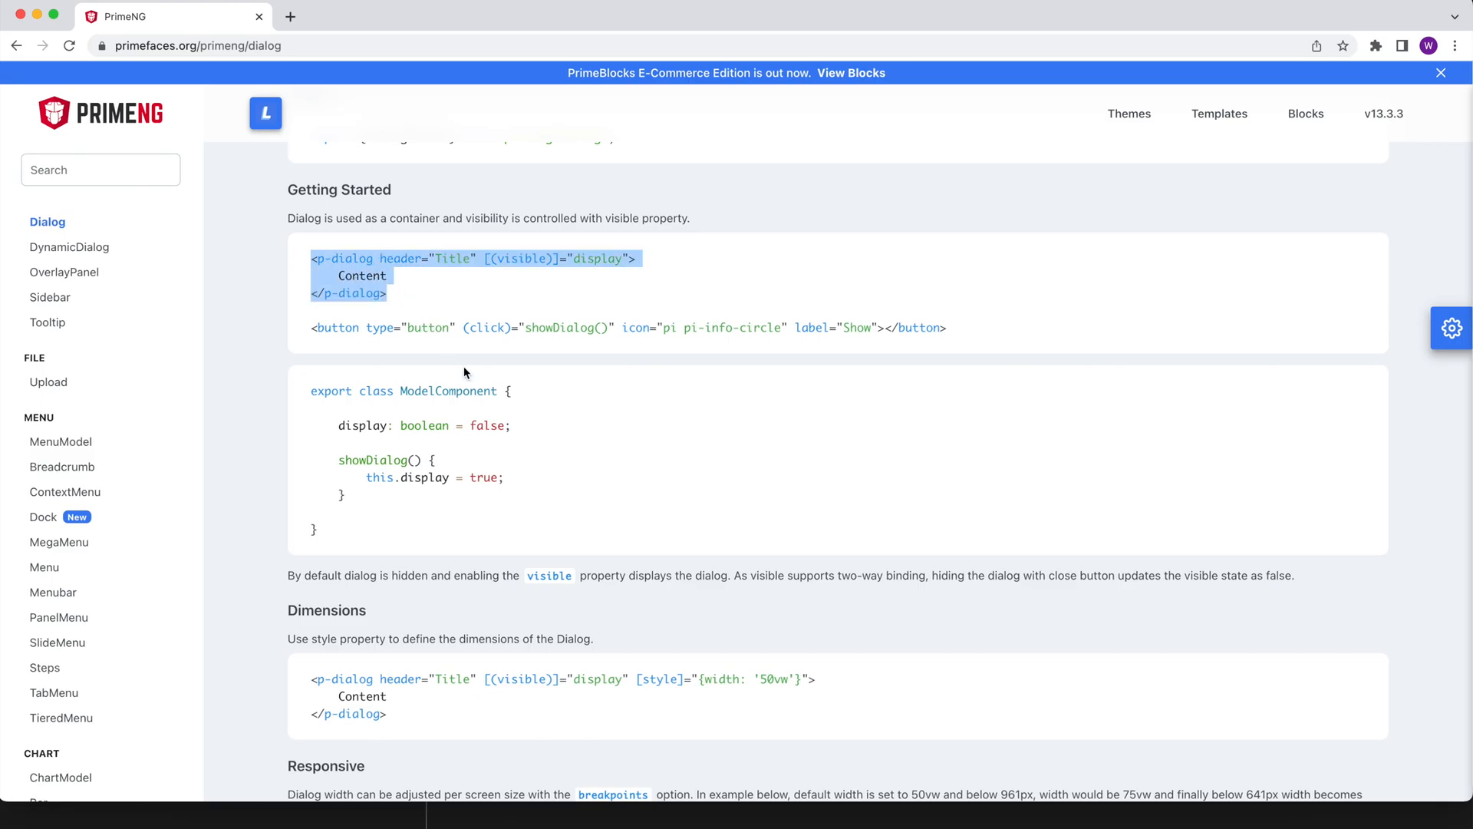
scroll(down, 3)
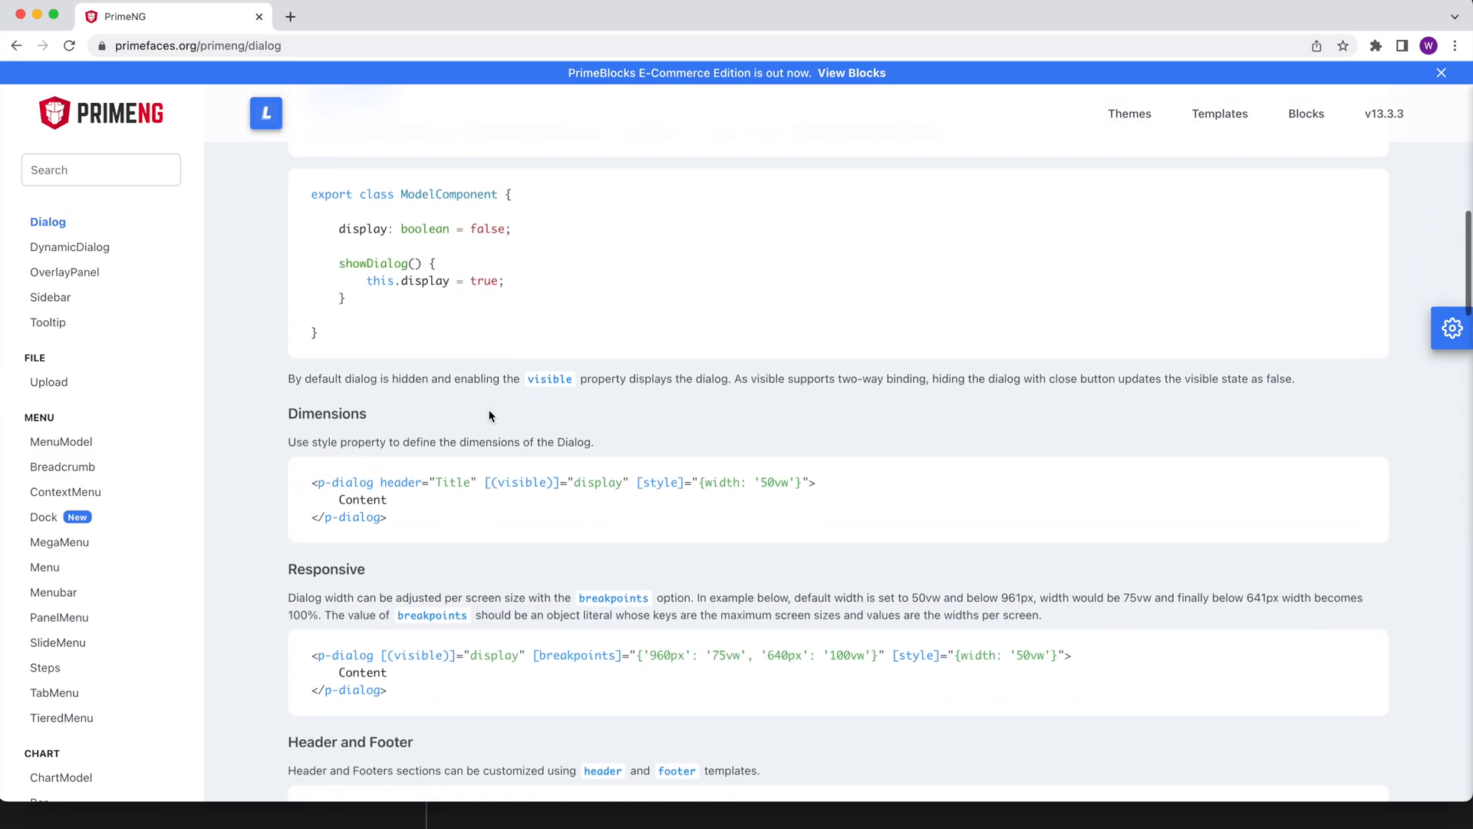
scroll(up, 3)
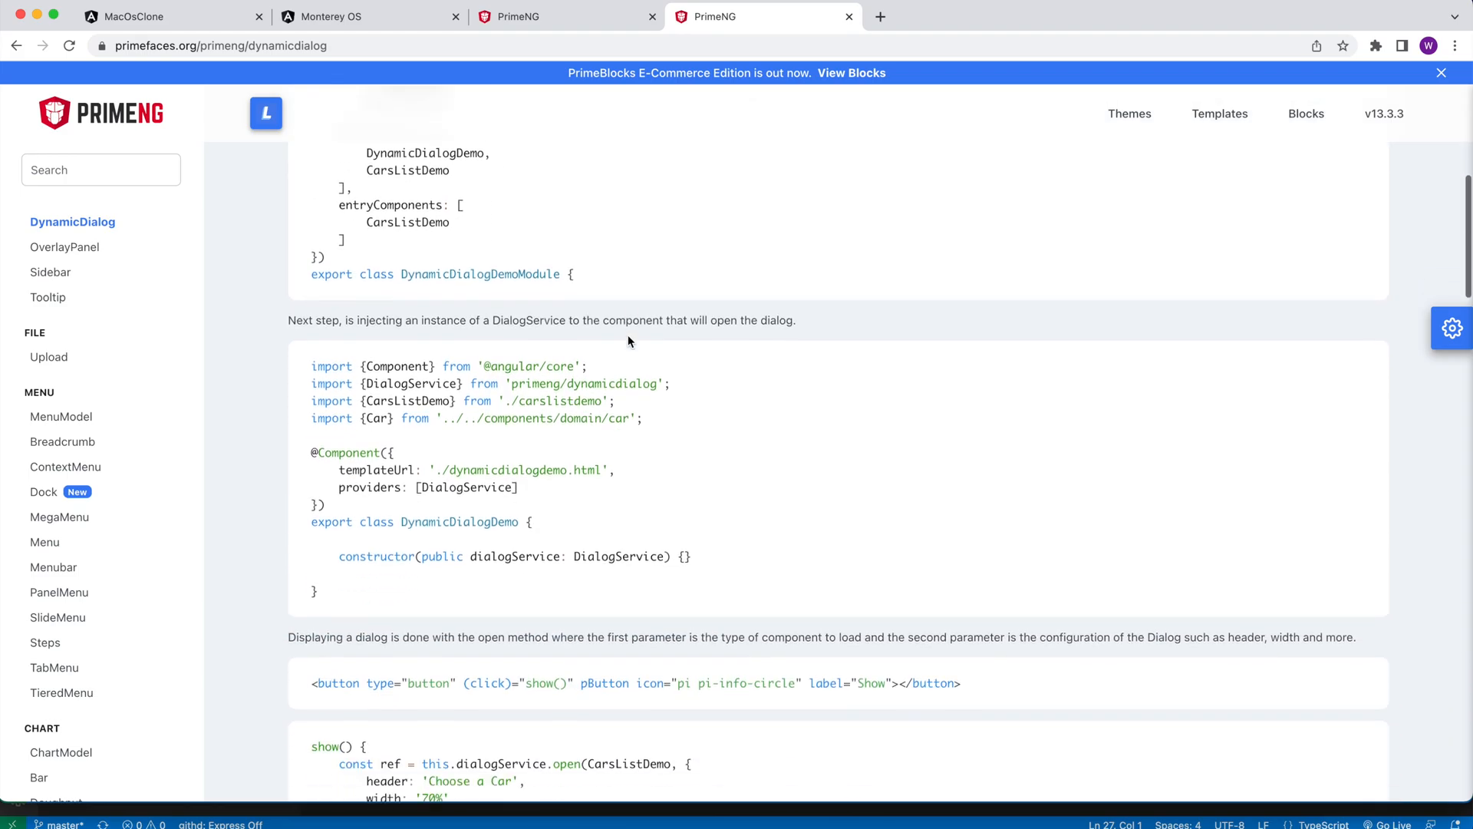
scroll(down, 3)
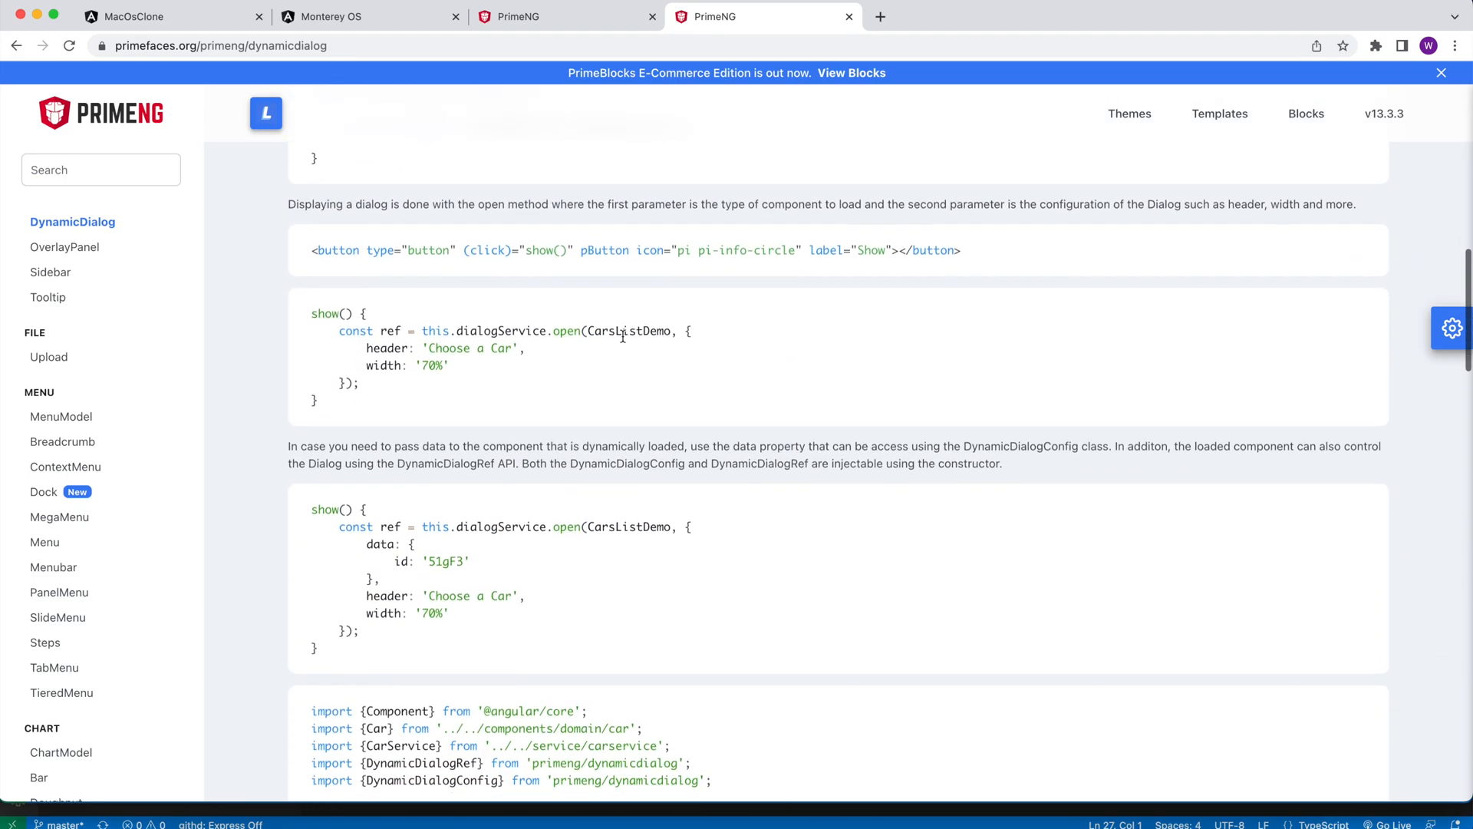
mouse_move(424, 331)
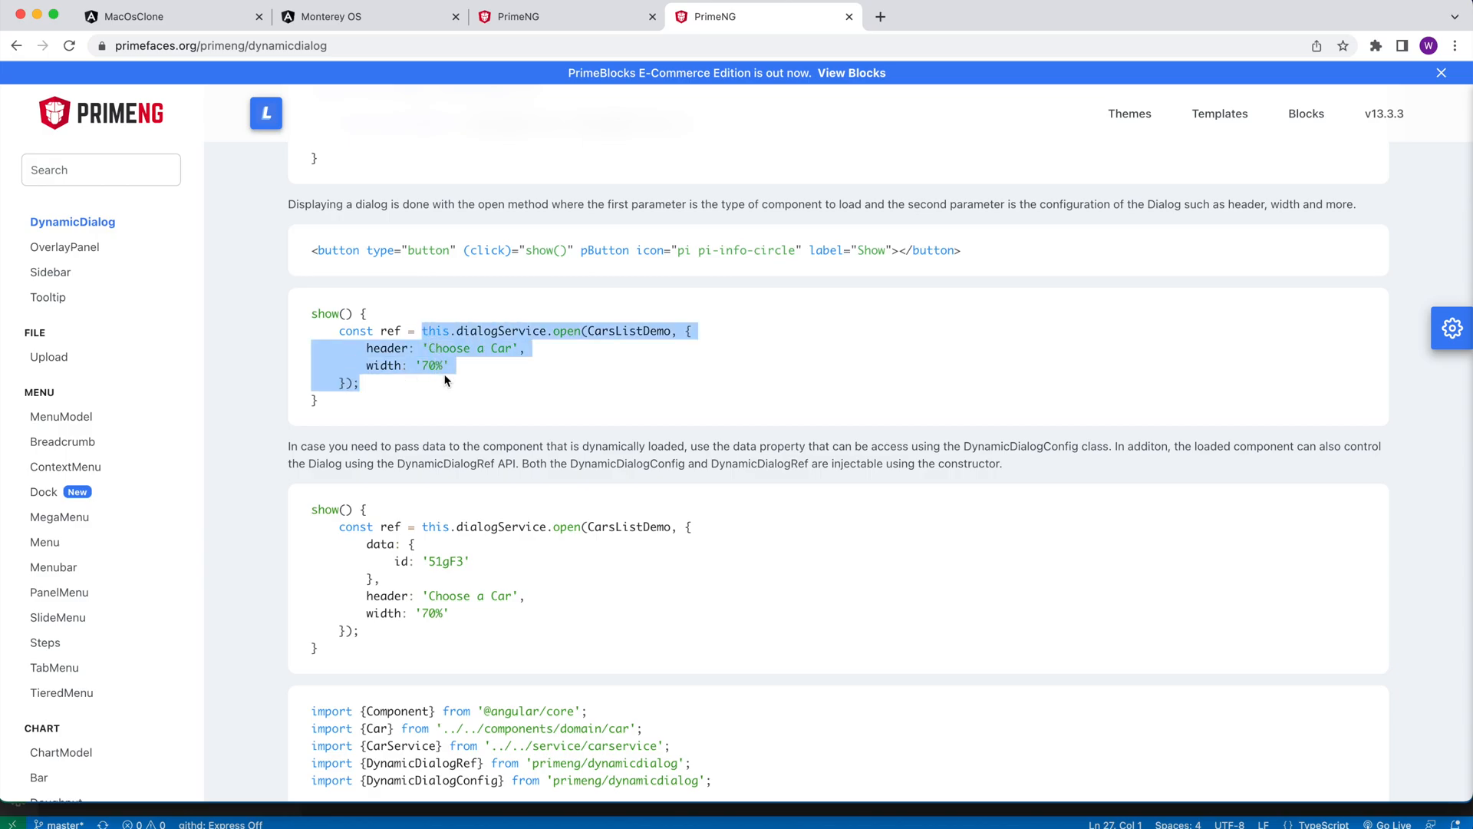
mouse_move(628, 418)
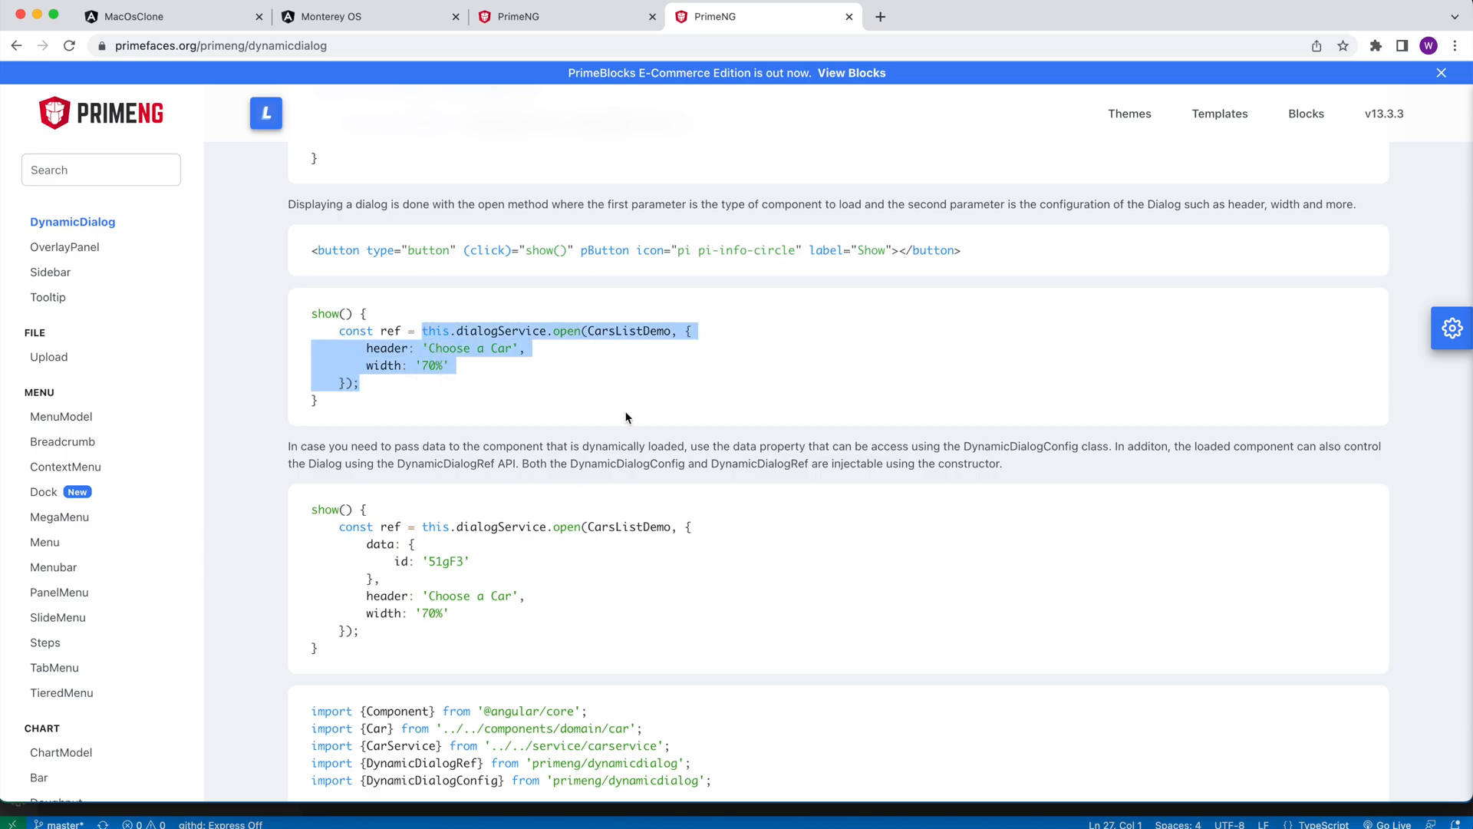
click(630, 416)
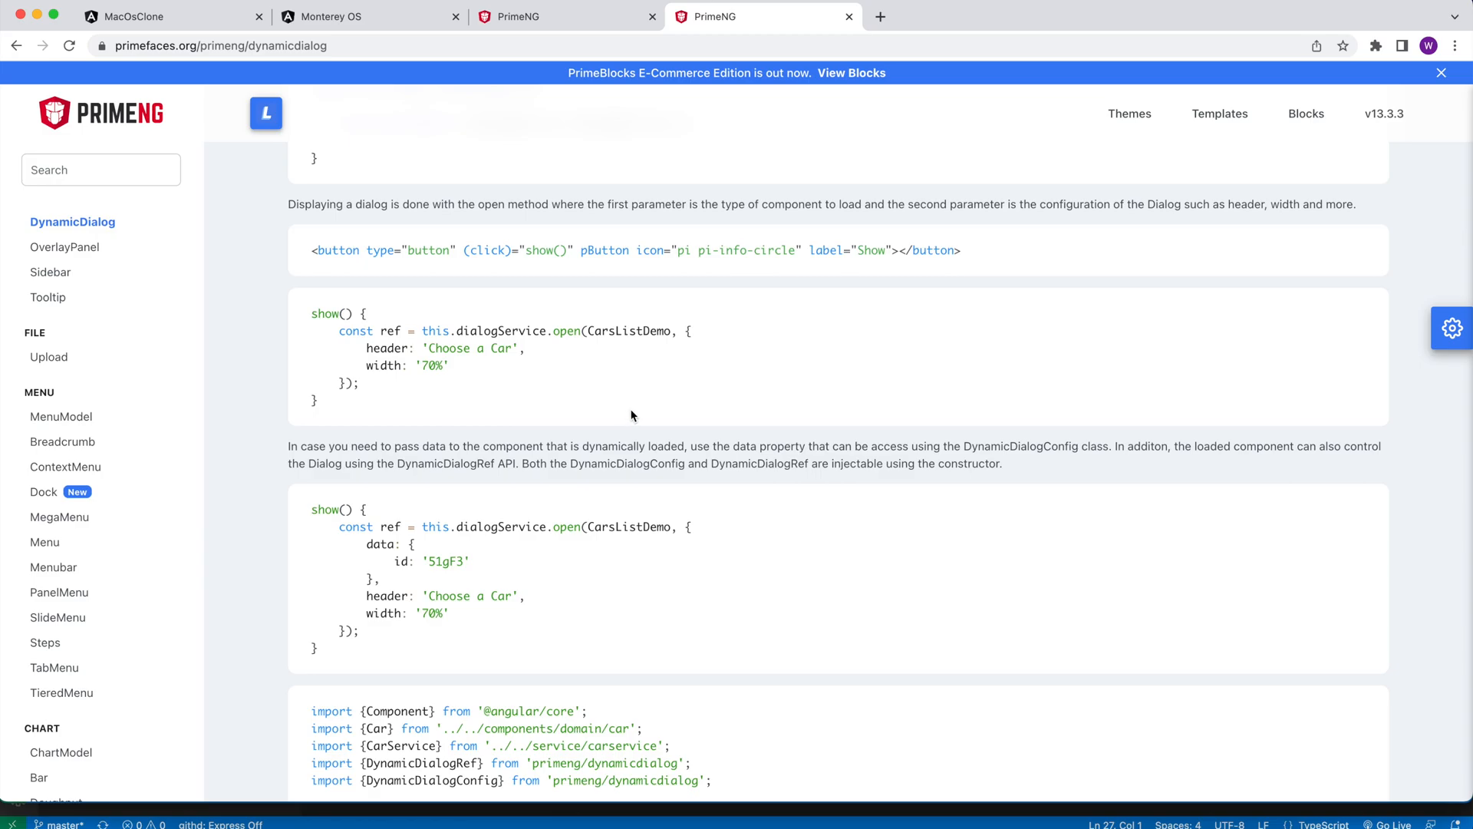
Launch Finder through a Spotlight search for 'fi', then close it.
click(365, 16)
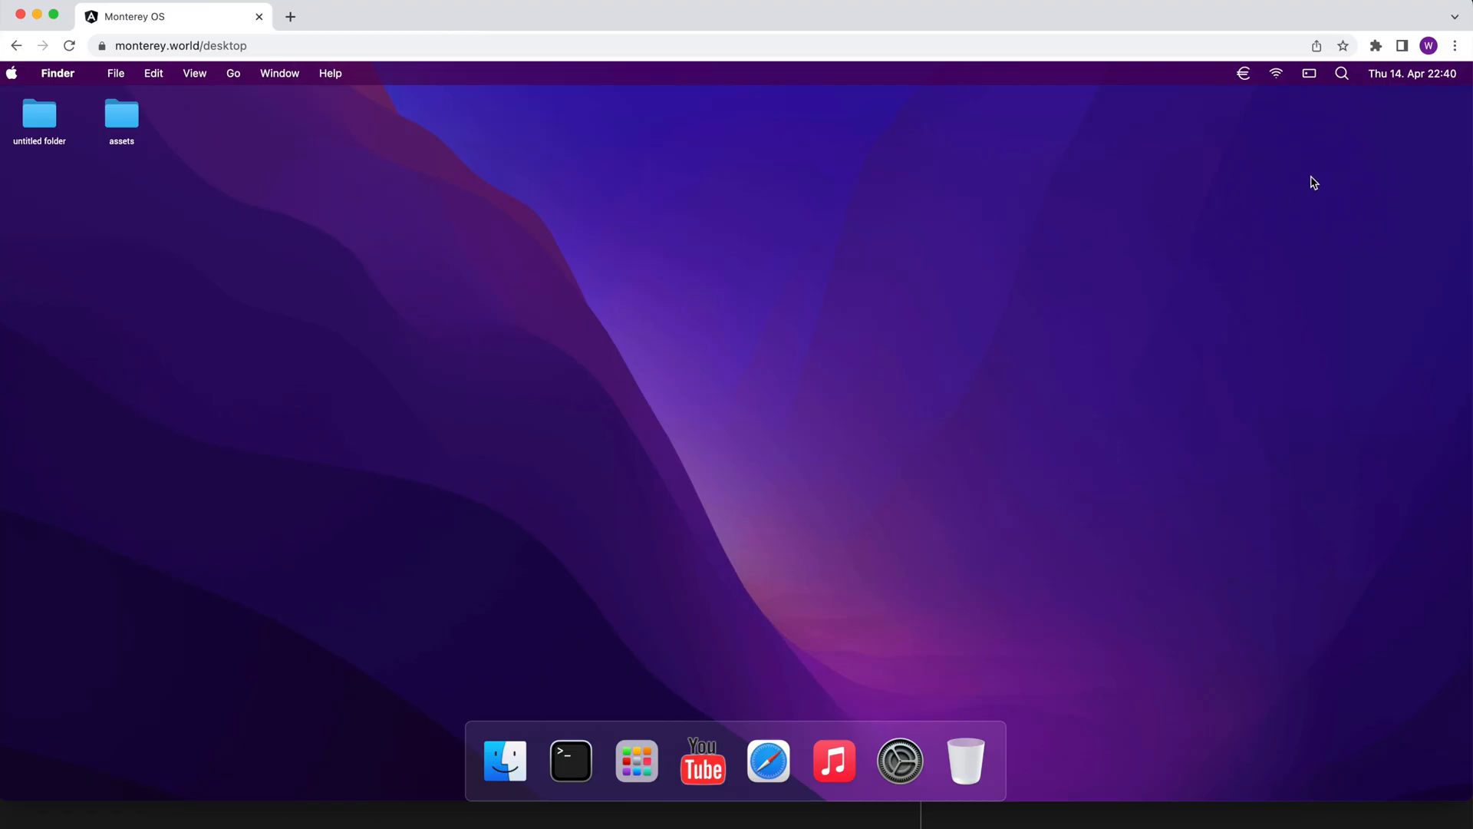
click(1342, 73)
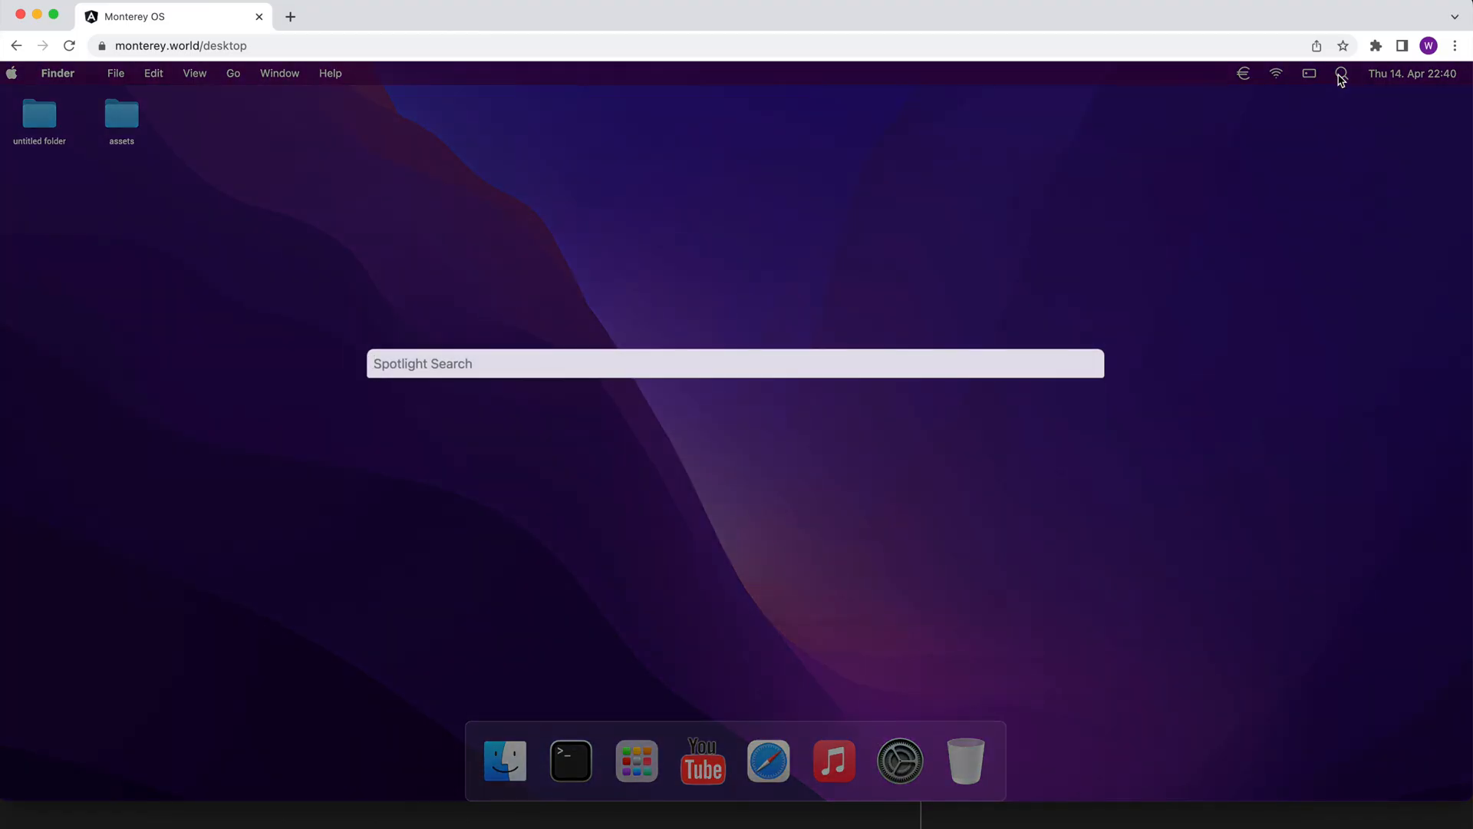
text(fi)
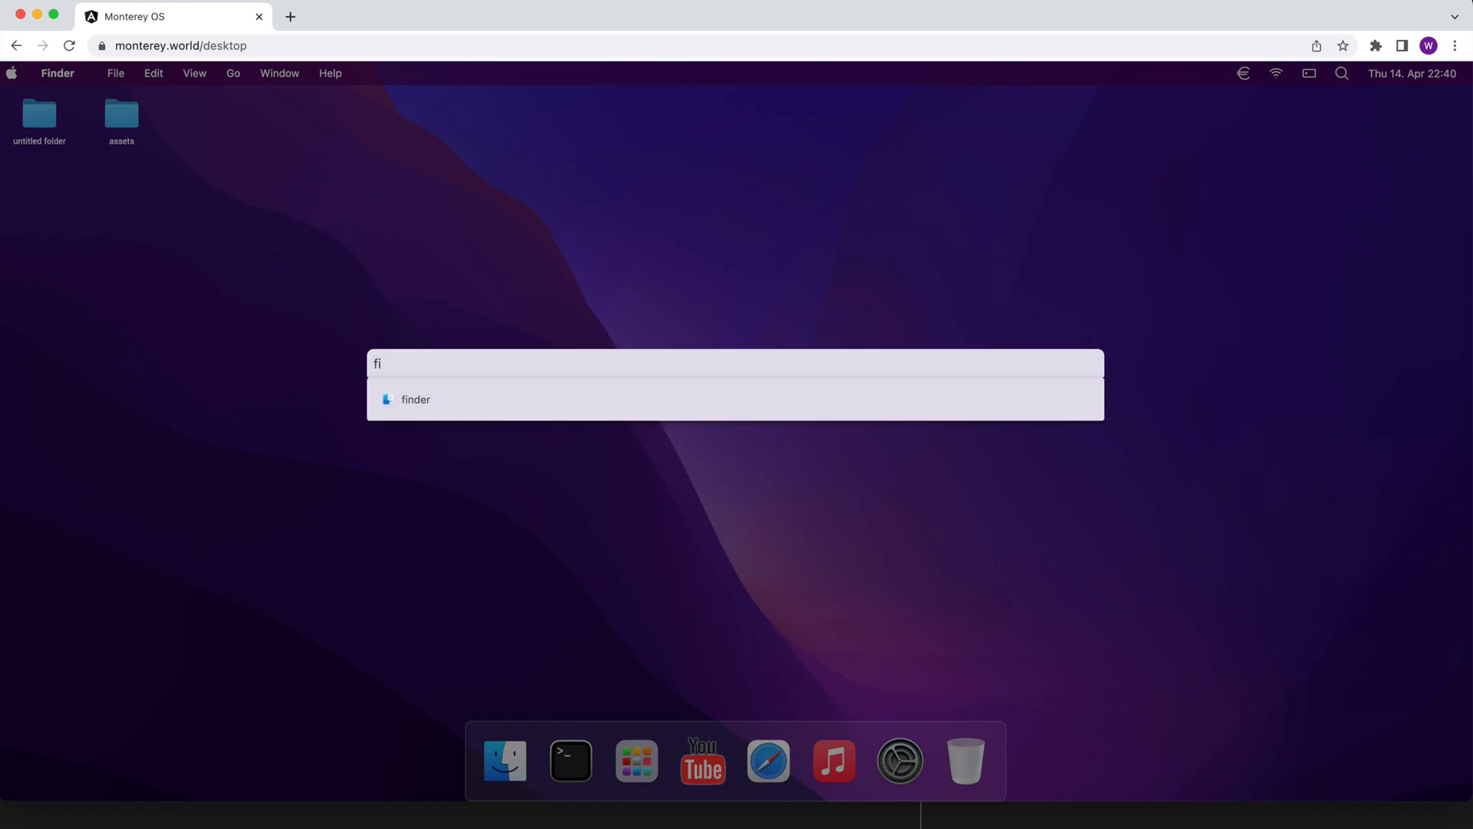
click(416, 399)
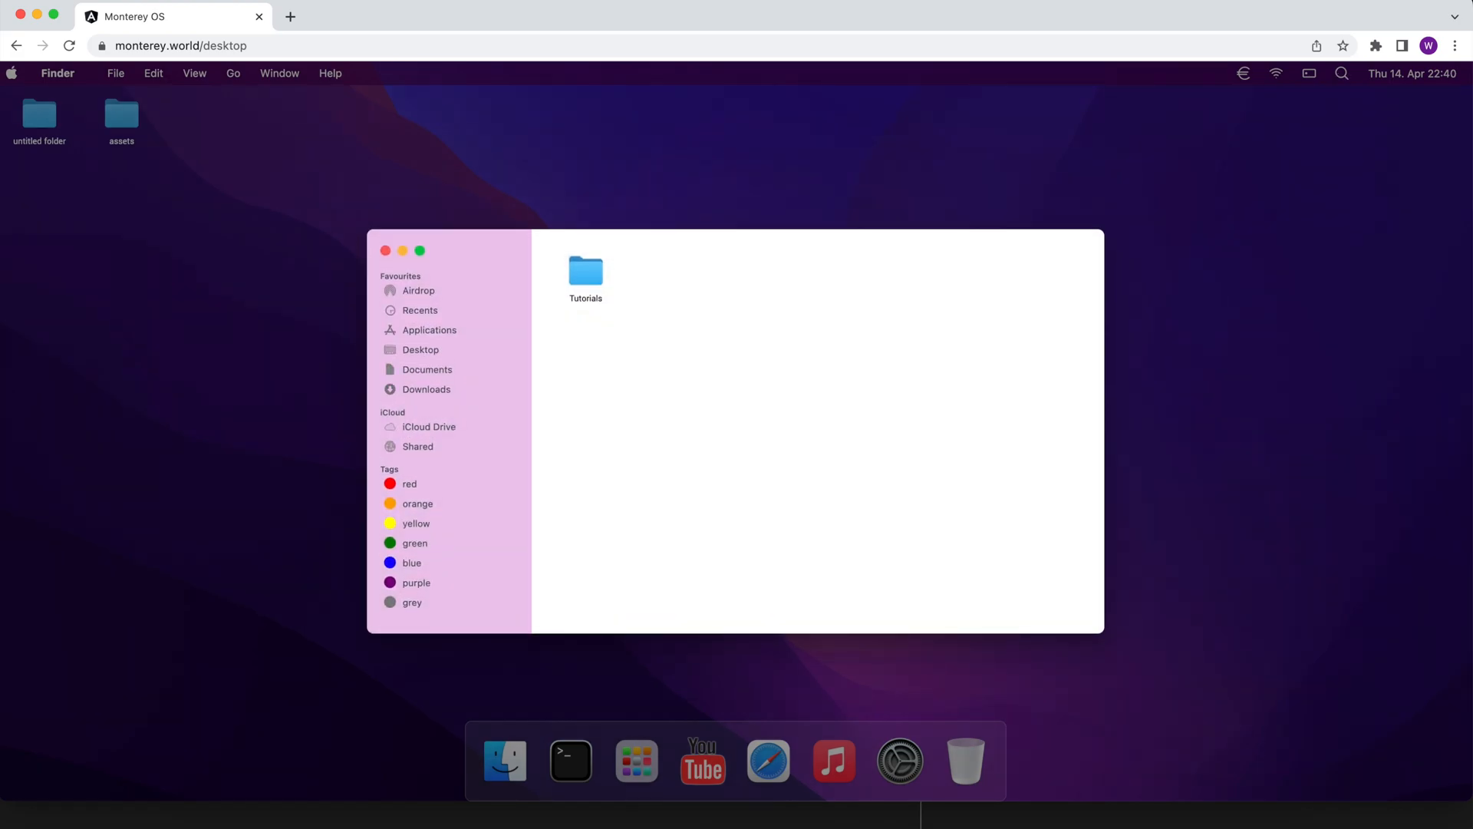
mouse_move(897, 356)
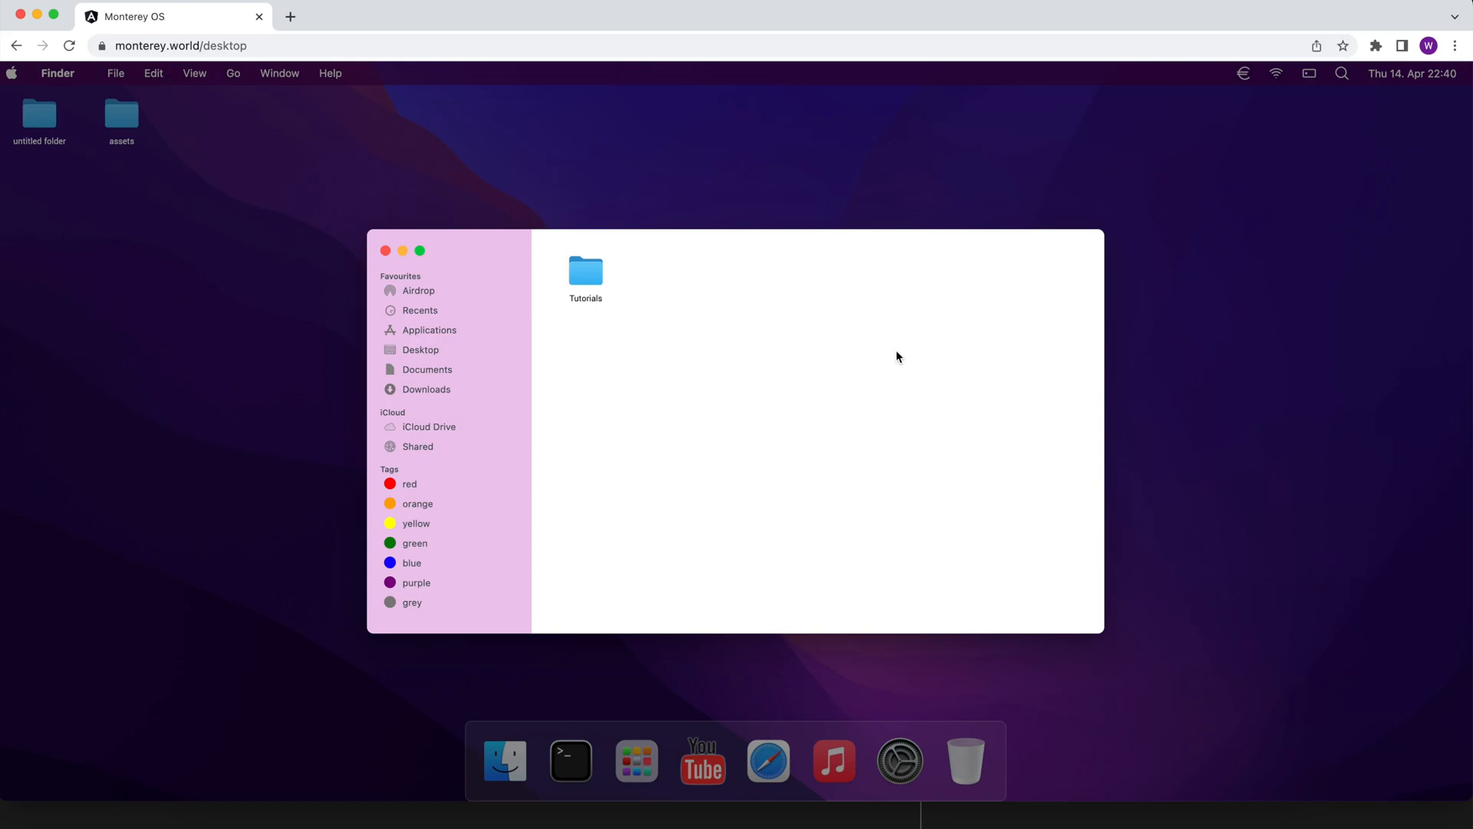
mouse_move(390, 260)
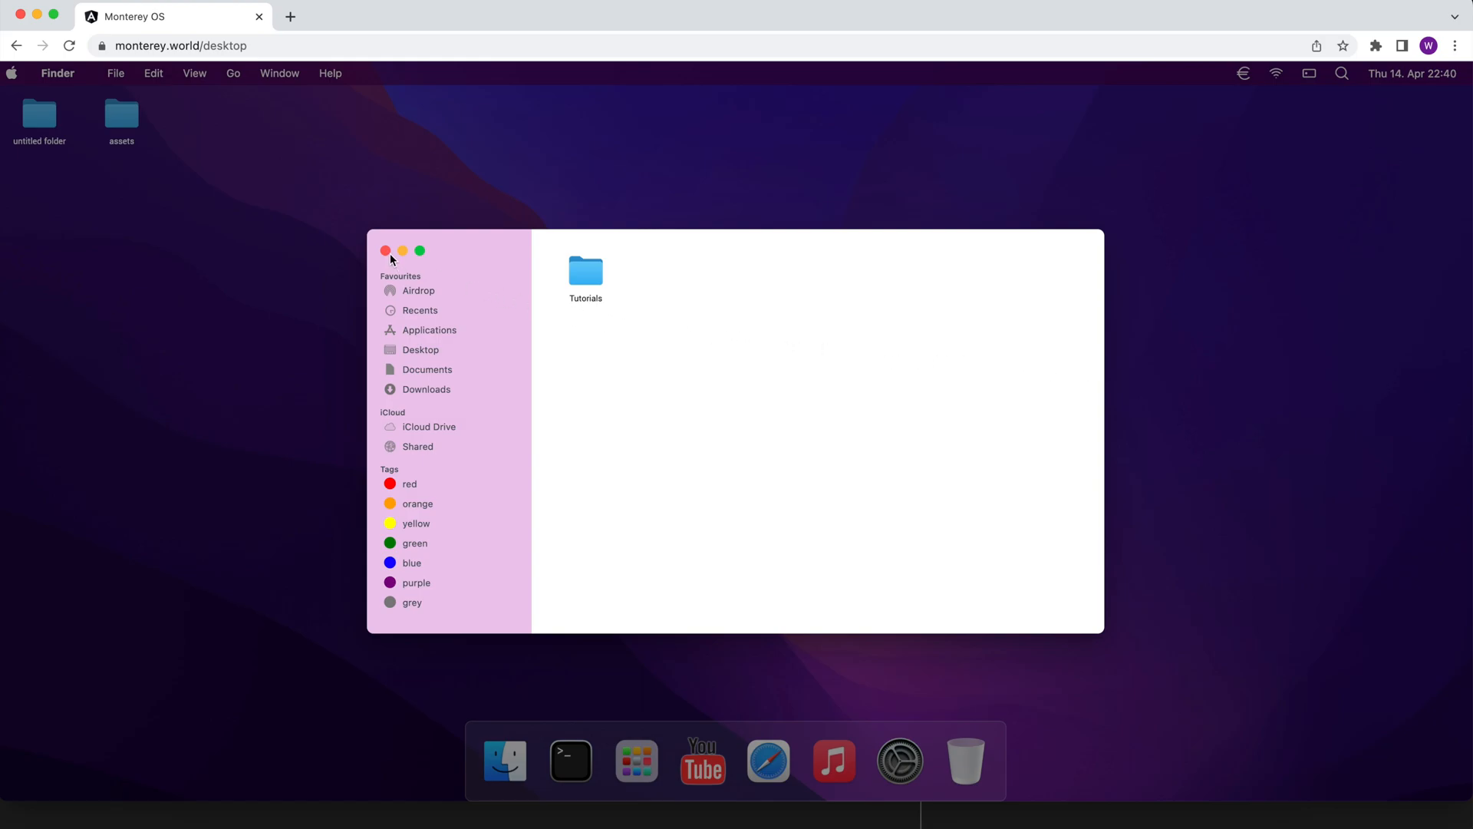
click(384, 251)
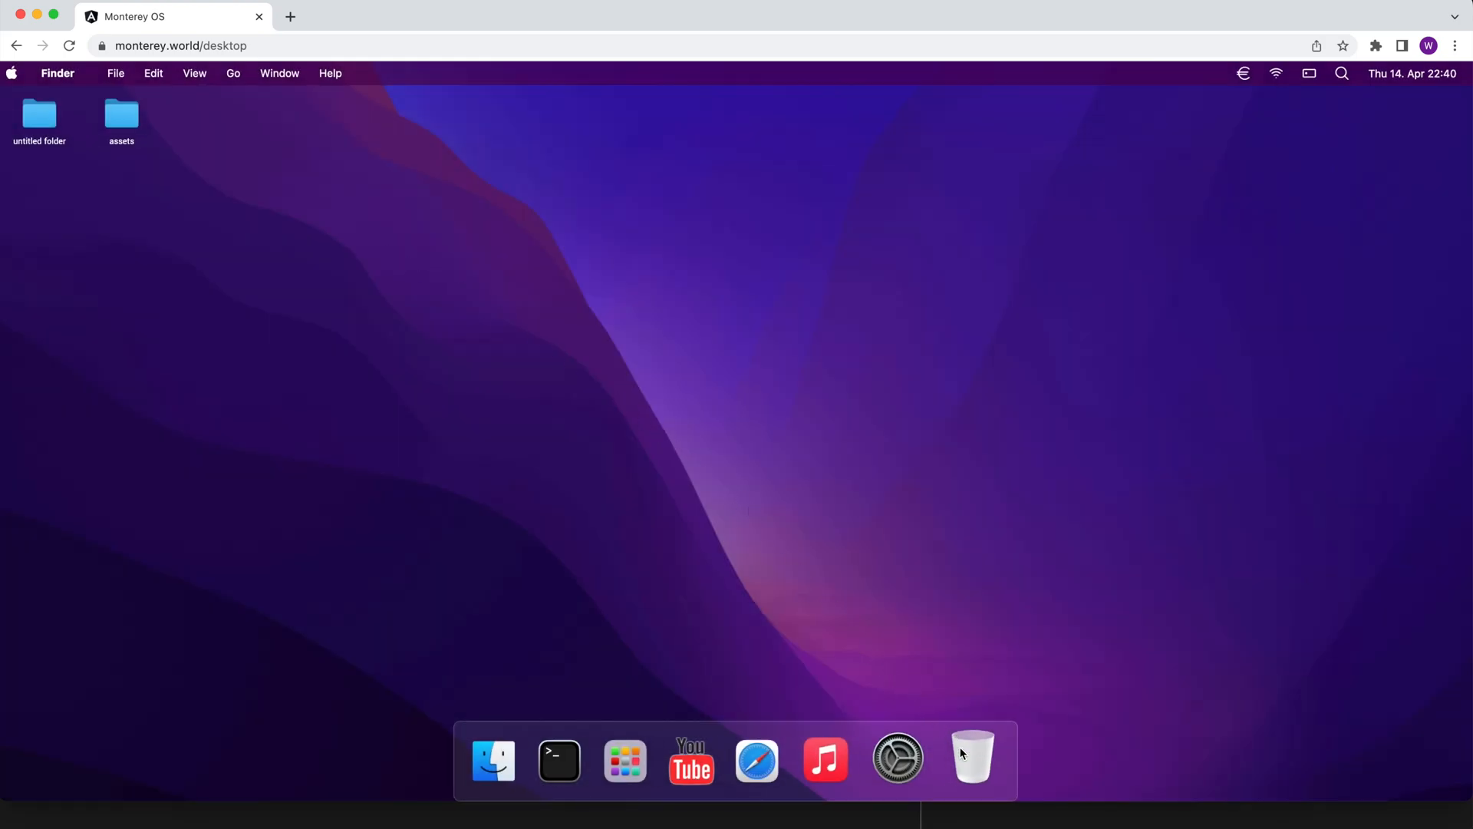
Check the Trash, confirming the assets folder is now inside.
click(493, 759)
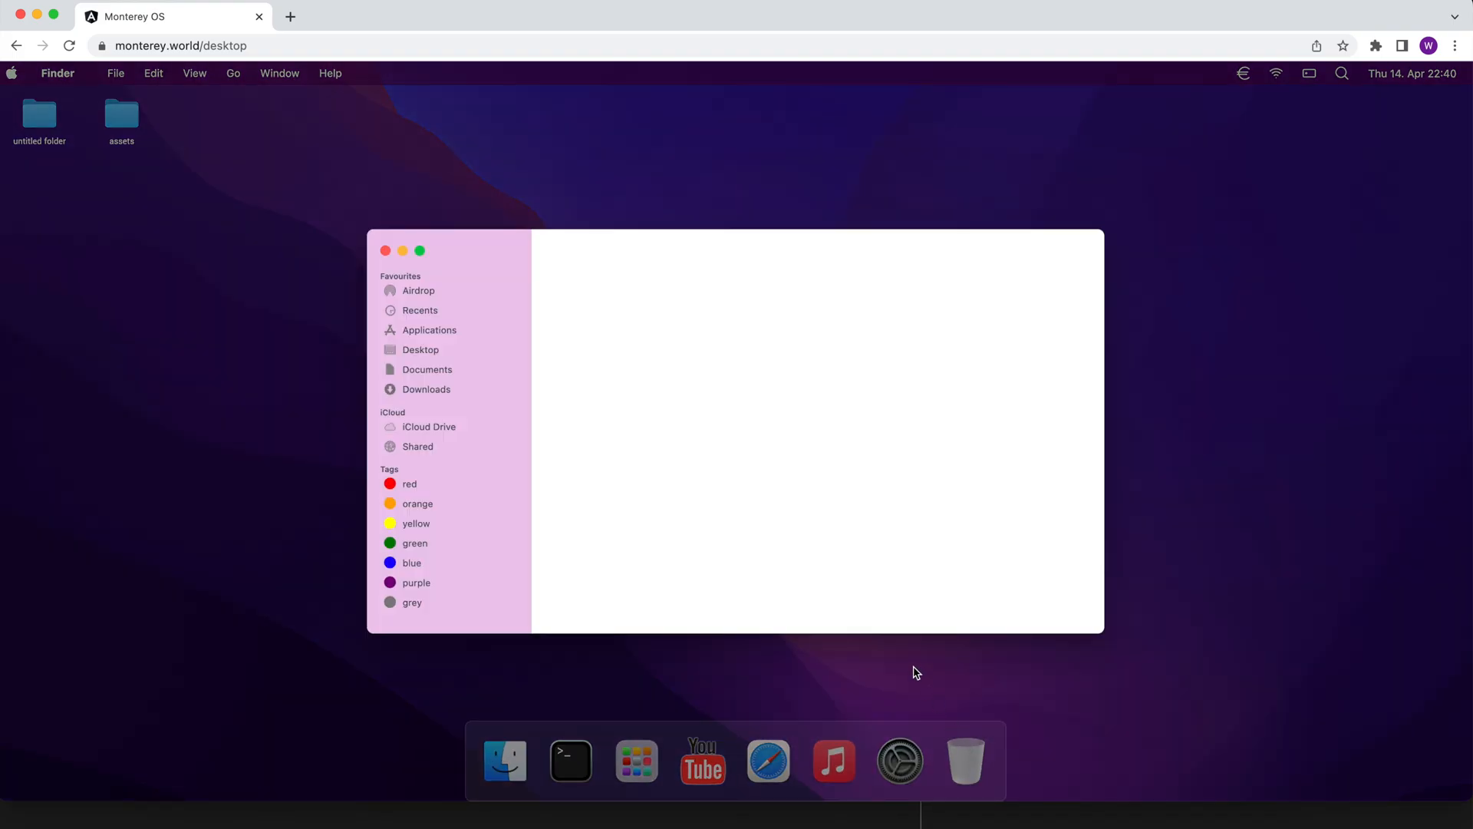
click(385, 251)
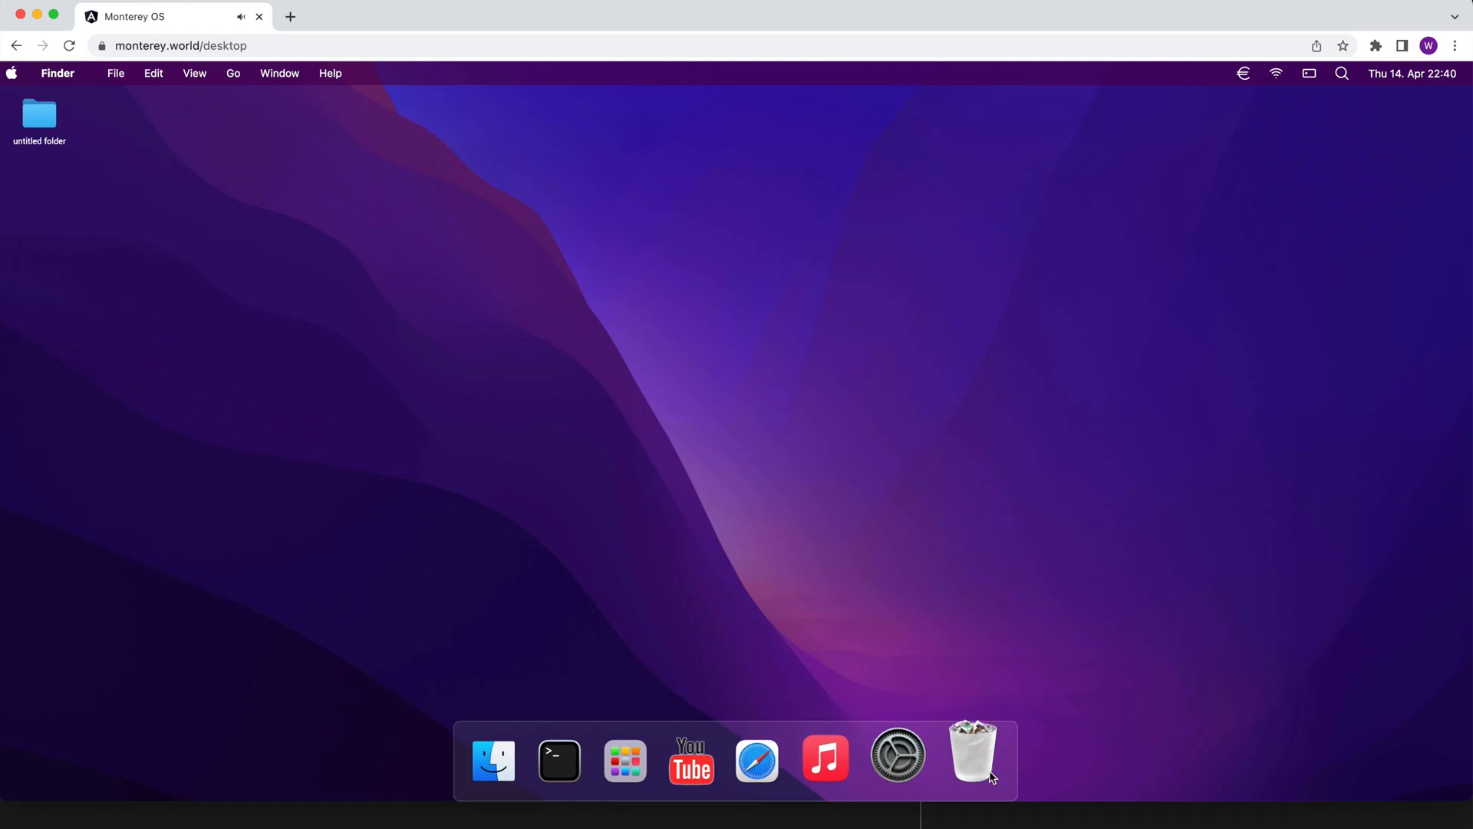
click(493, 759)
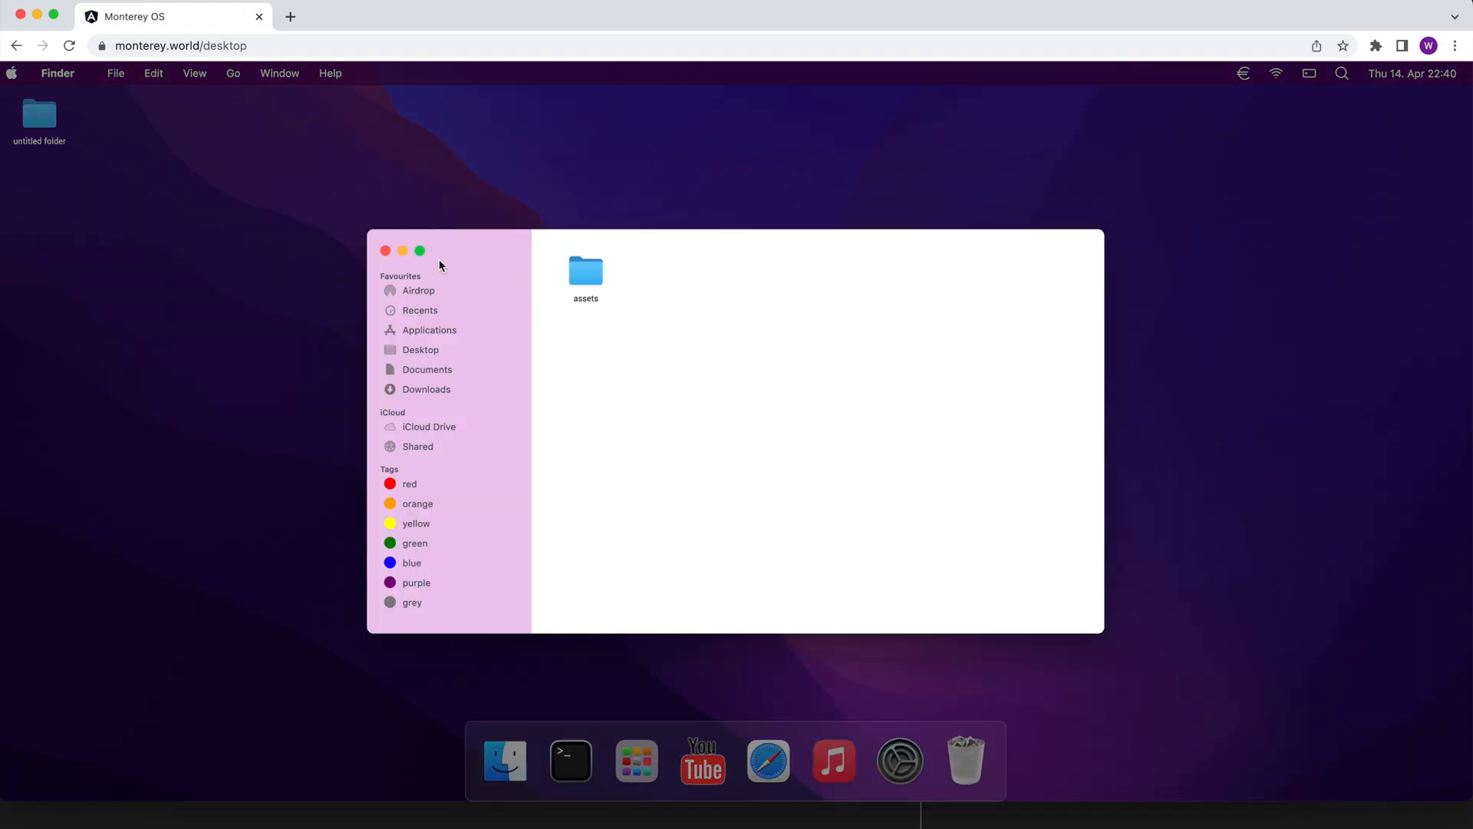
click(385, 250)
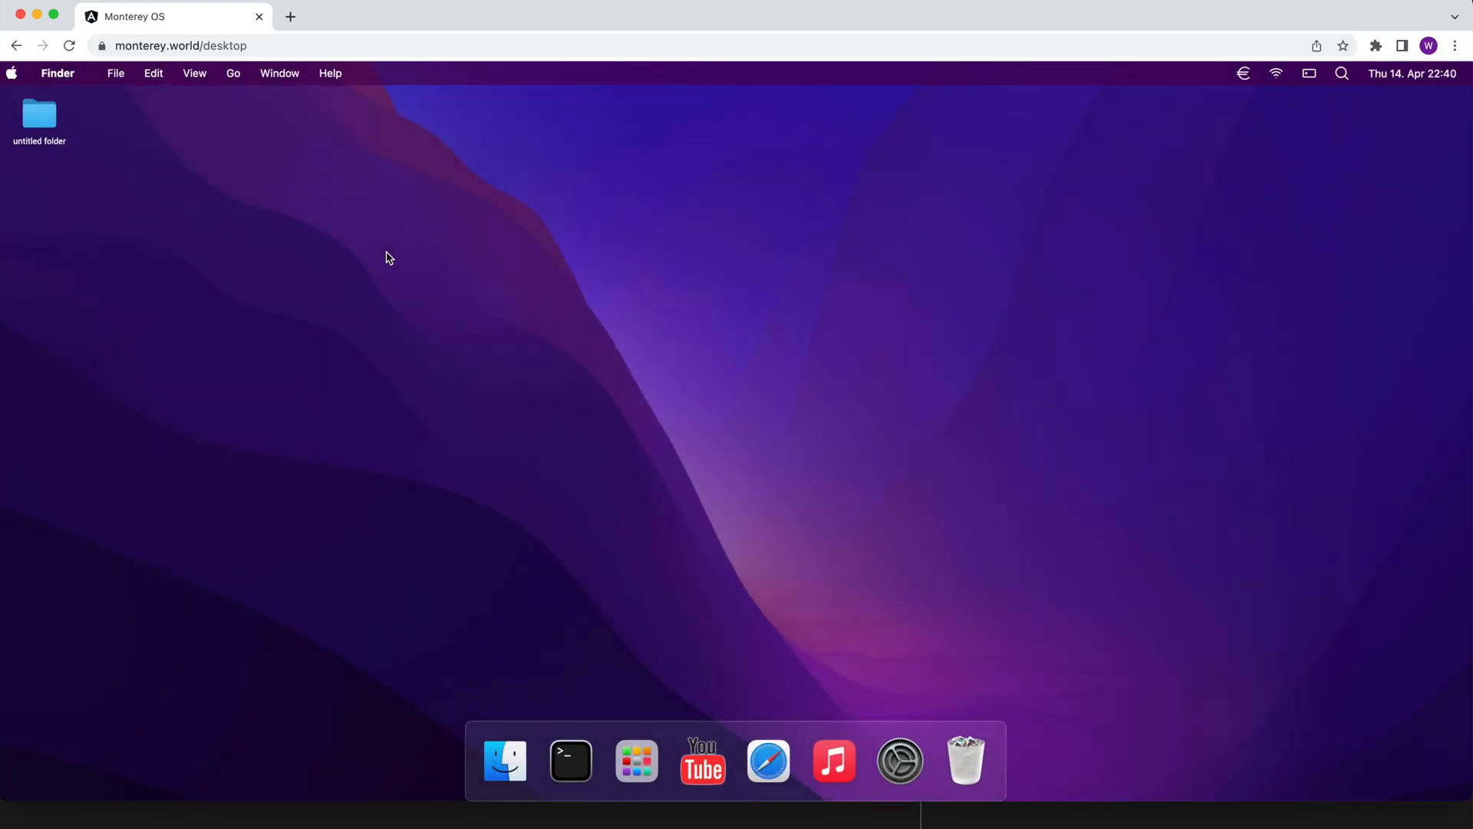
Run framework, author and ui in the terminal, returning Angular 13 and Developer Thing.
click(570, 760)
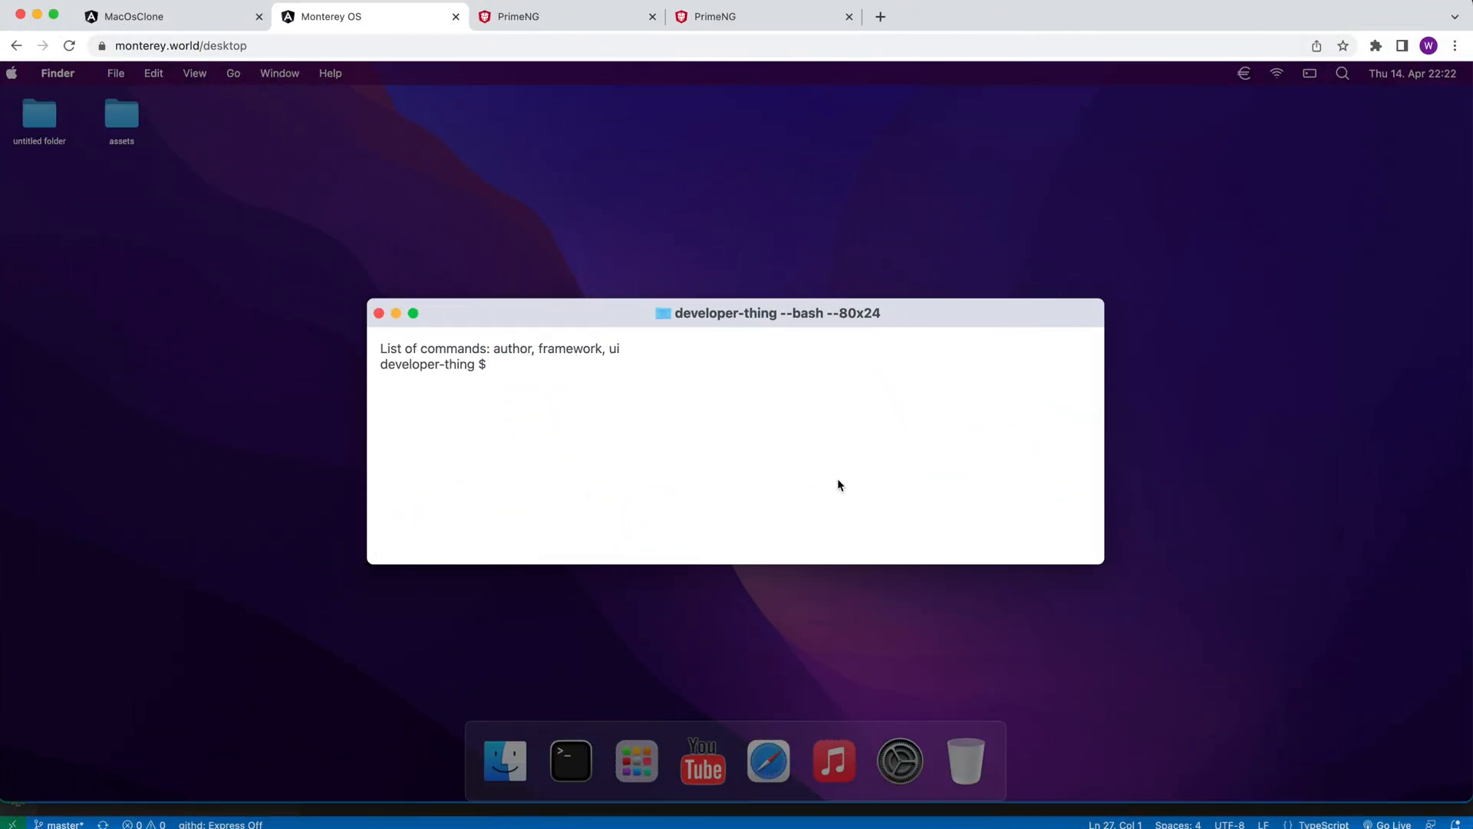
mouse_move(849, 470)
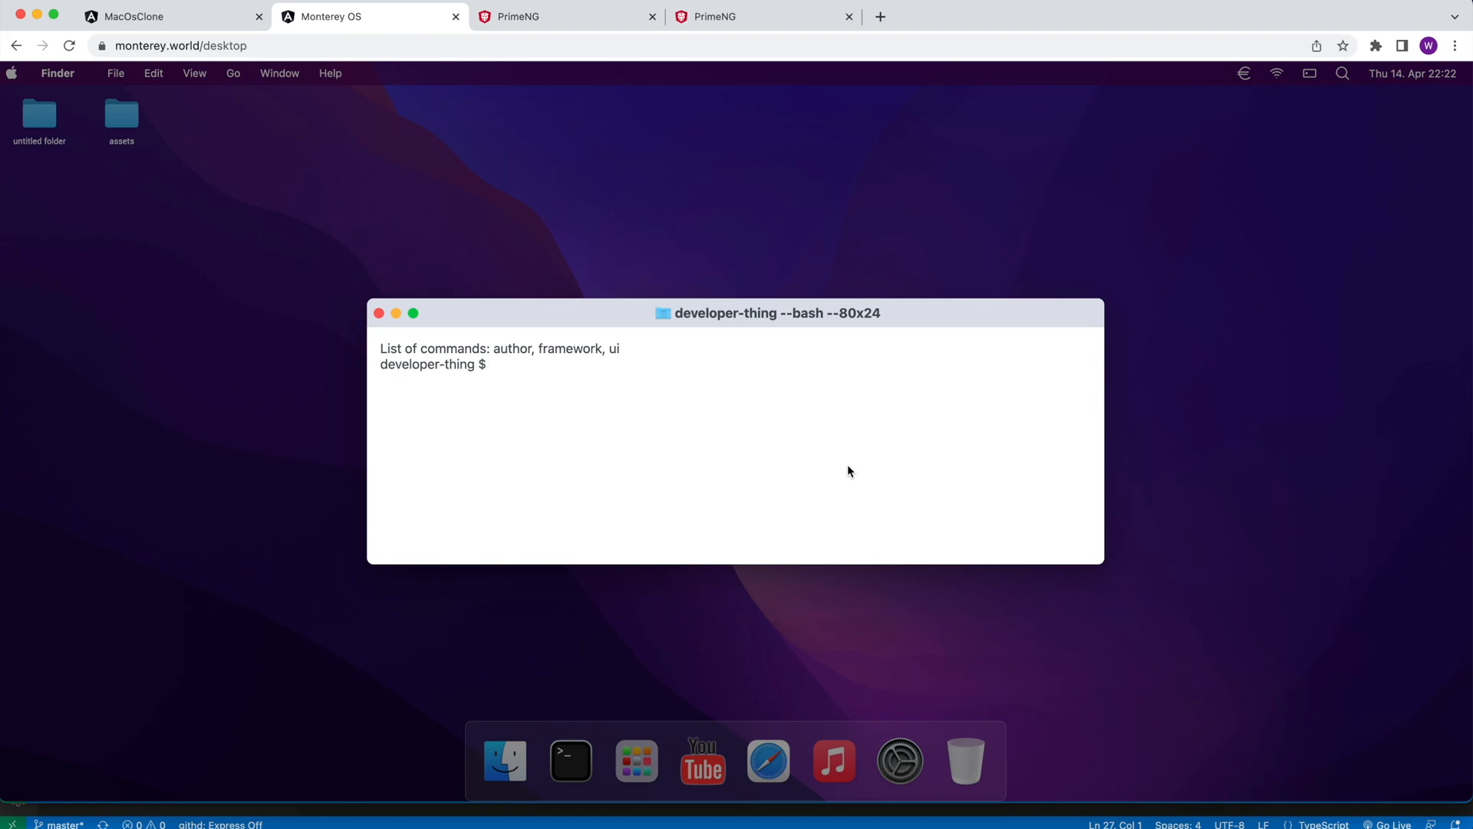
text(frame)
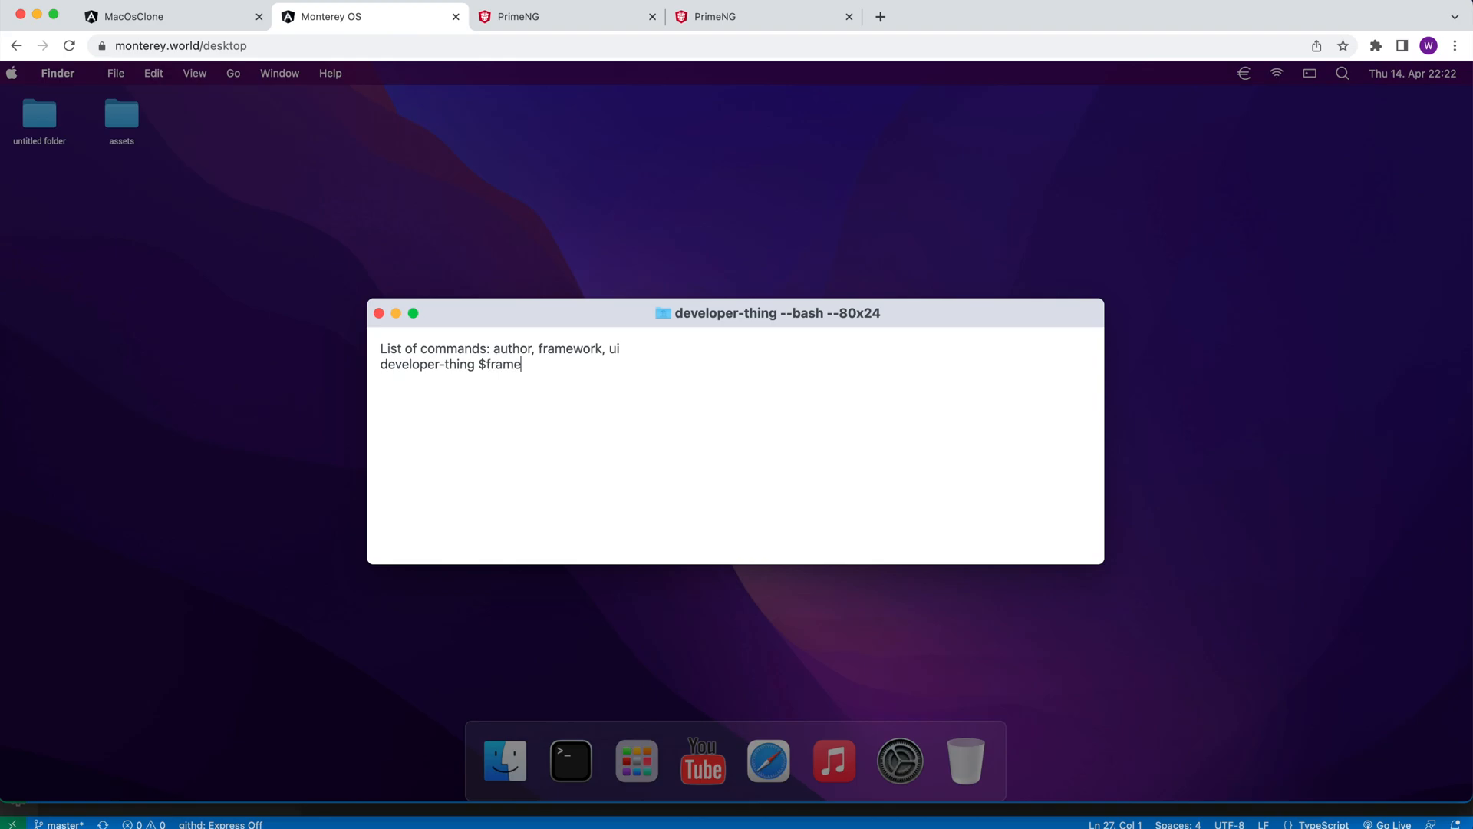
key(Return)
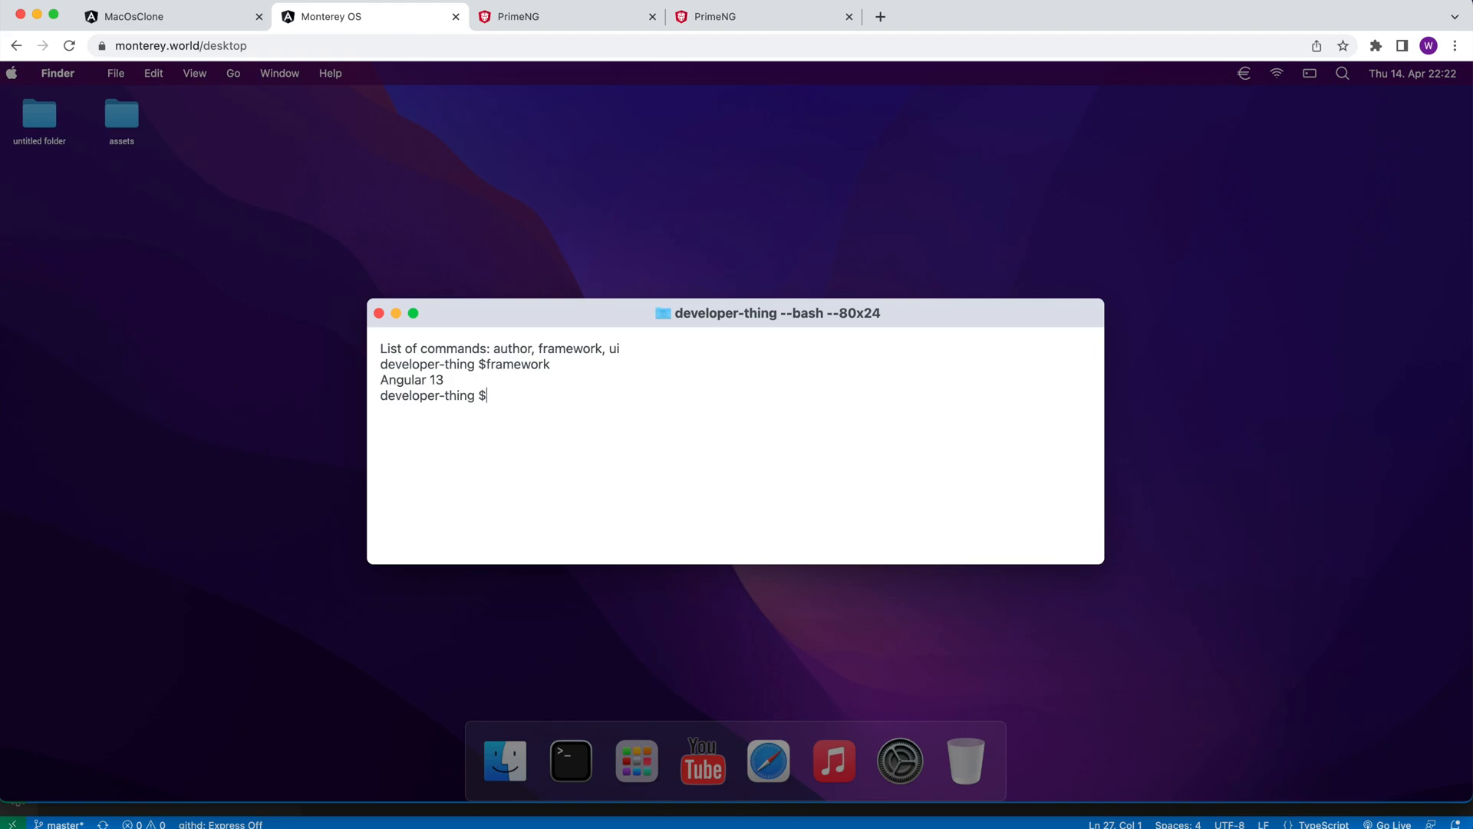
text(author)
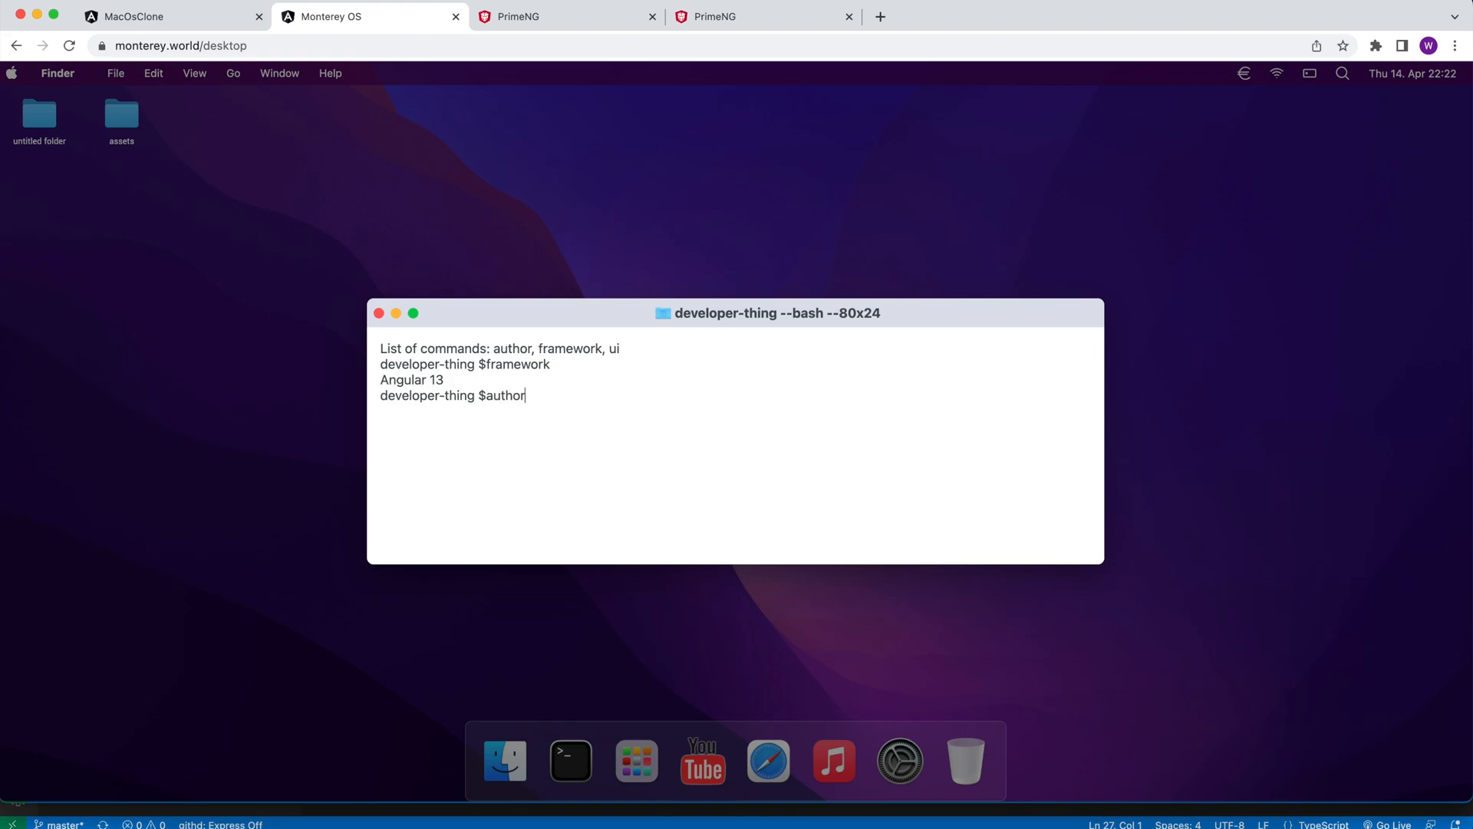
key(Return)
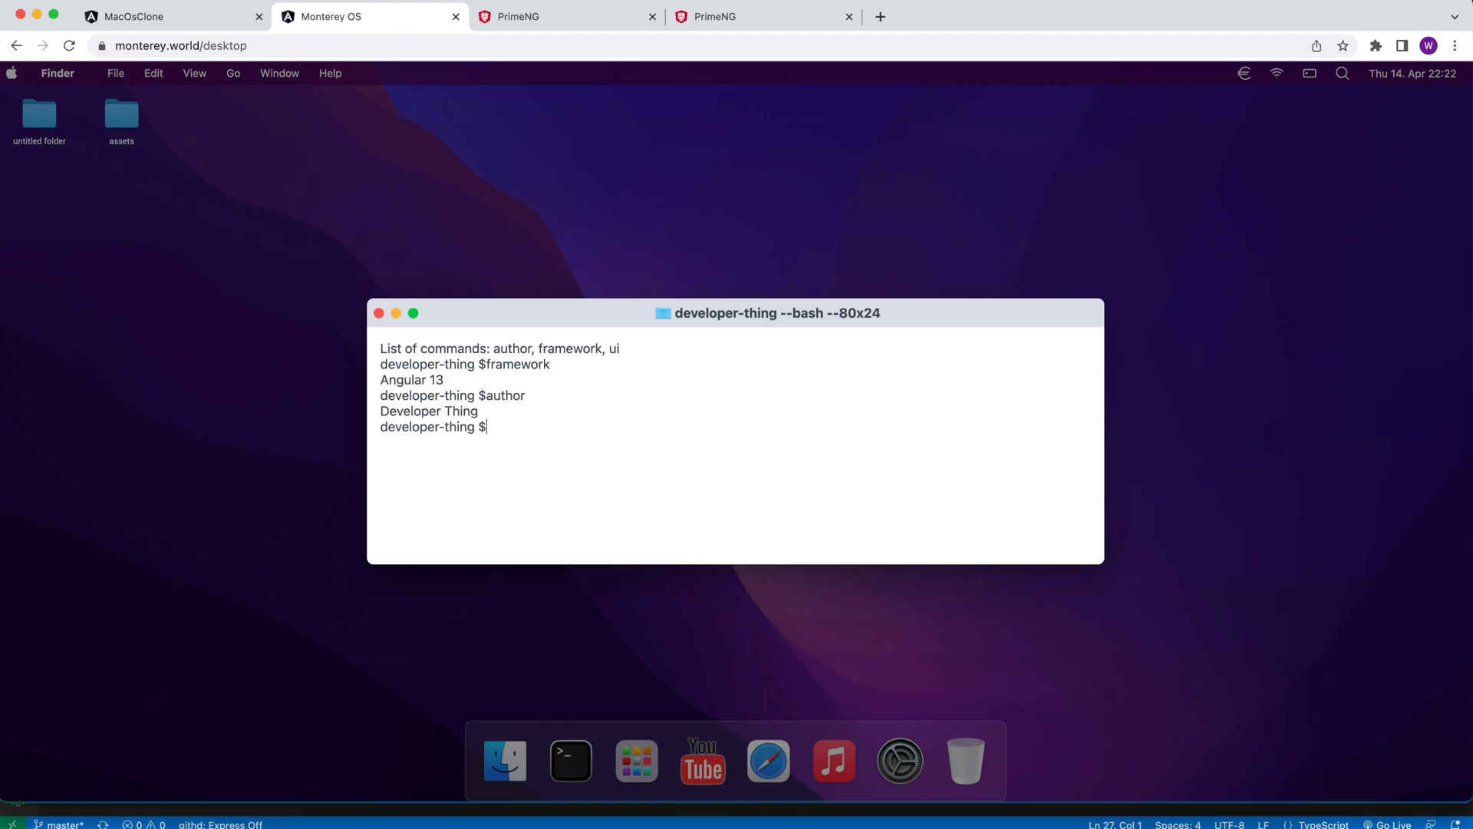
text(ui)
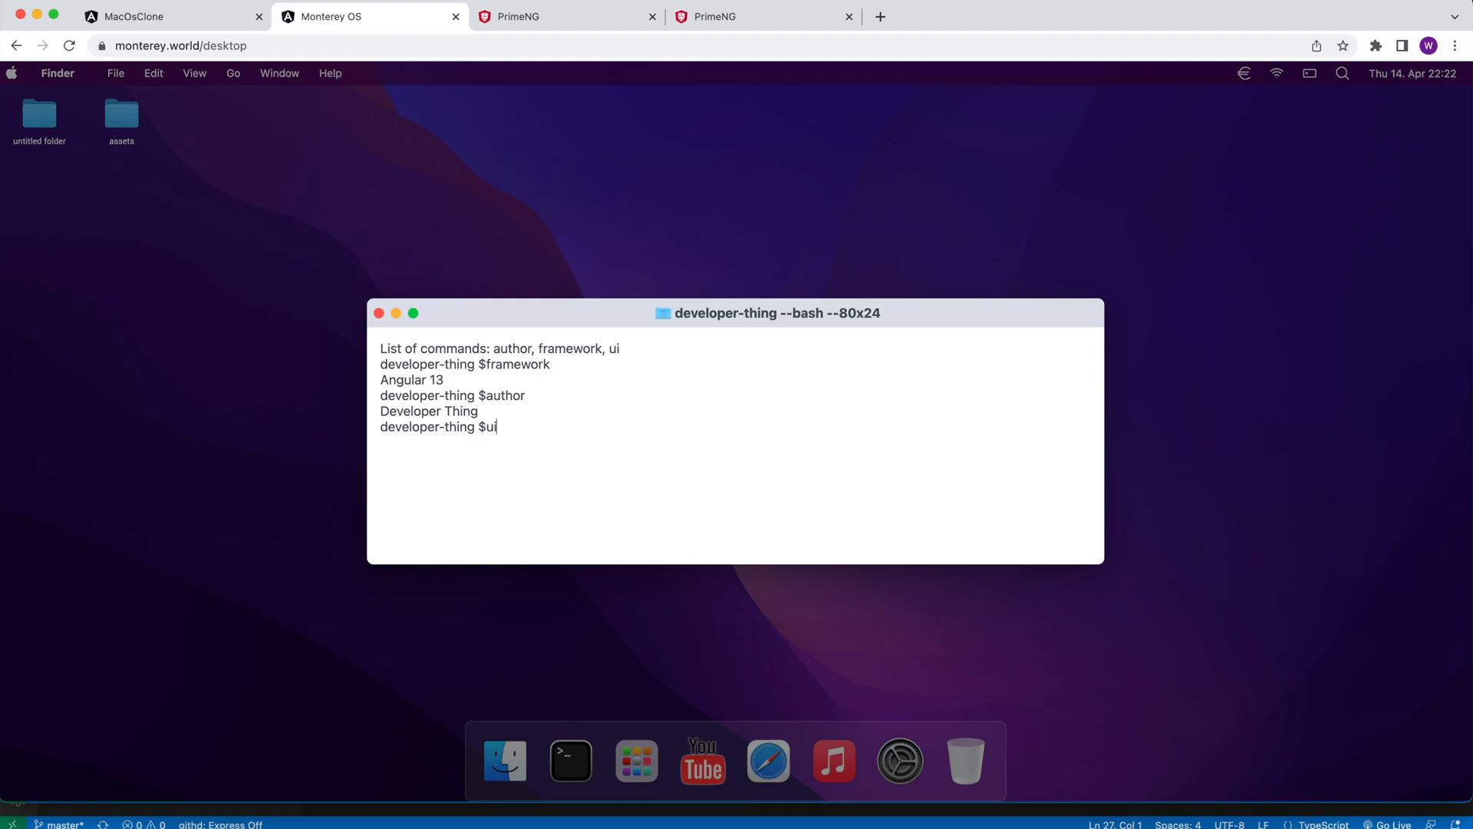
key(Return)
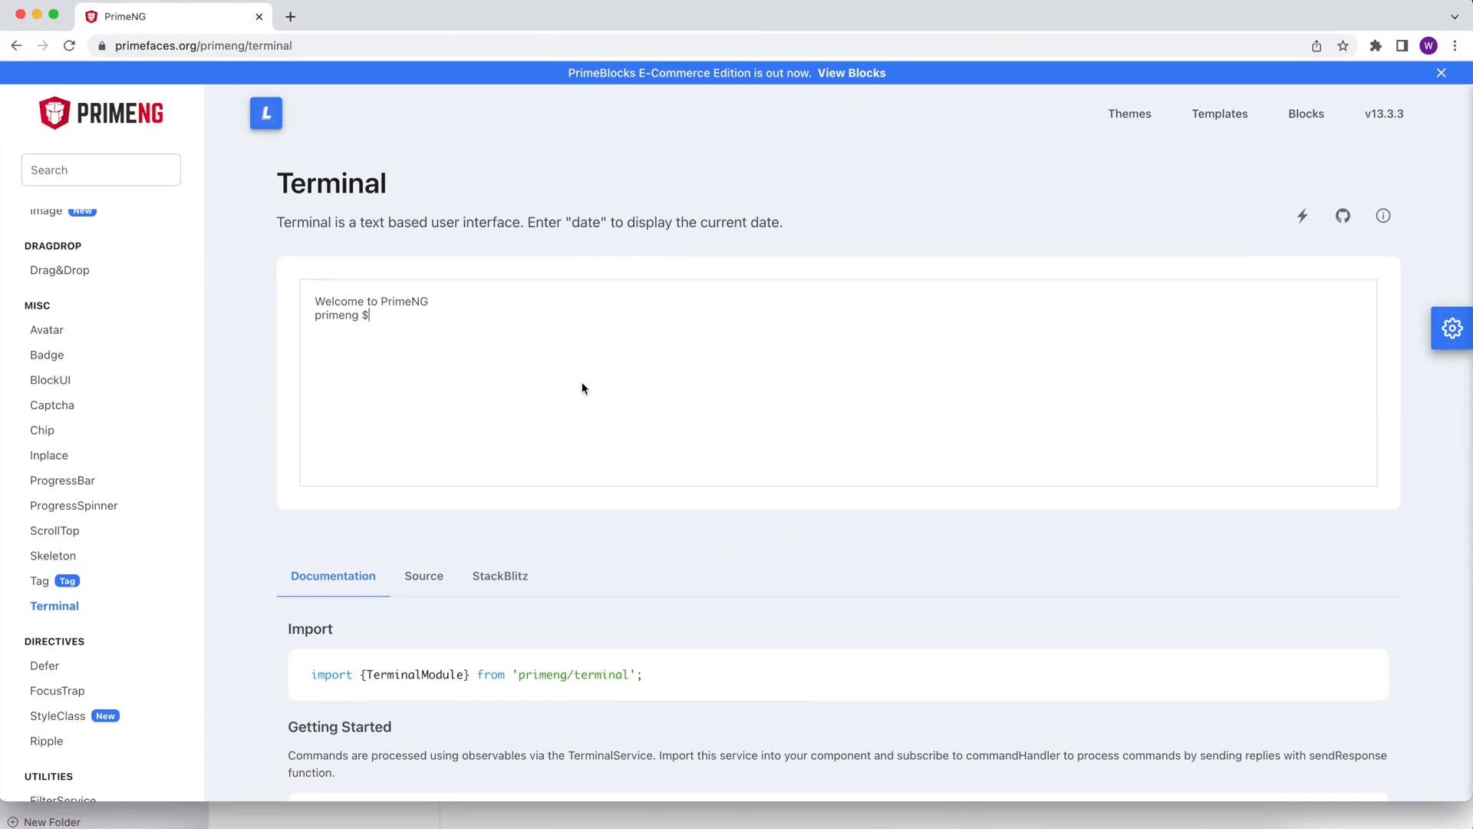
scroll(down, 3)
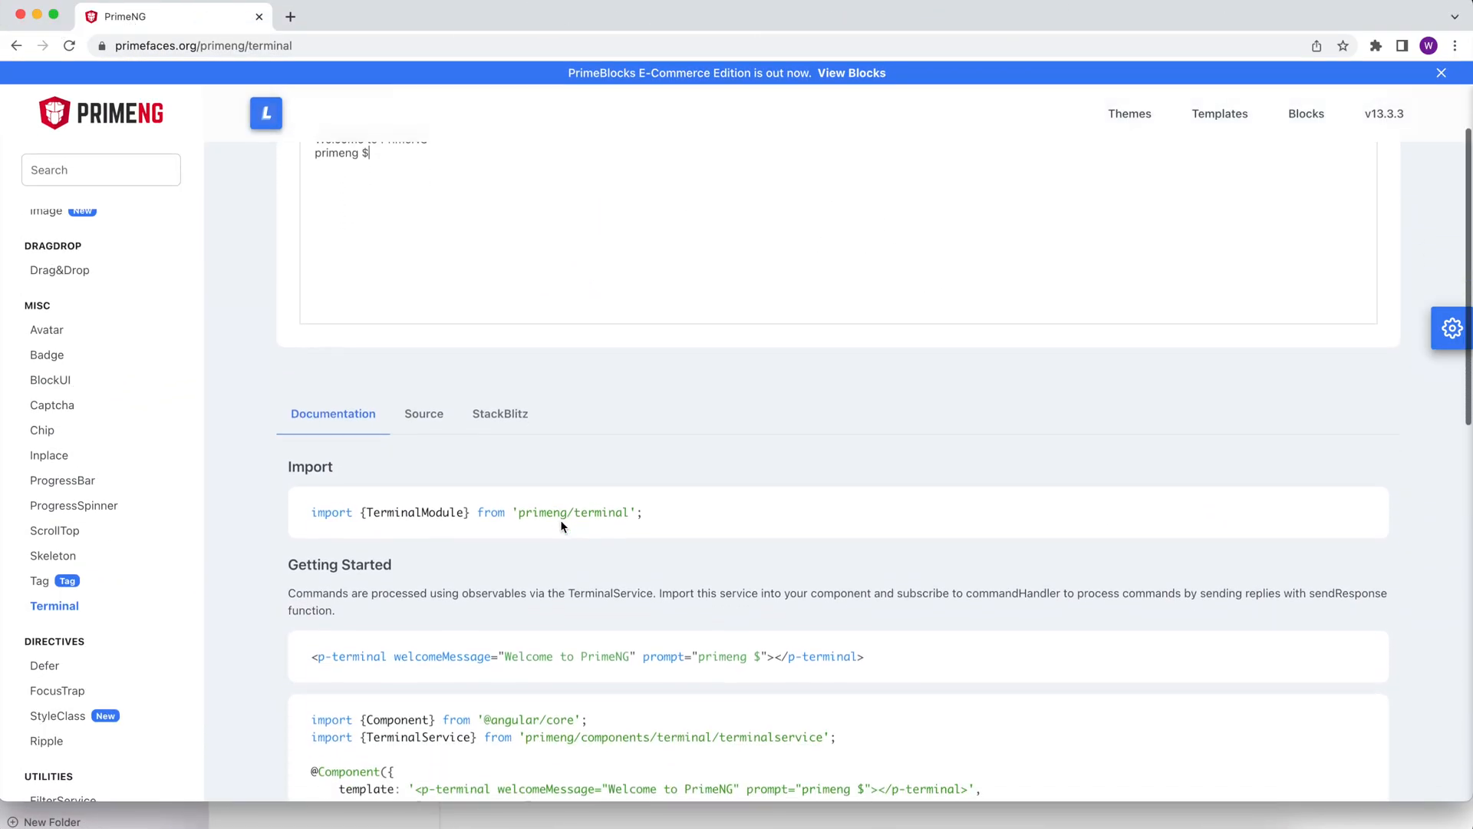
scroll(down, 3)
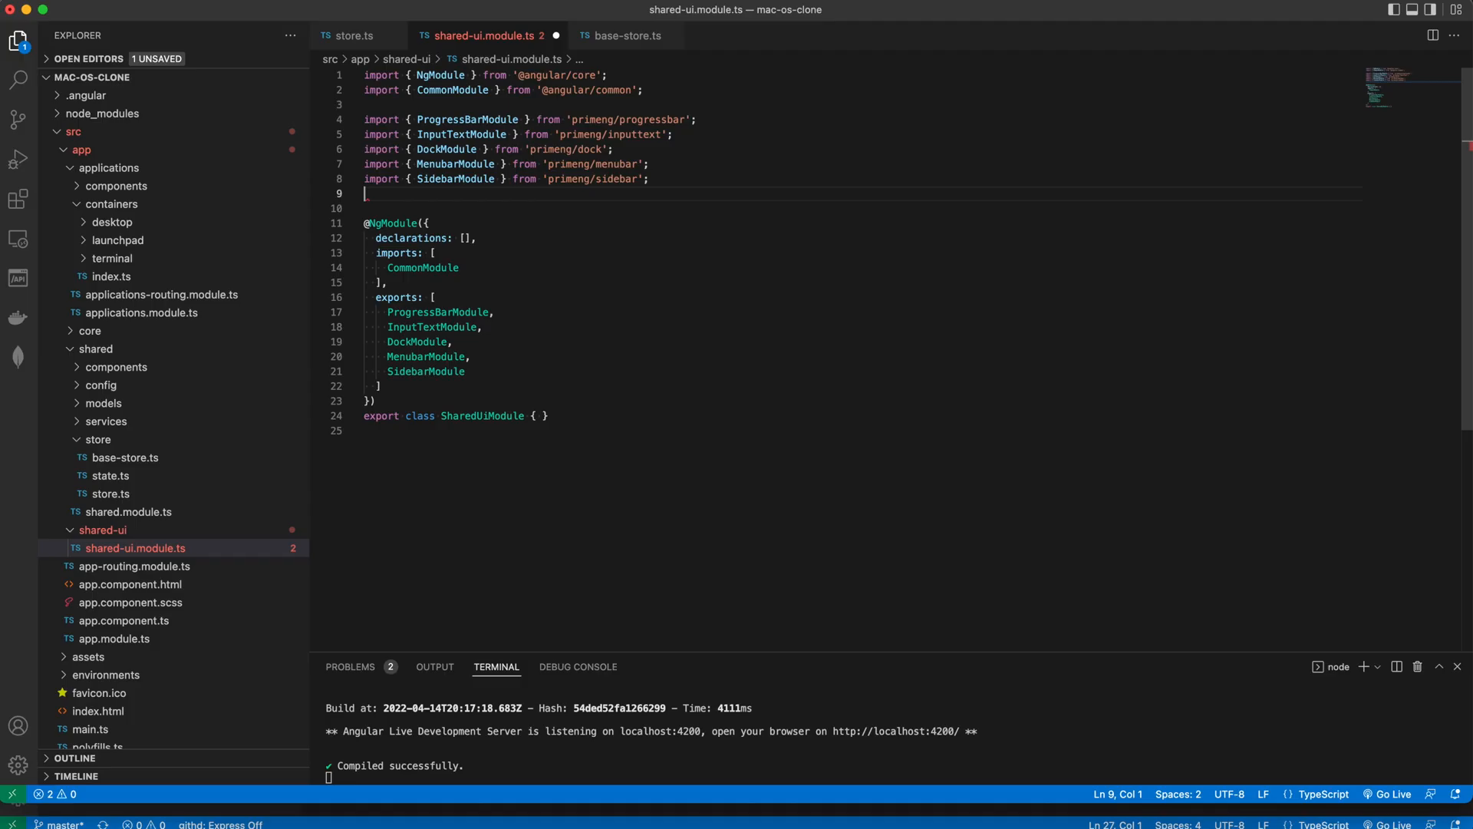
Import TerminalModule from 'primeng/terminal' and add a <p-terminal> with a prompt binding.
text(import { TerminalModule } from 'primeng/terminal';)
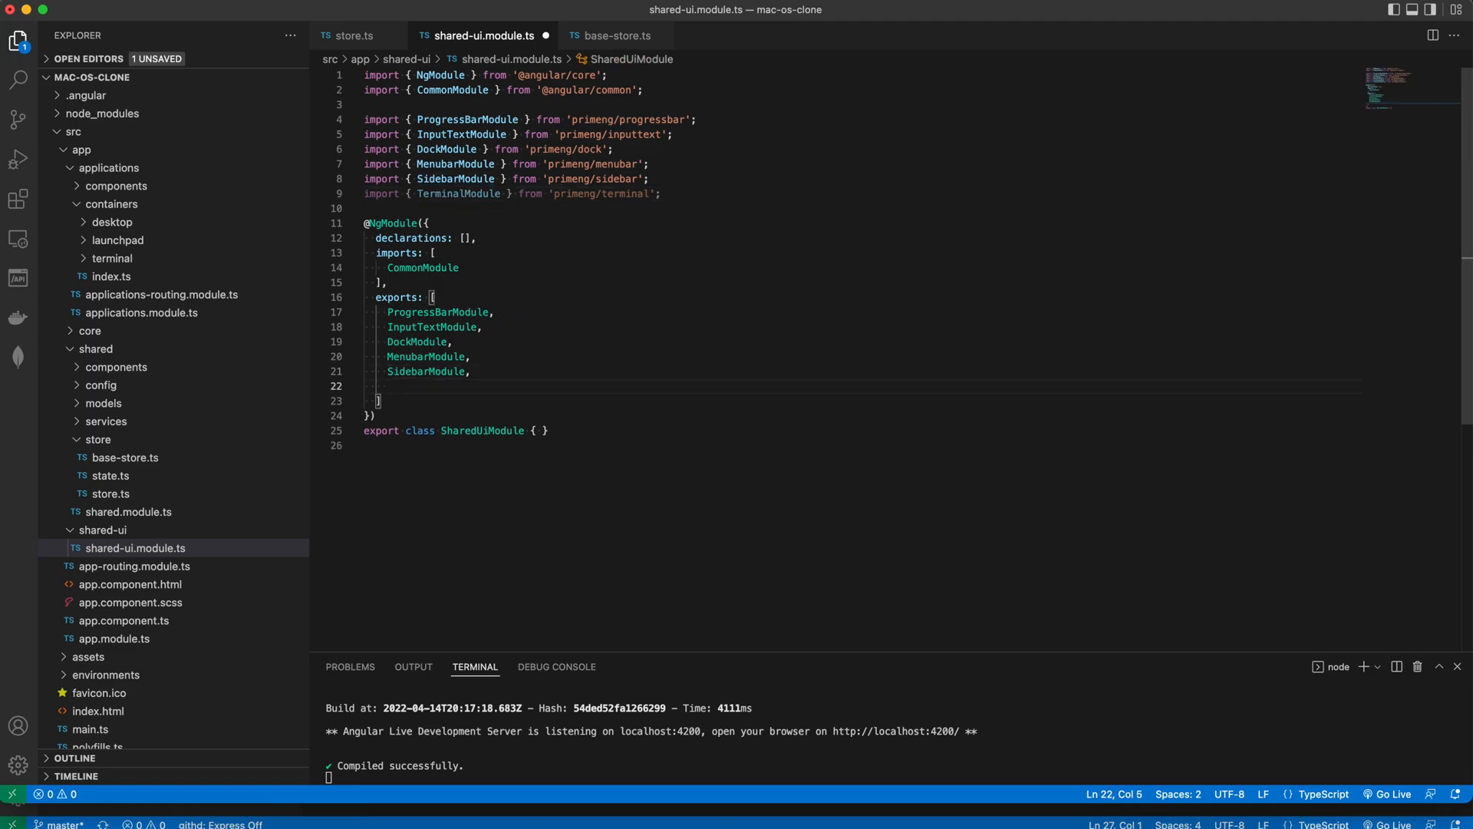
click(160, 277)
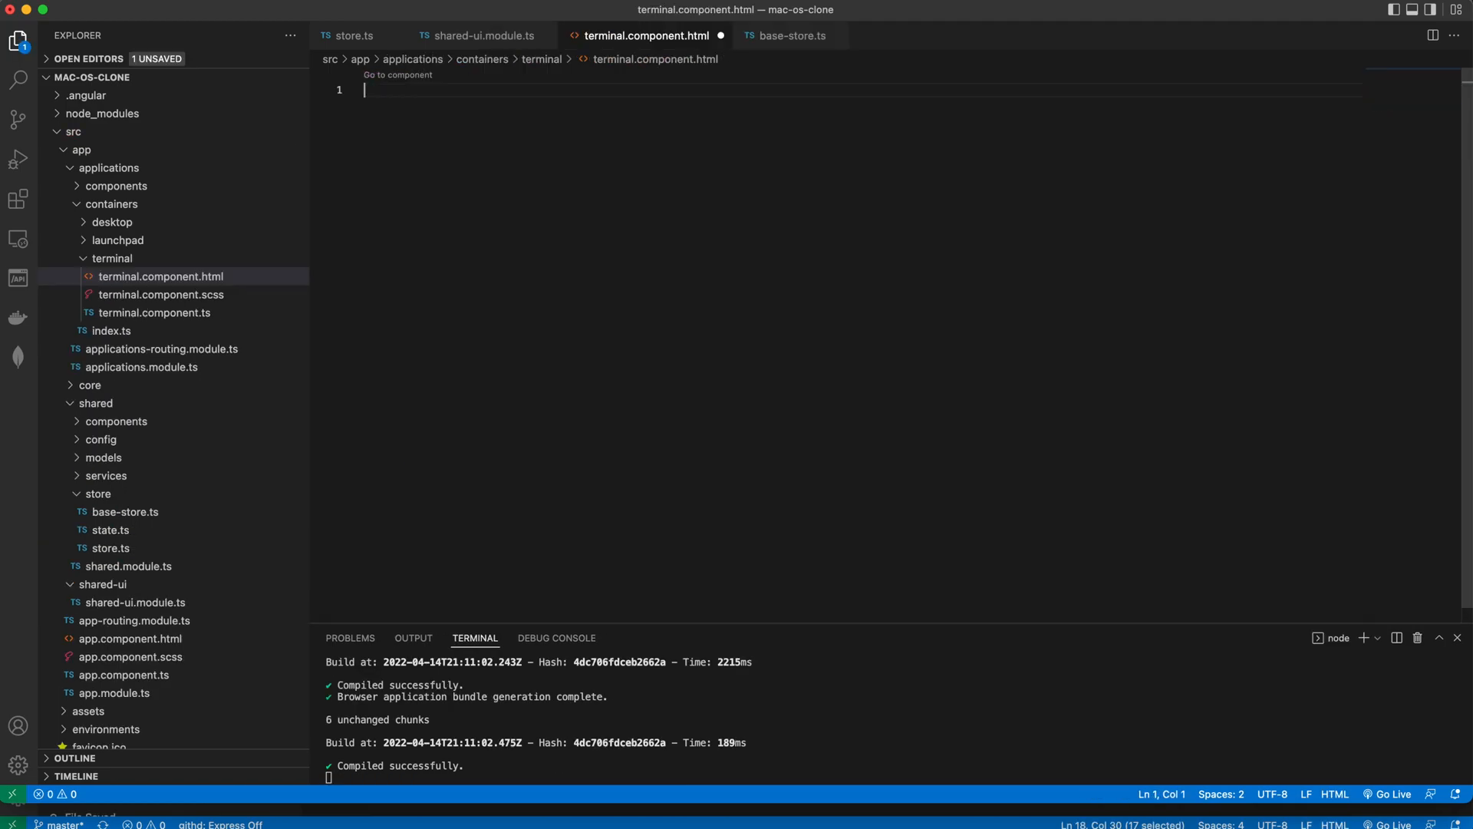
text(<p-terminal></p-terminal>)
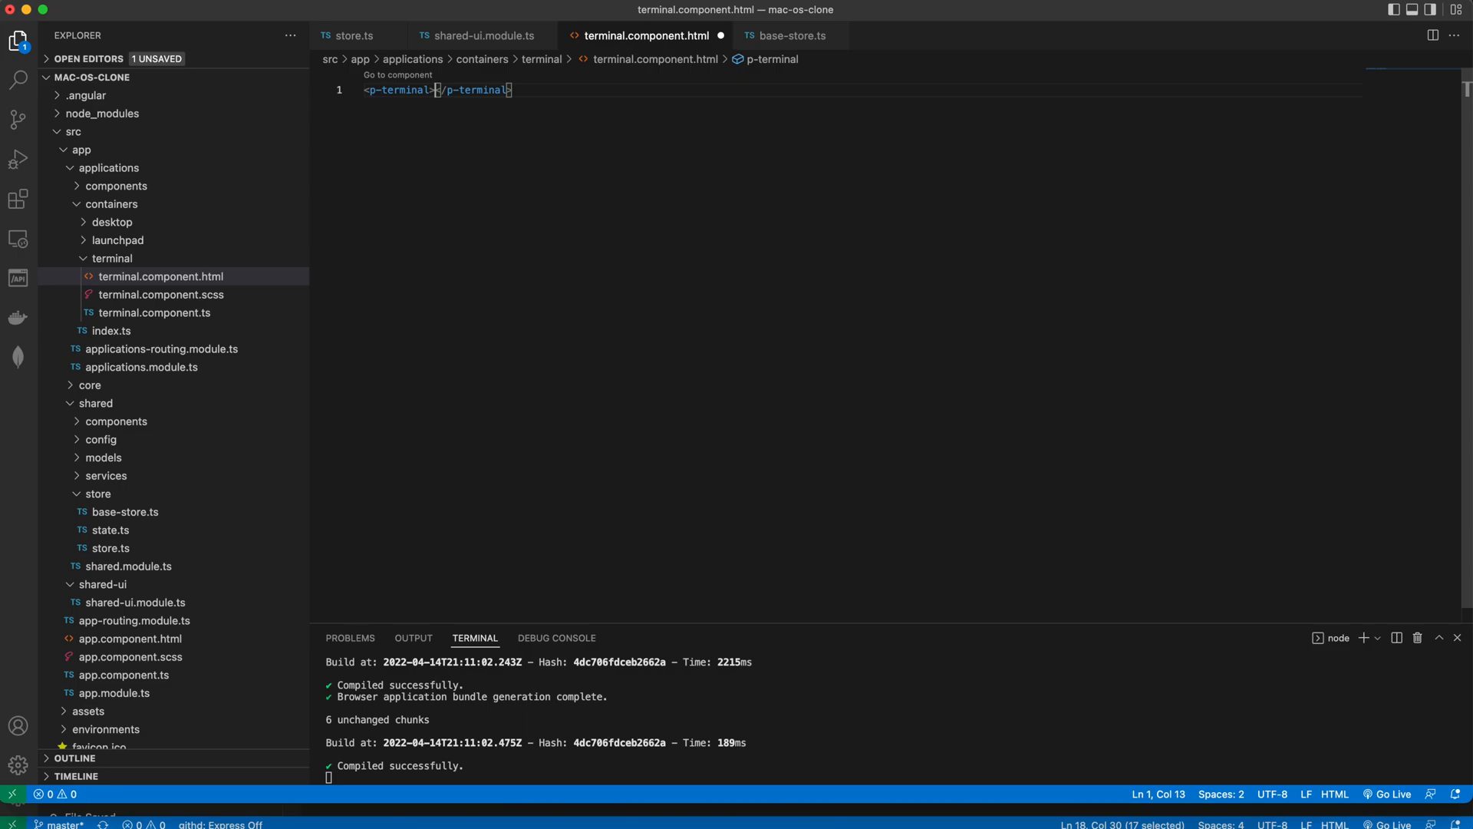
text([prompt]="")
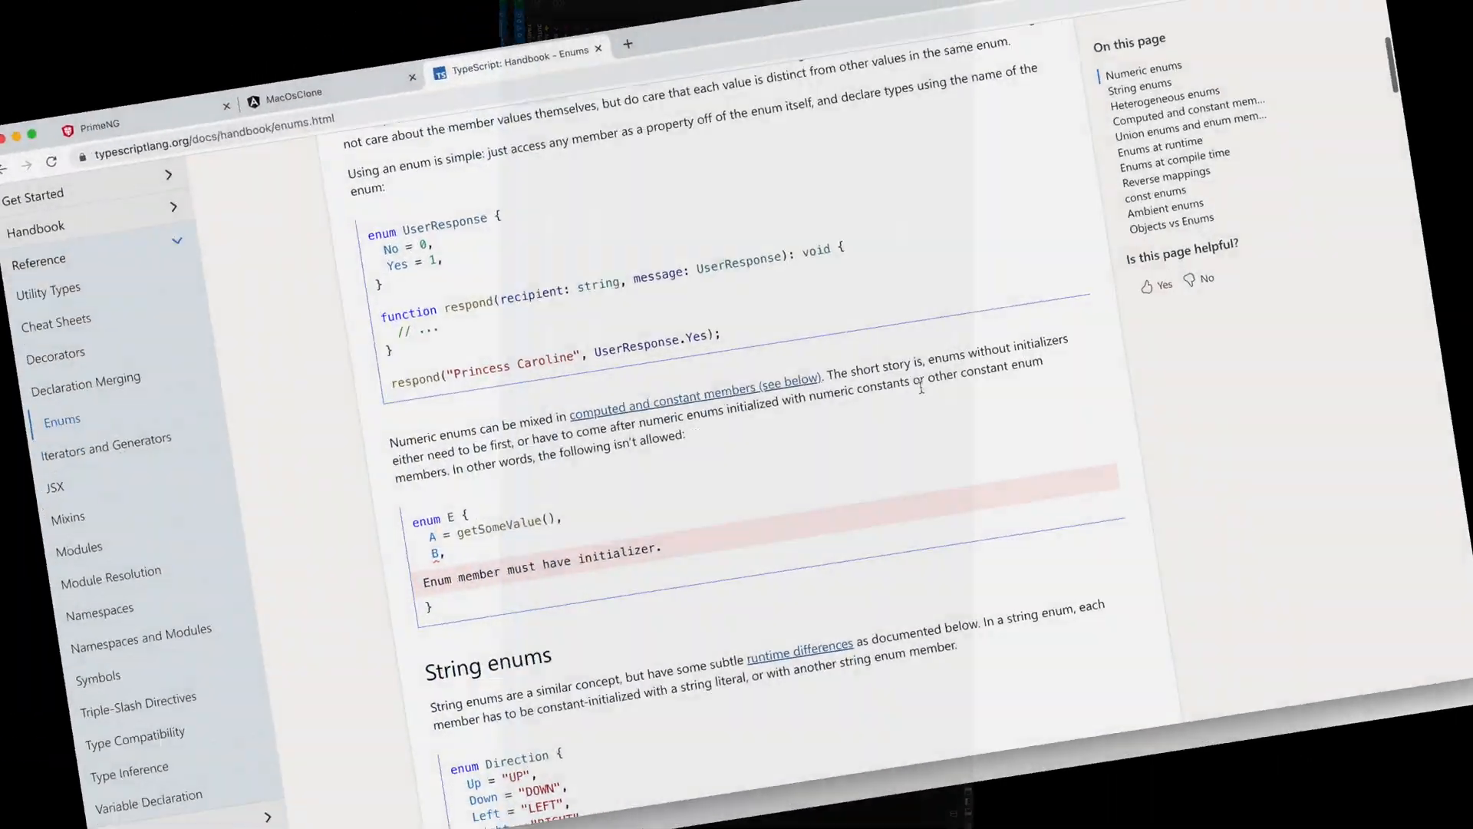
Scroll the Enums page down to the String enums section and select a word.
scroll(down, 3)
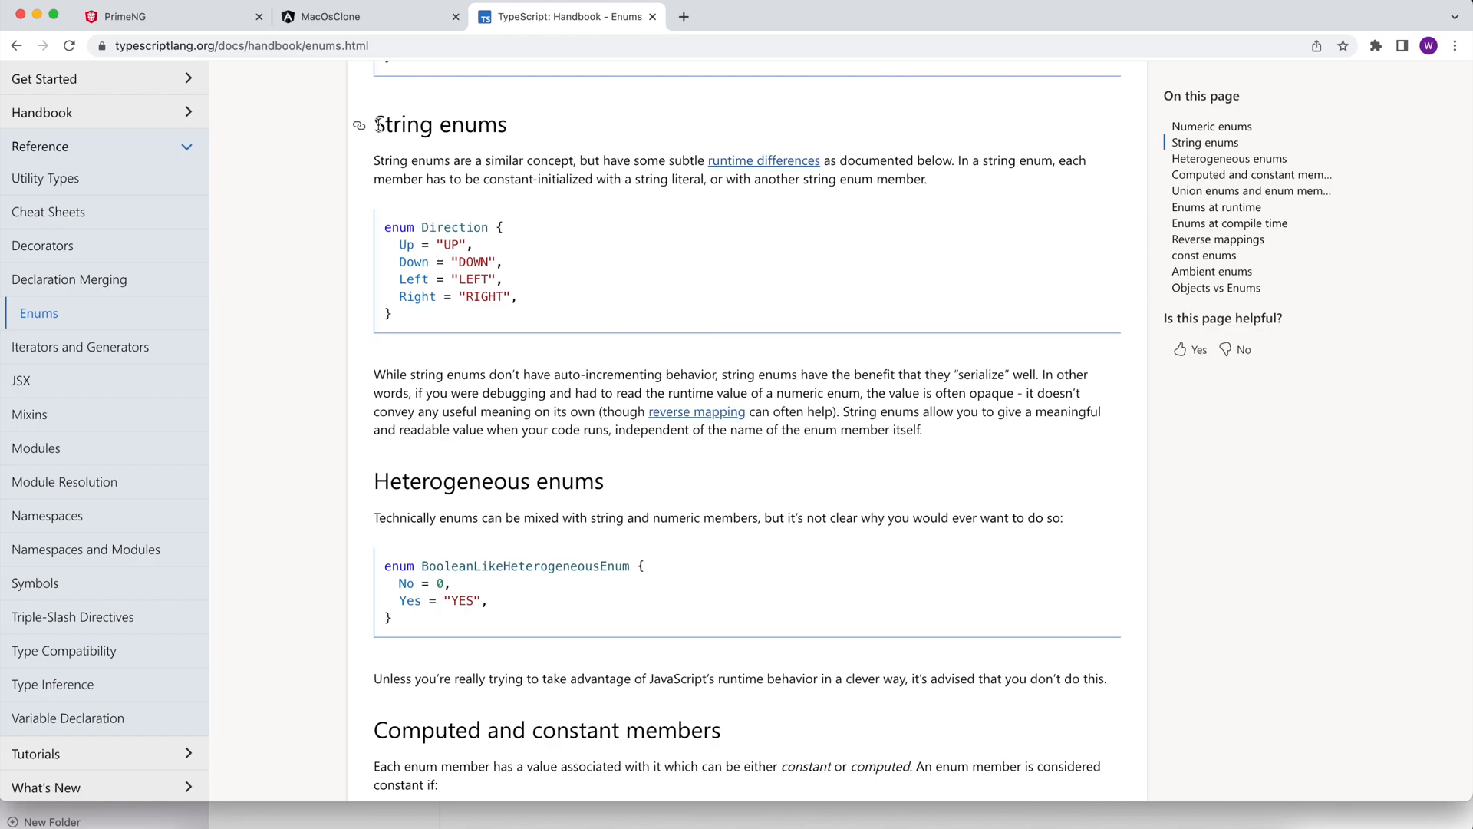
double_click(439, 125)
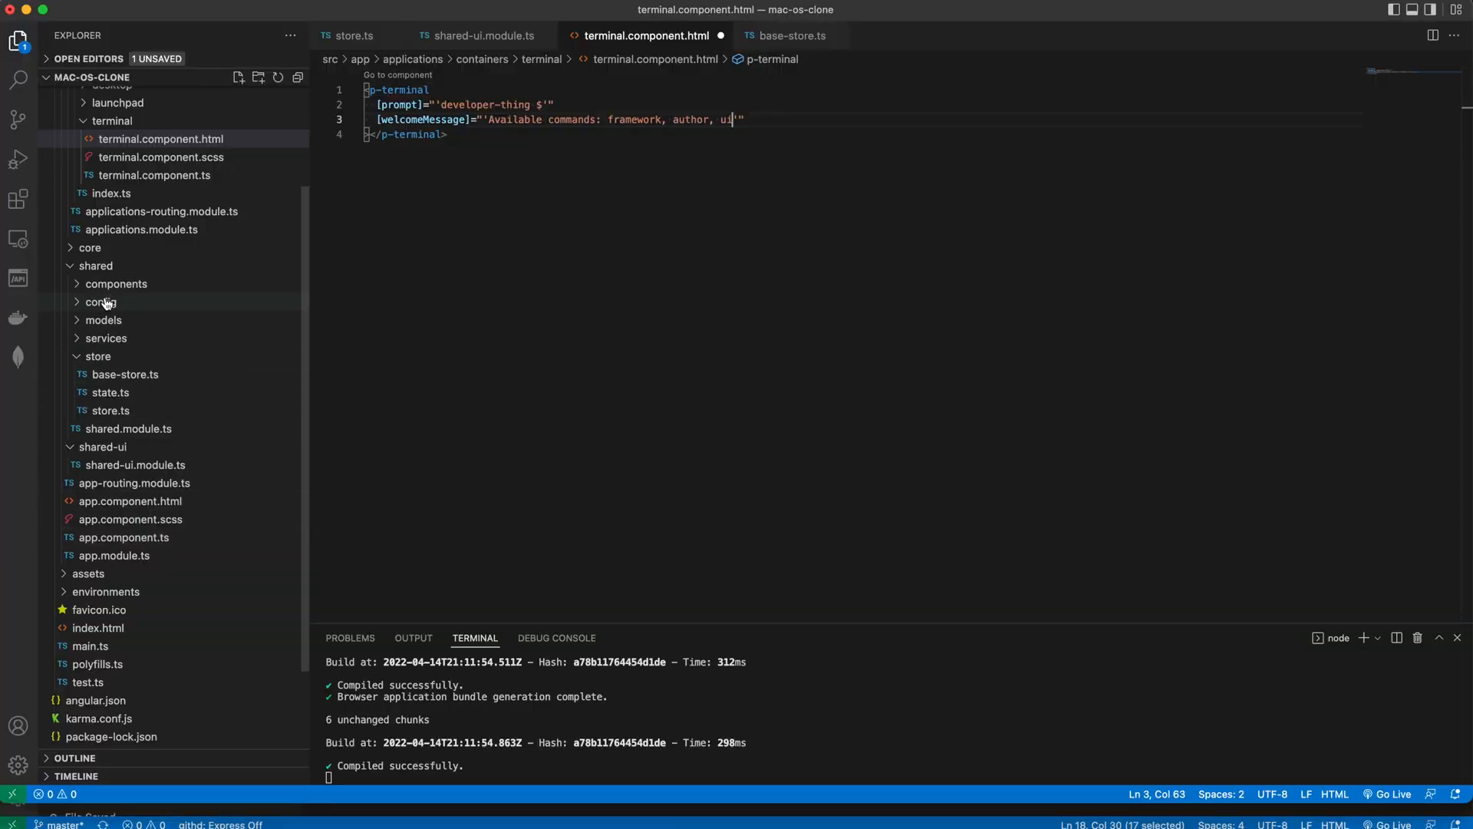
Create terminal-command.ts in shared/config and start writing the exported TerminalCommand enum.
click(101, 302)
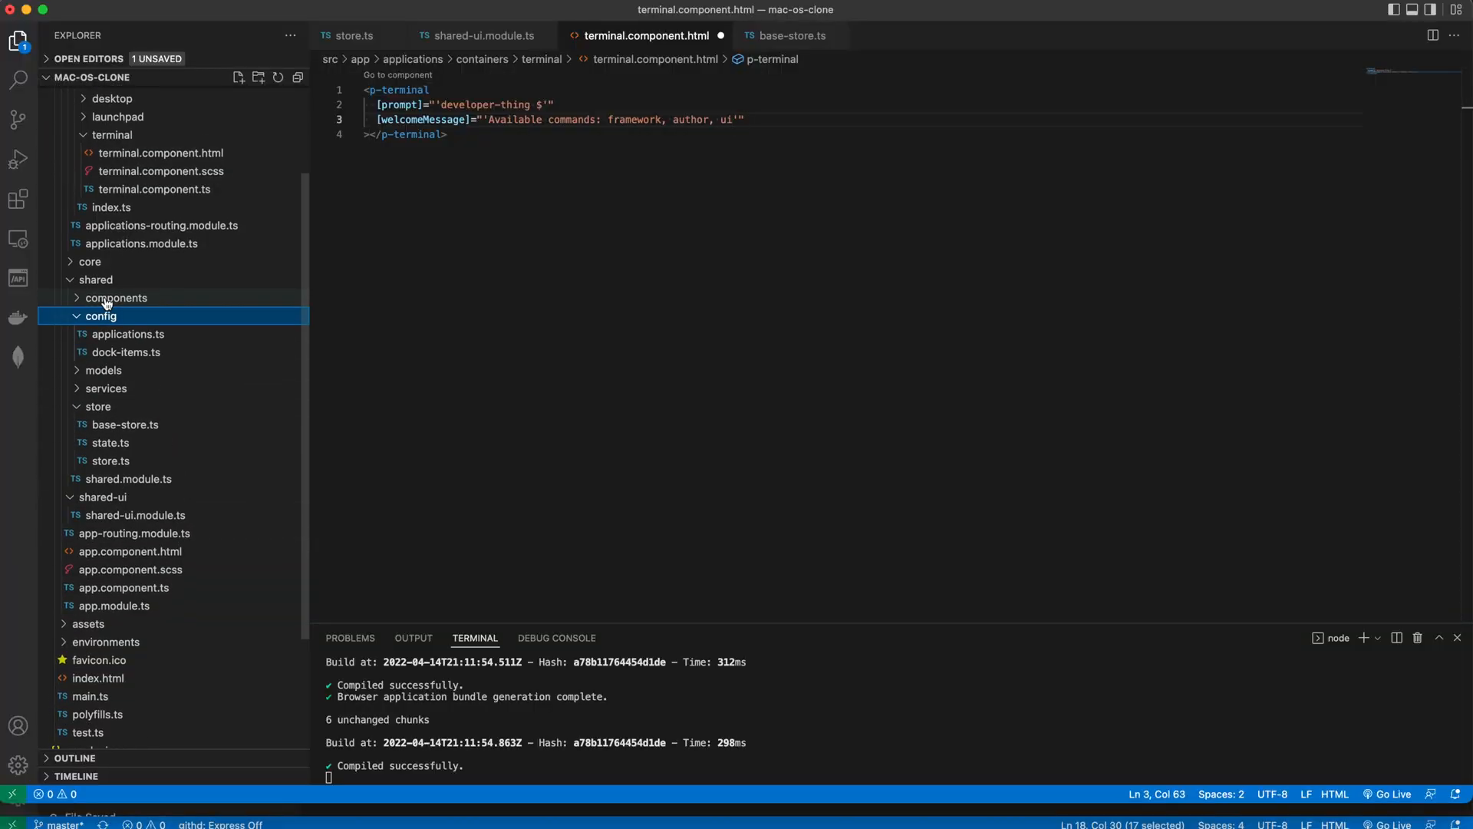
mouse_move(138, 323)
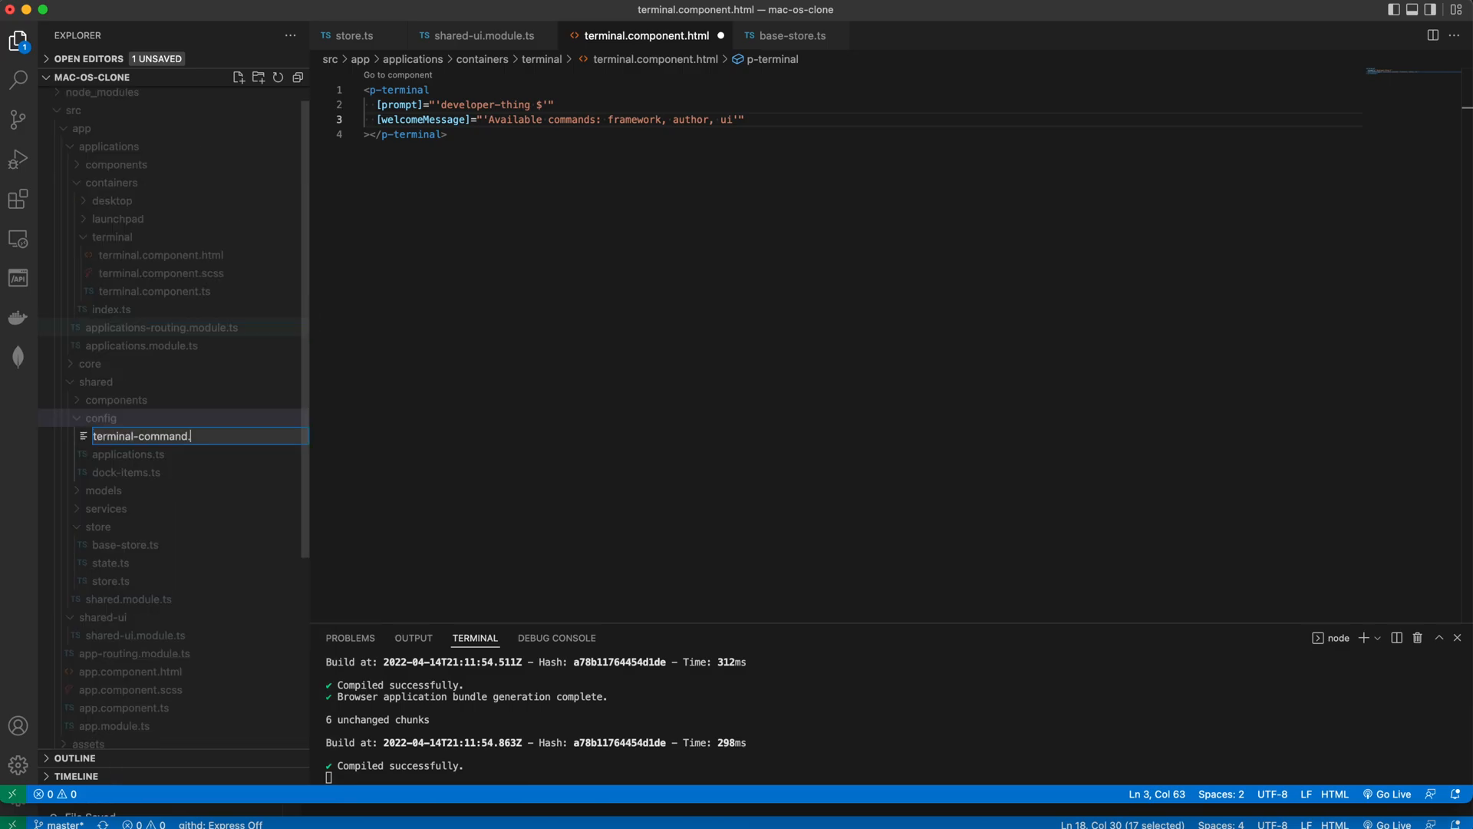
key(Return)
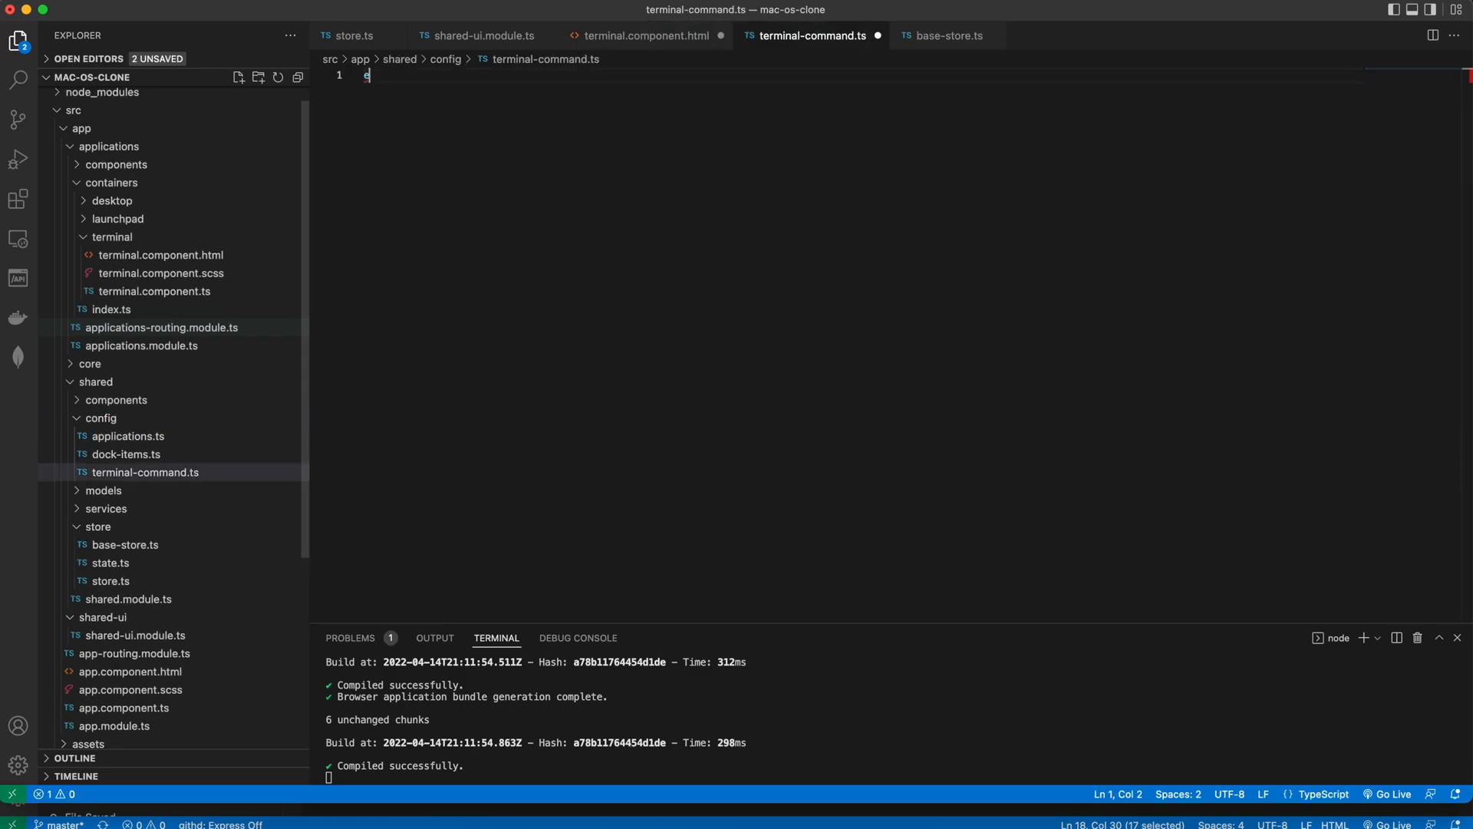
text(xport enum TerminalCommand {)
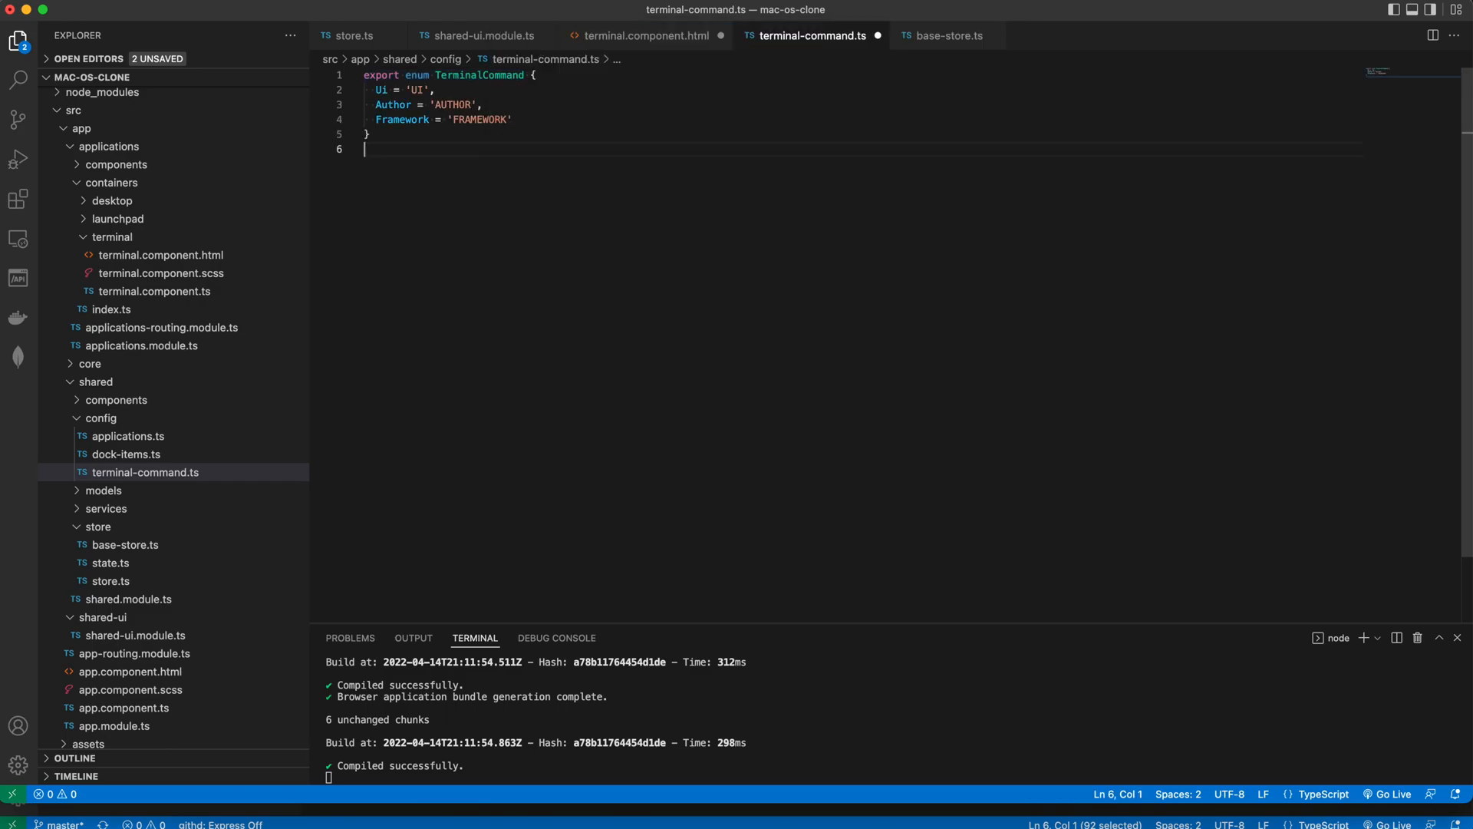
text(TERMINA)
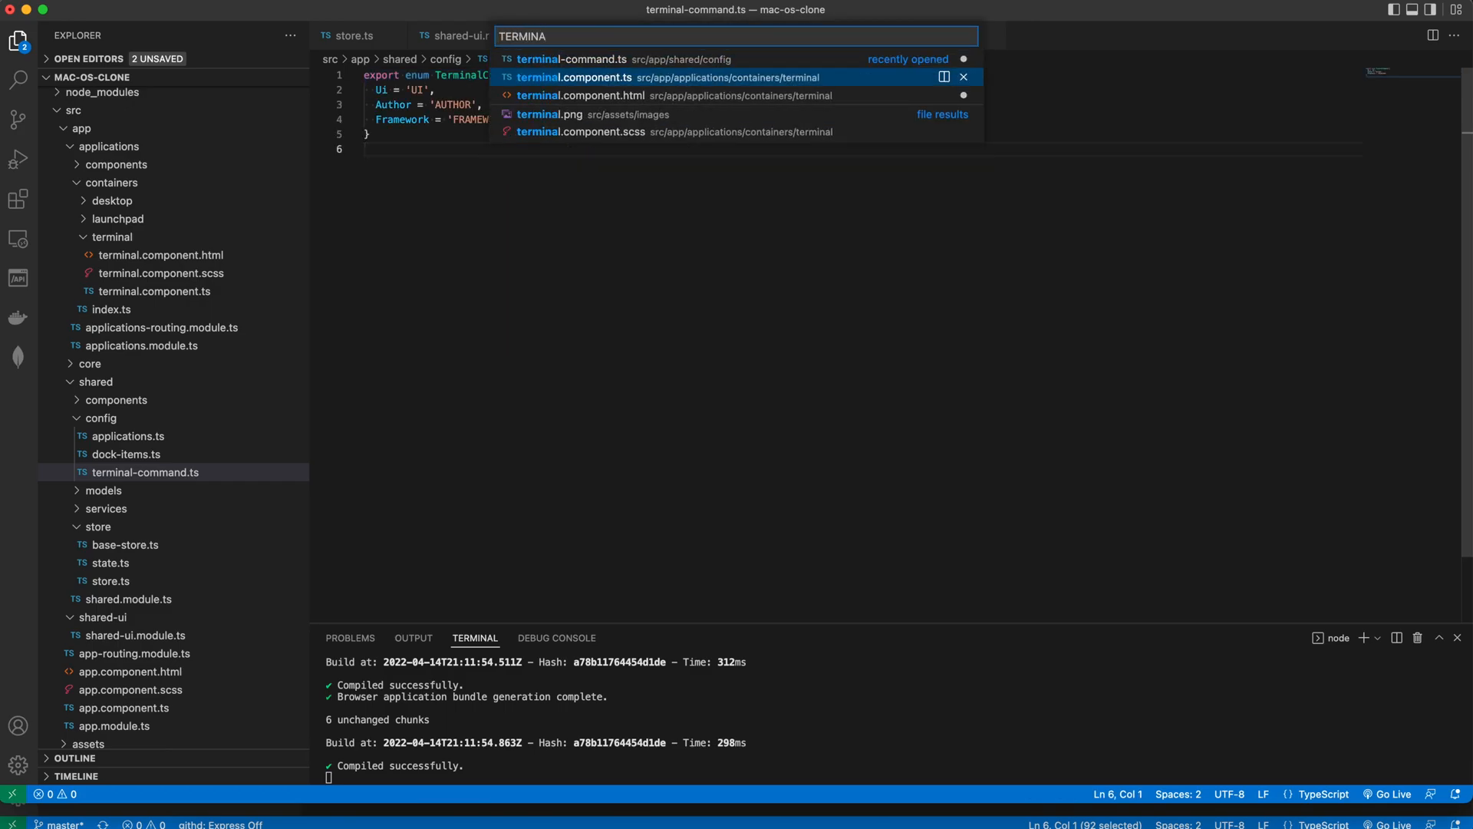
Add TerminalService to the component's providers, imported from primeng/terminal.
click(577, 77)
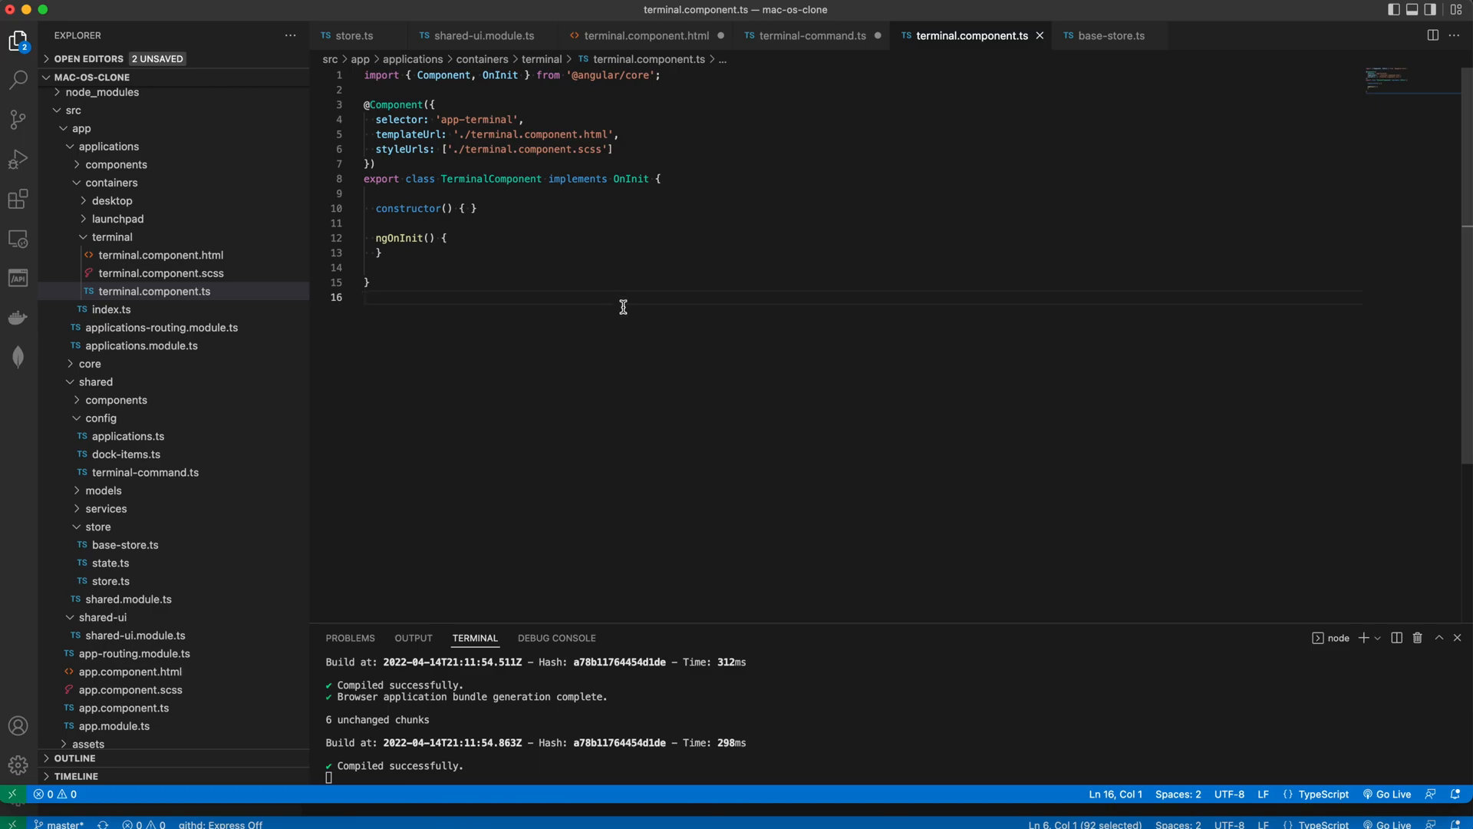
click(615, 149)
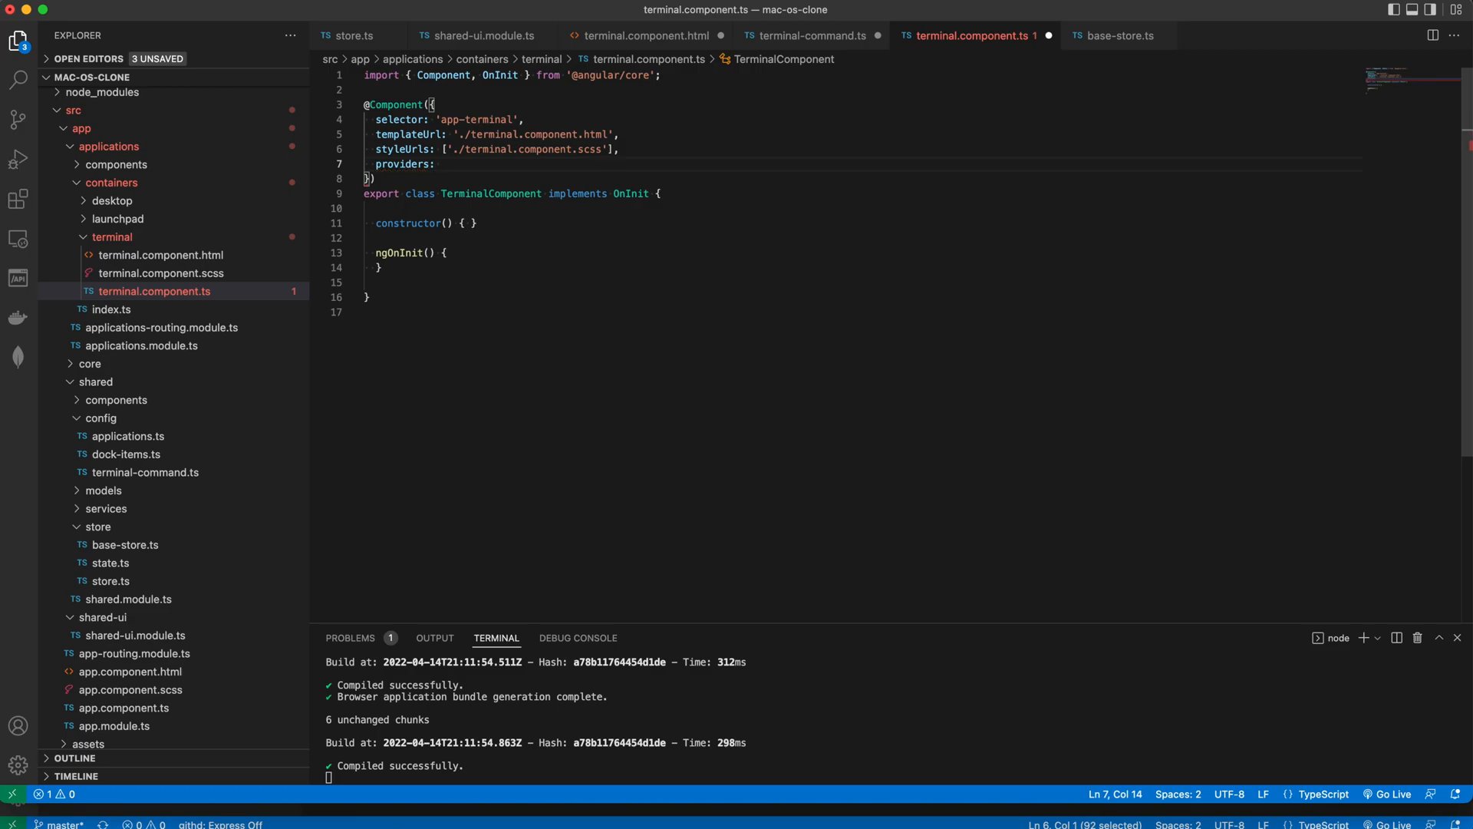
text([TerminalService])
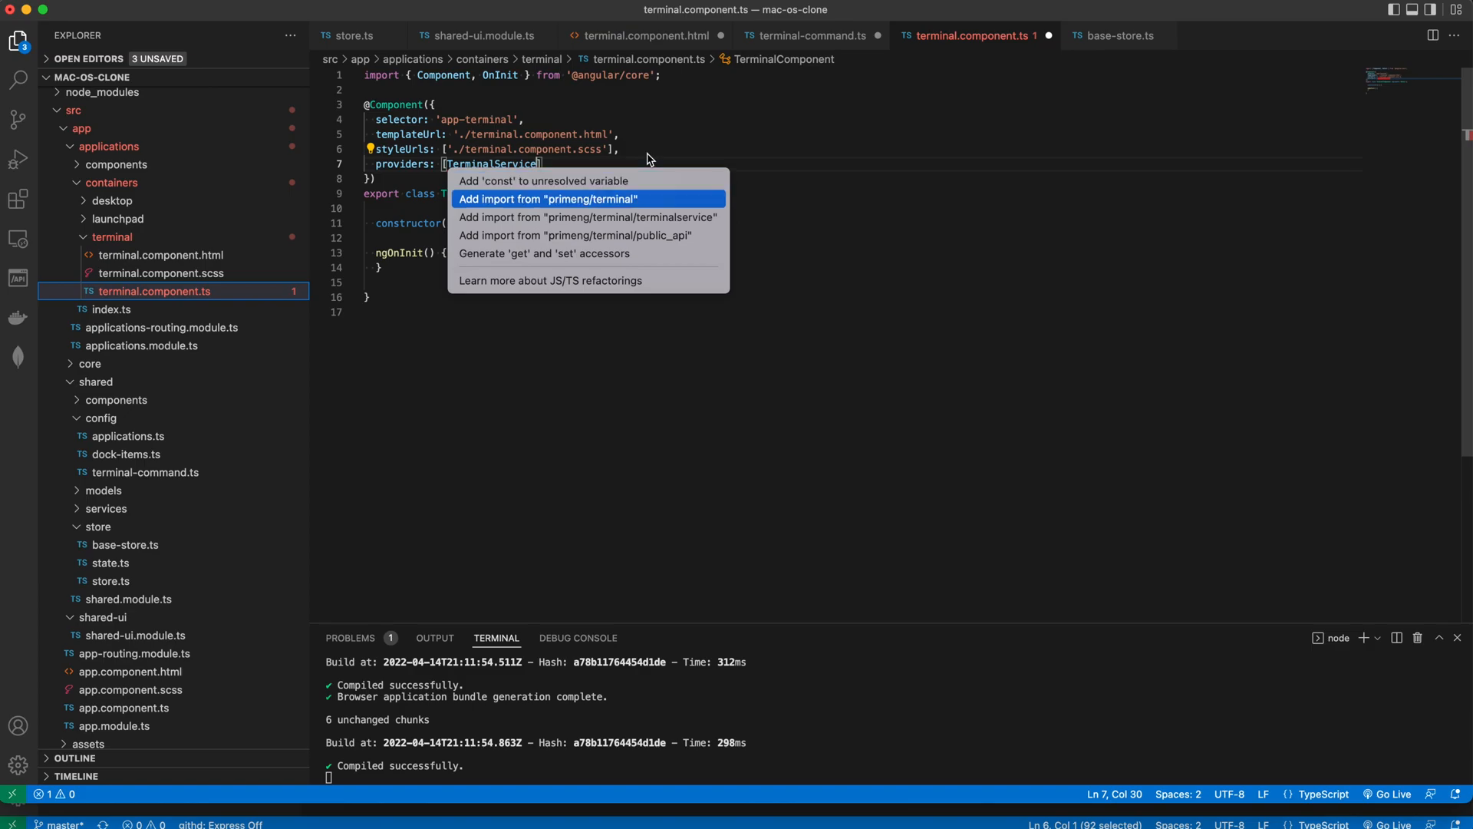
click(548, 198)
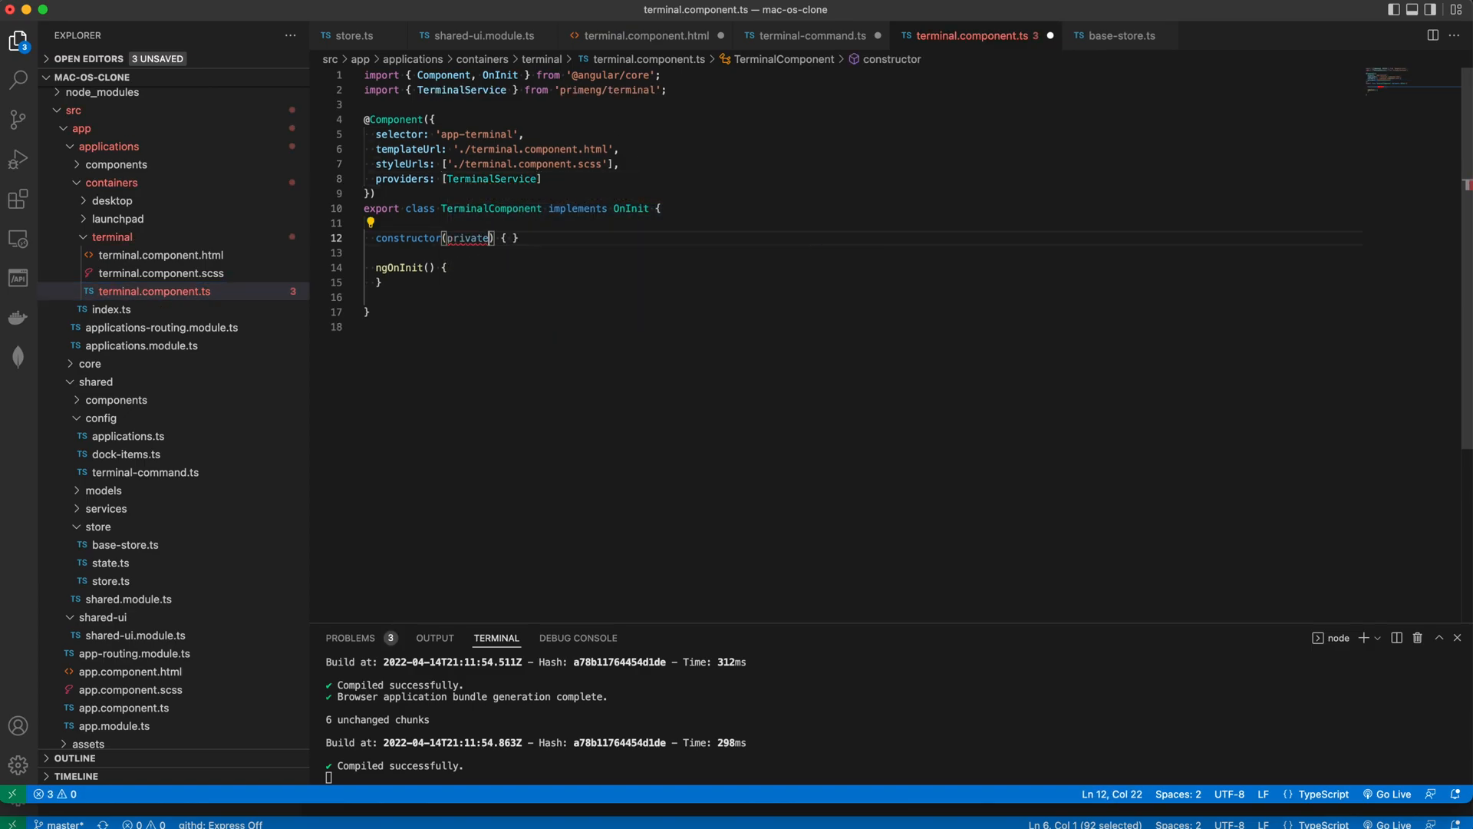
Inject terminalService as TerminalService, import TerminalCommand, and set OnPush change detection.
text(terminalService)
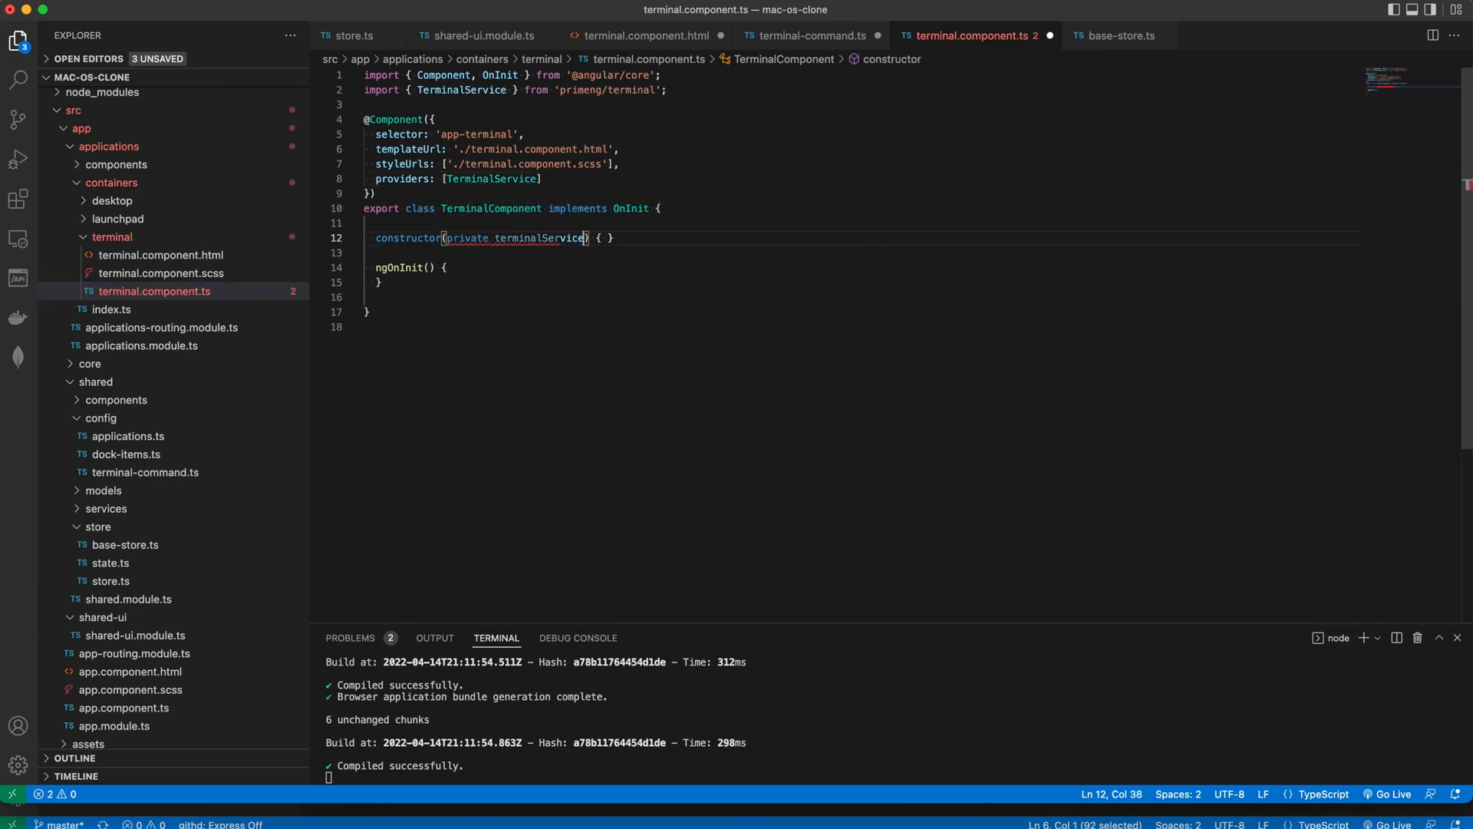
text(: Terminal)
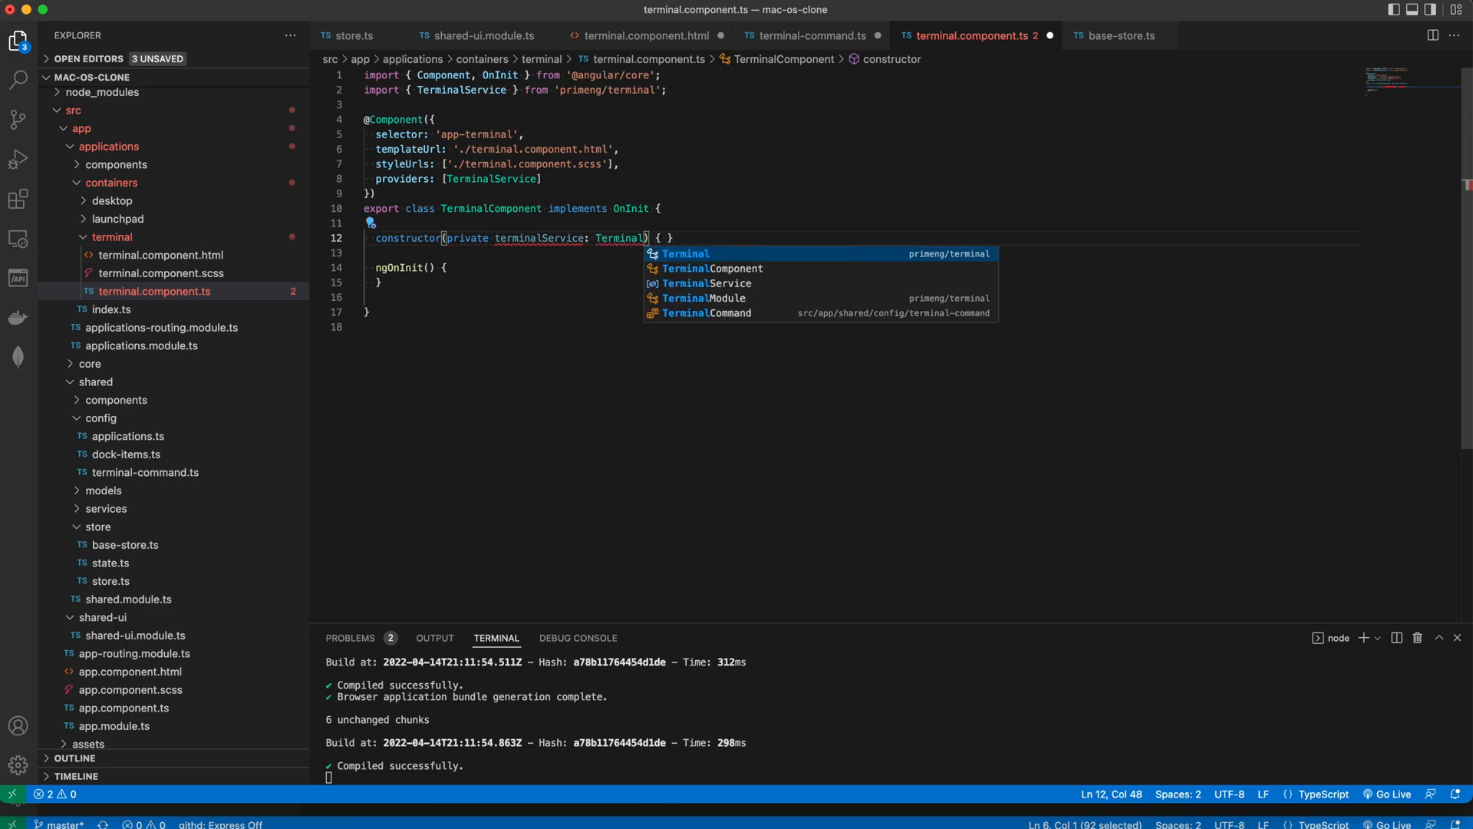
click(706, 283)
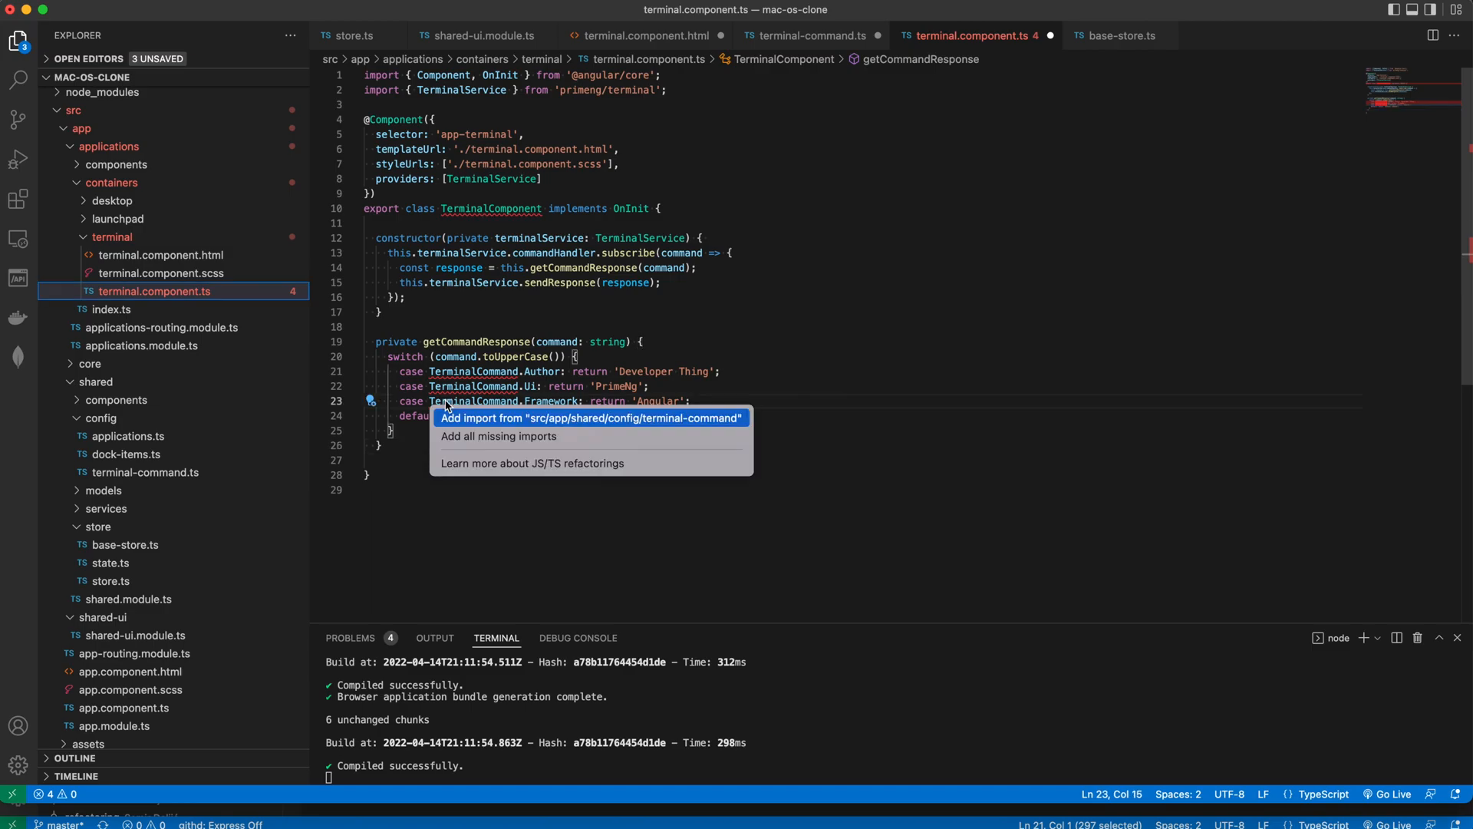
click(592, 418)
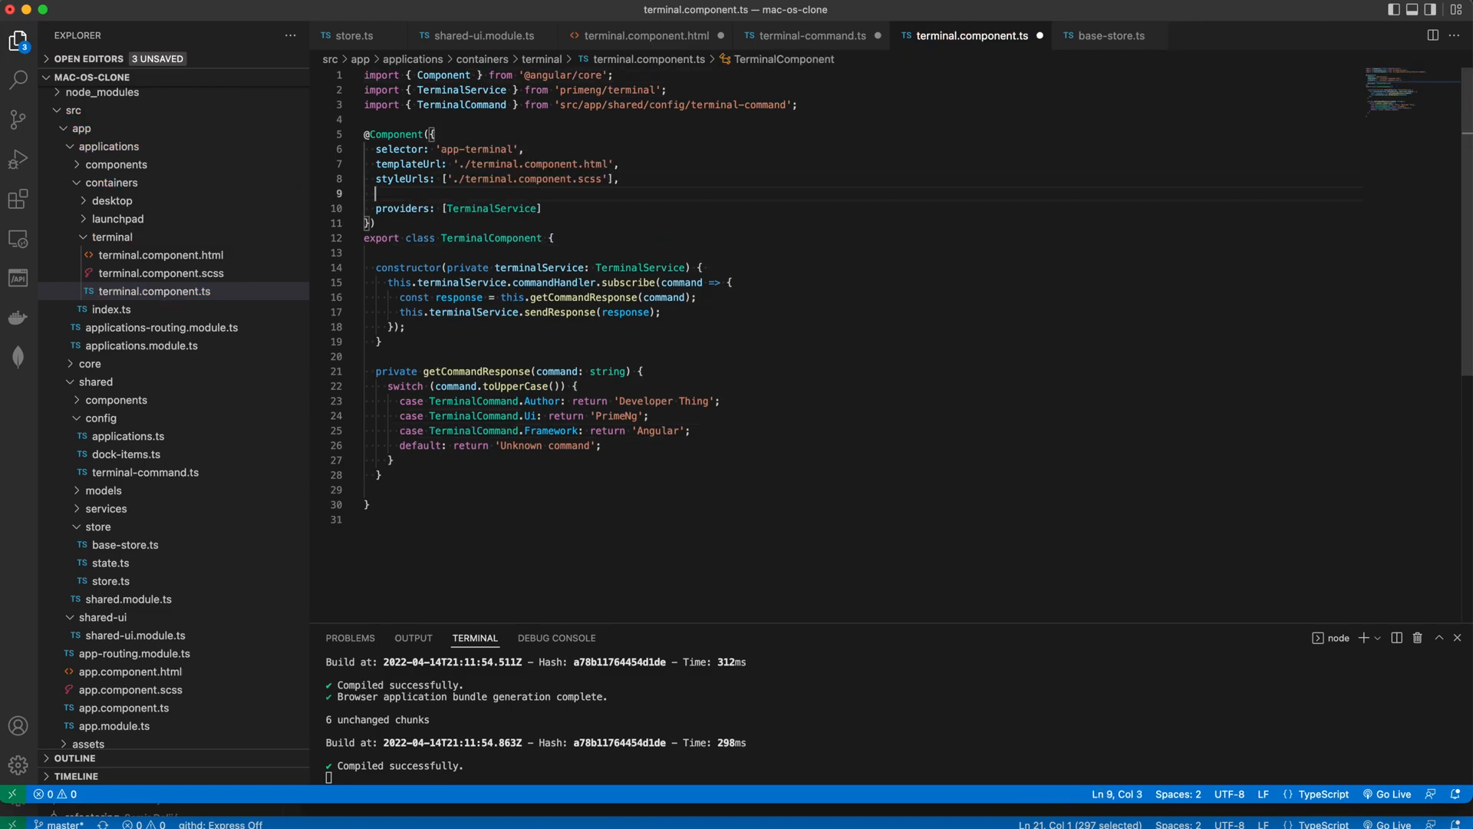
text(changeDetection: ChangeDetectionStrategy.OnPush,)
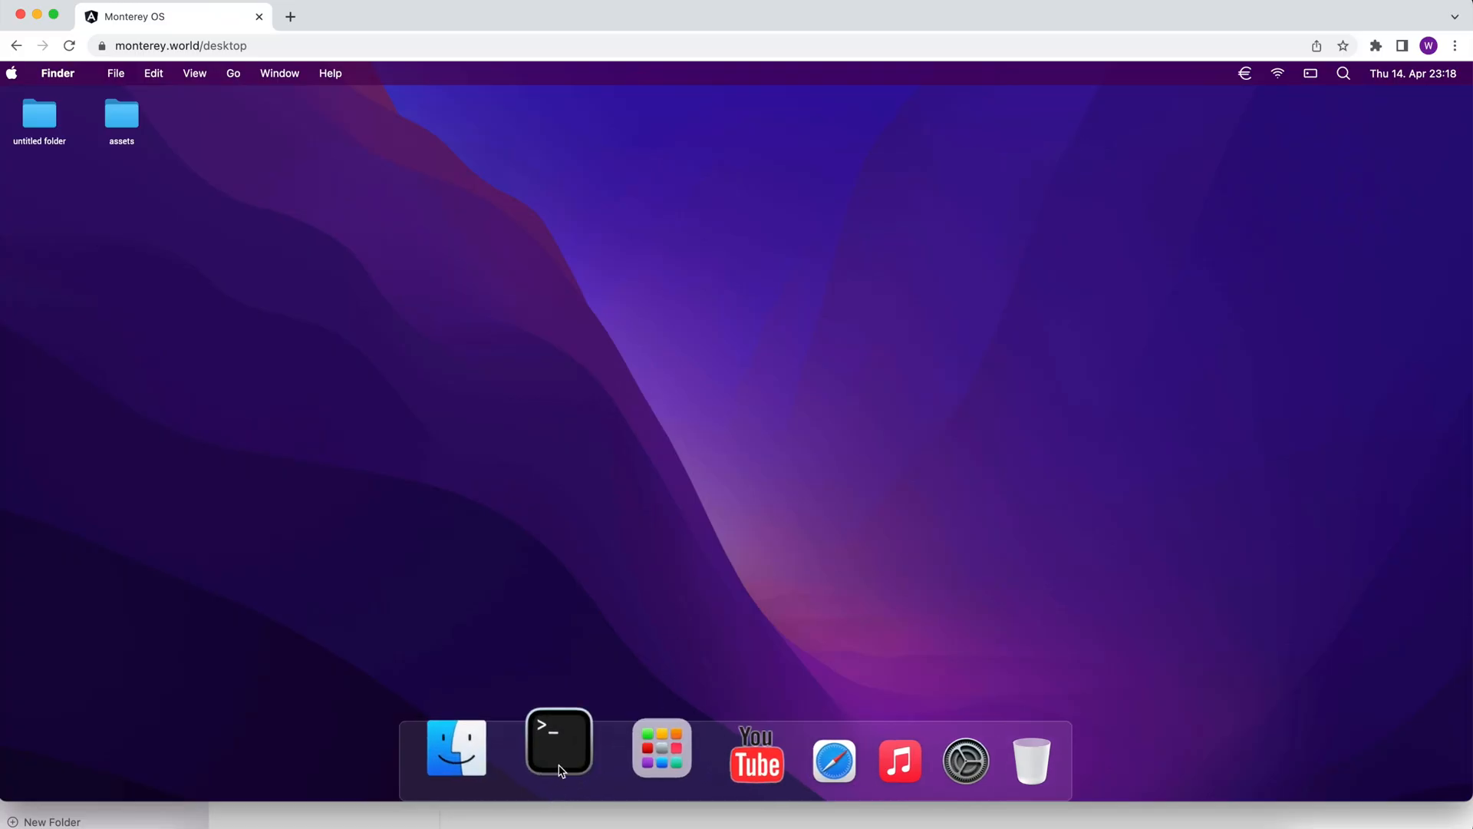
Reopen the developer-thing terminal from the Monterey OS dock in Chrome.
click(558, 741)
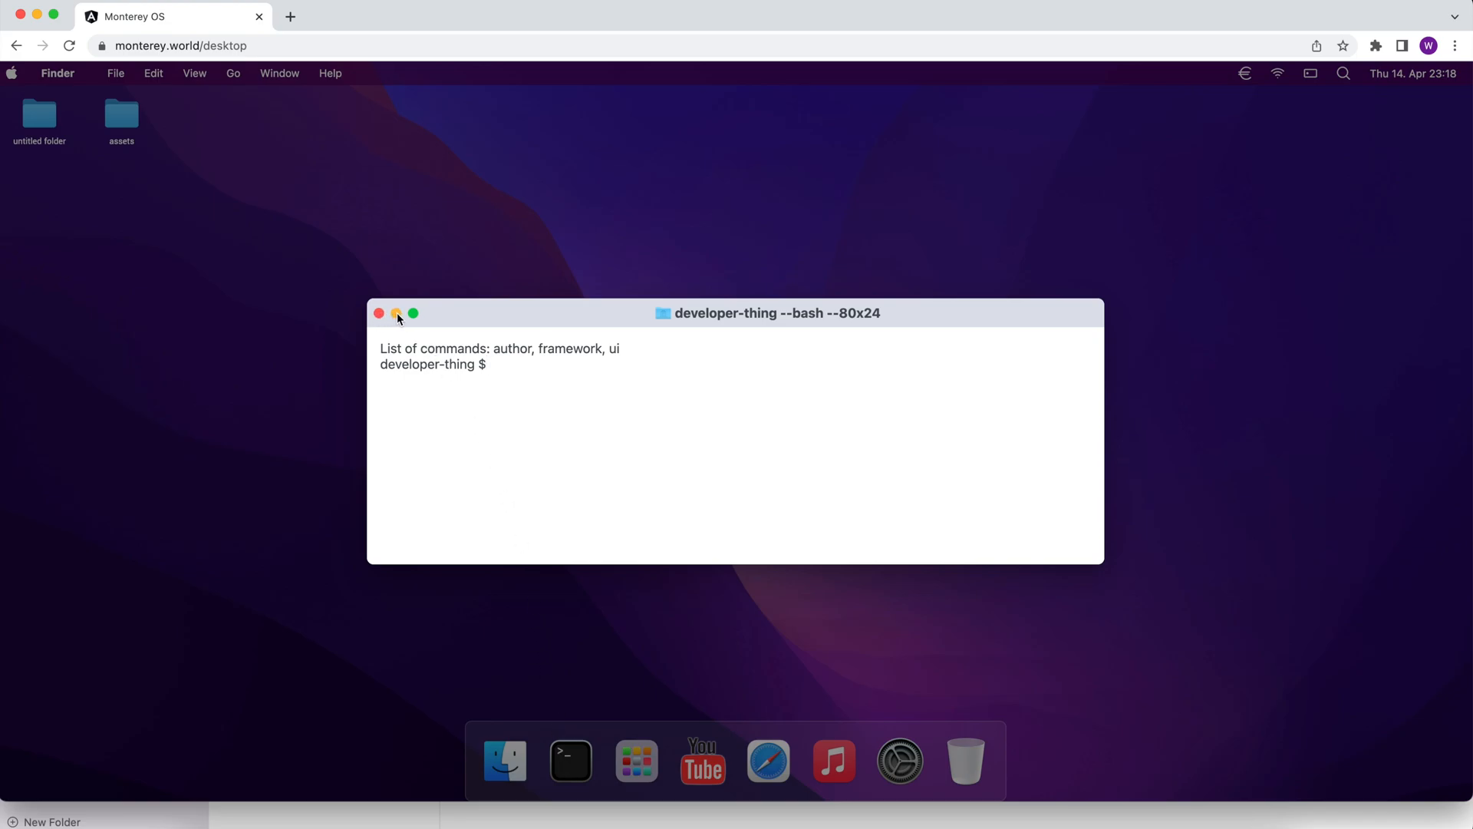
mouse_move(1055, 34)
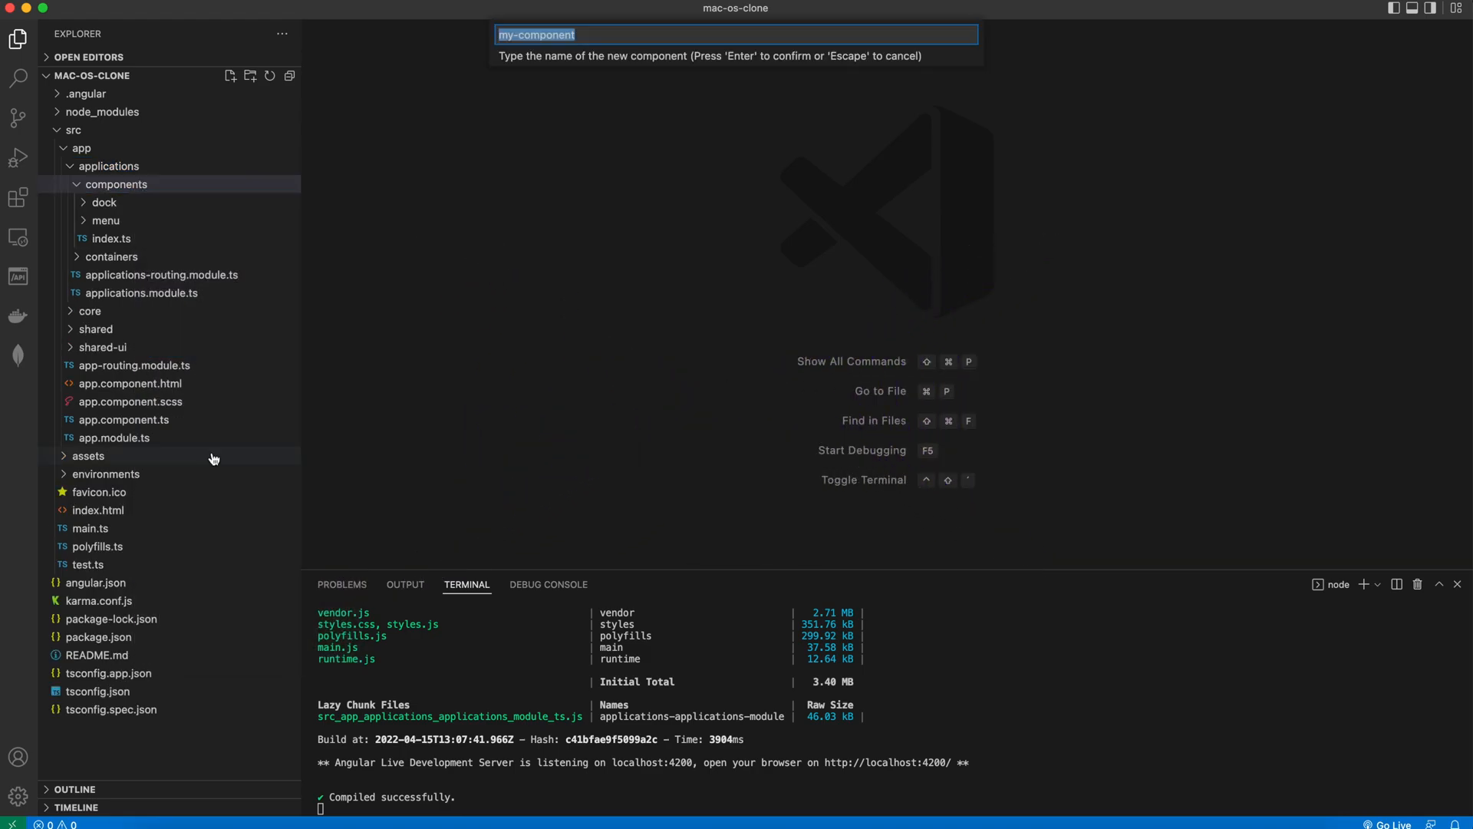
Generate the dialog-controls component and register it in index.ts and applications.module.ts.
key(Return)
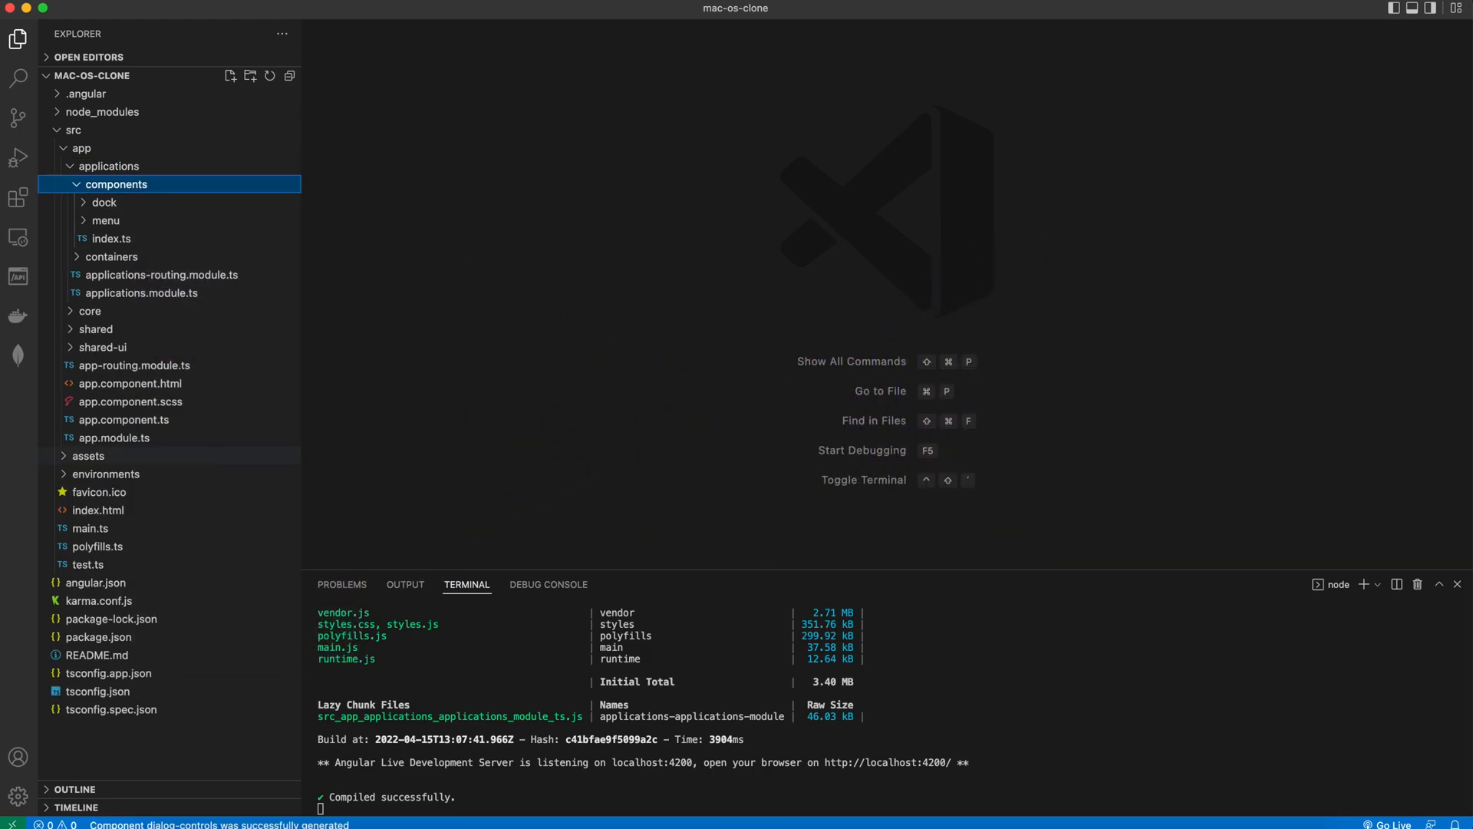
click(130, 201)
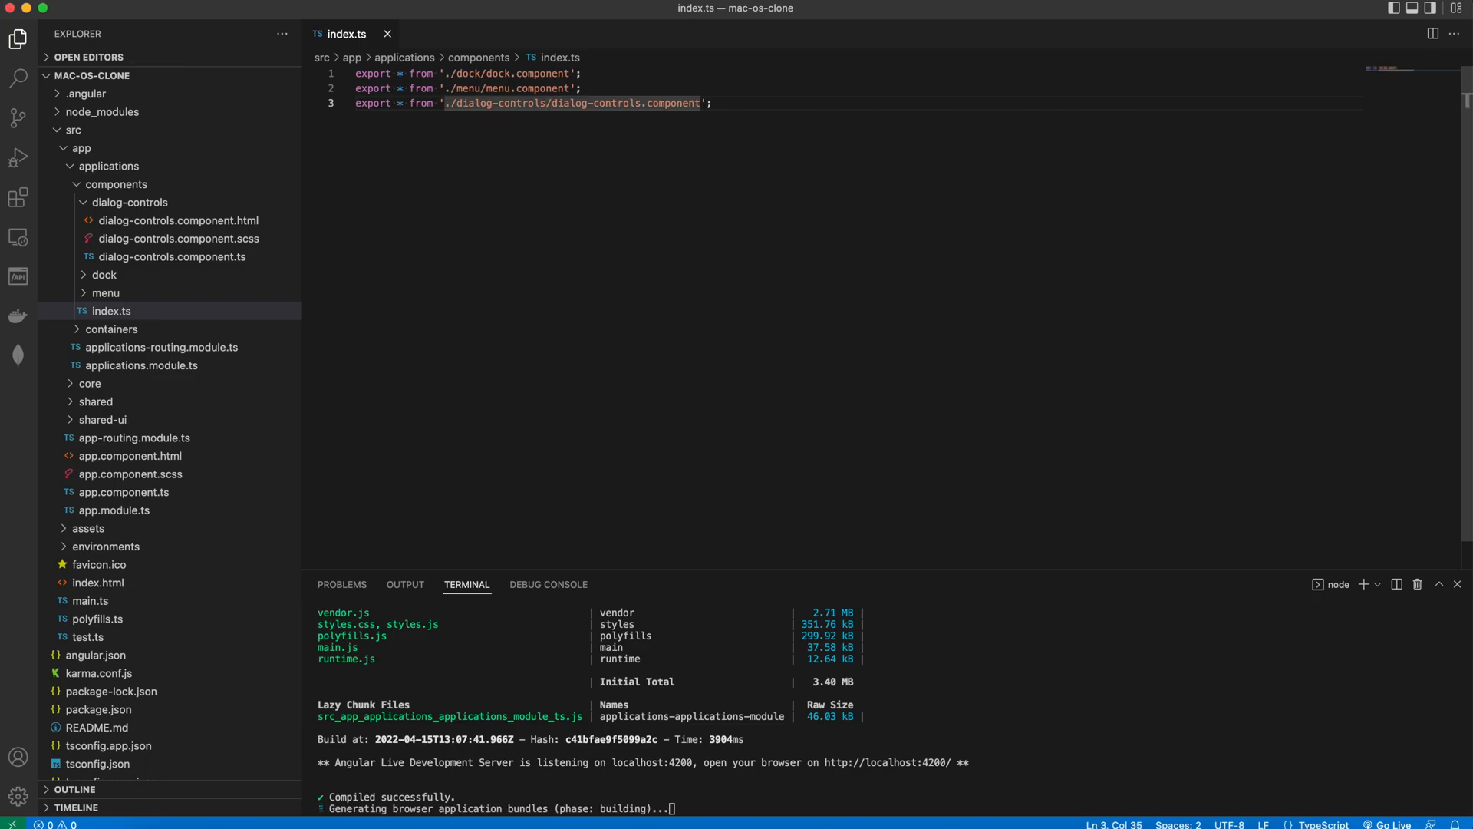
click(142, 364)
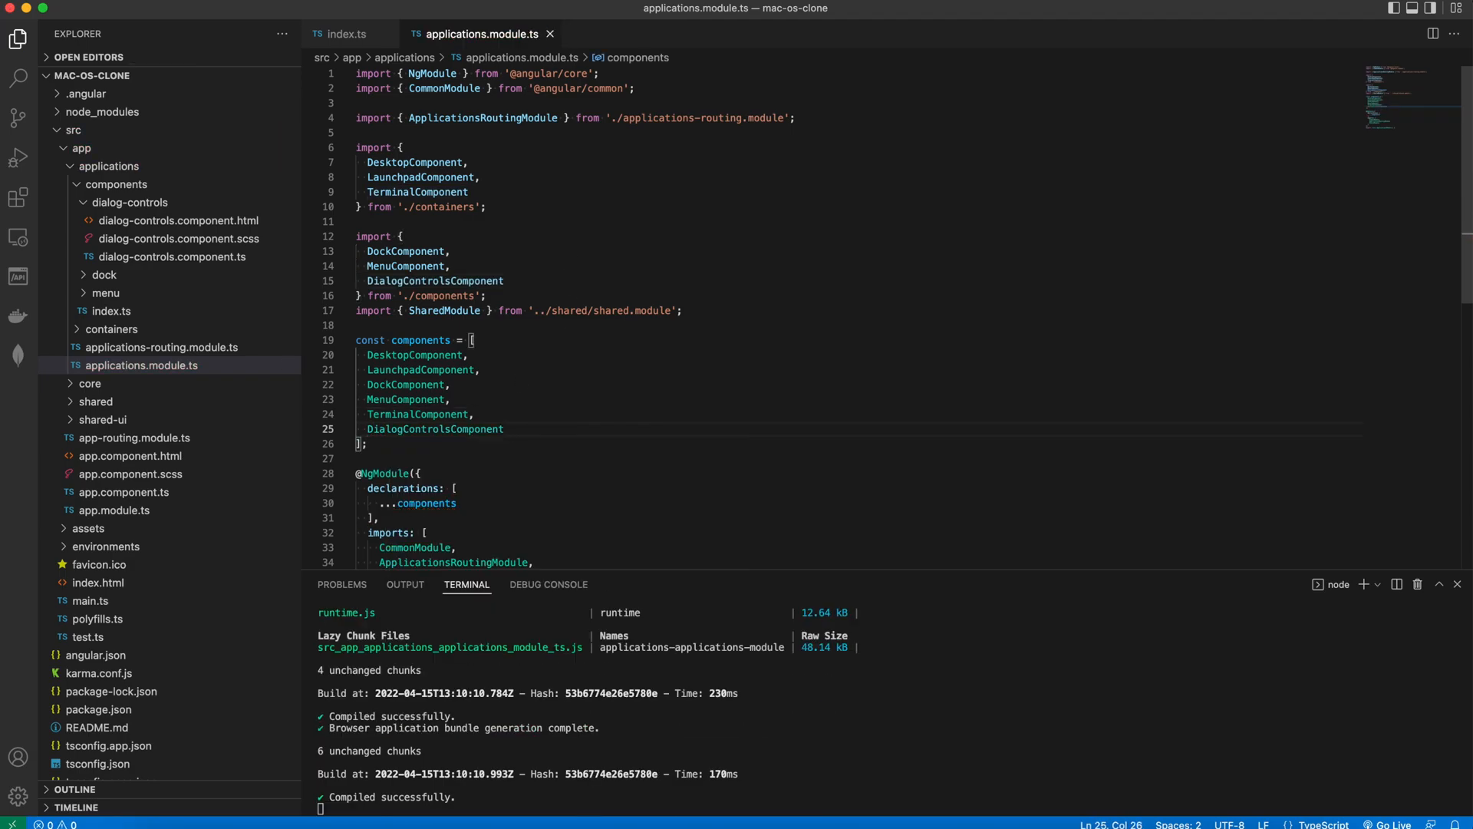
click(160, 402)
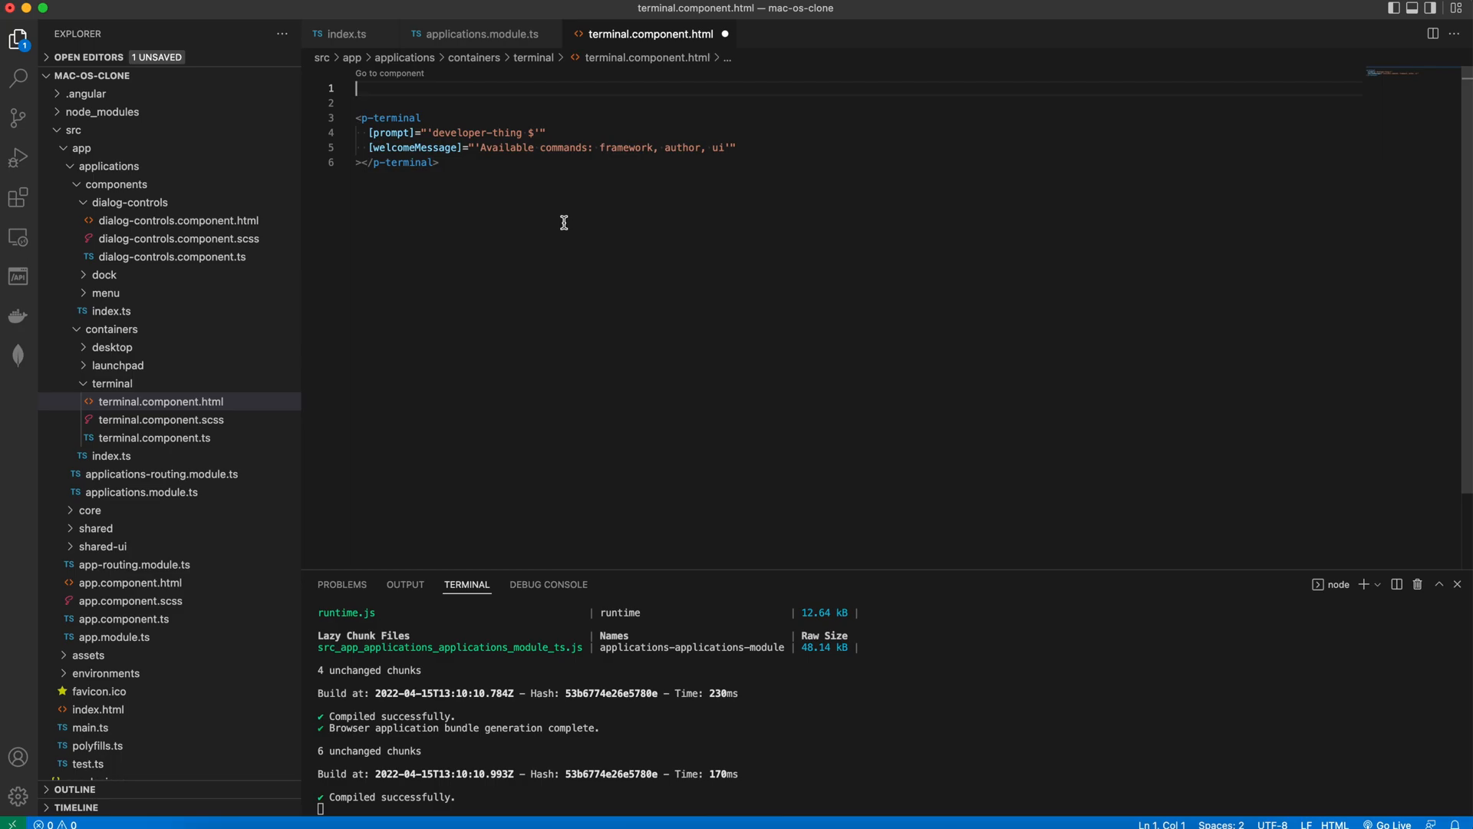
Emmet-expand div.dialog-header with a __controls div and app-dialog-controls above <p-terminal>.
text(div.dialog)
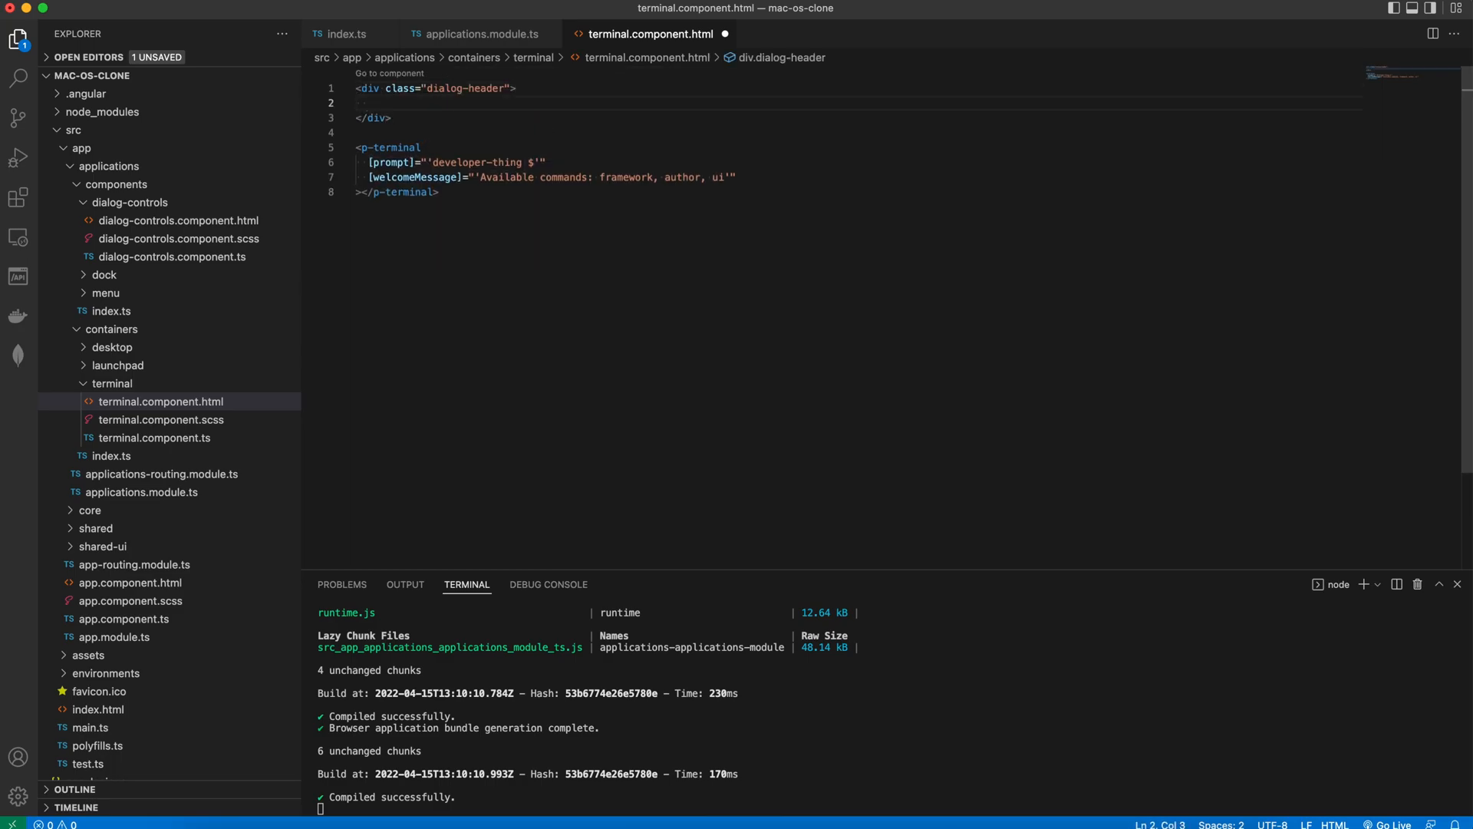
text(div.dialog-)
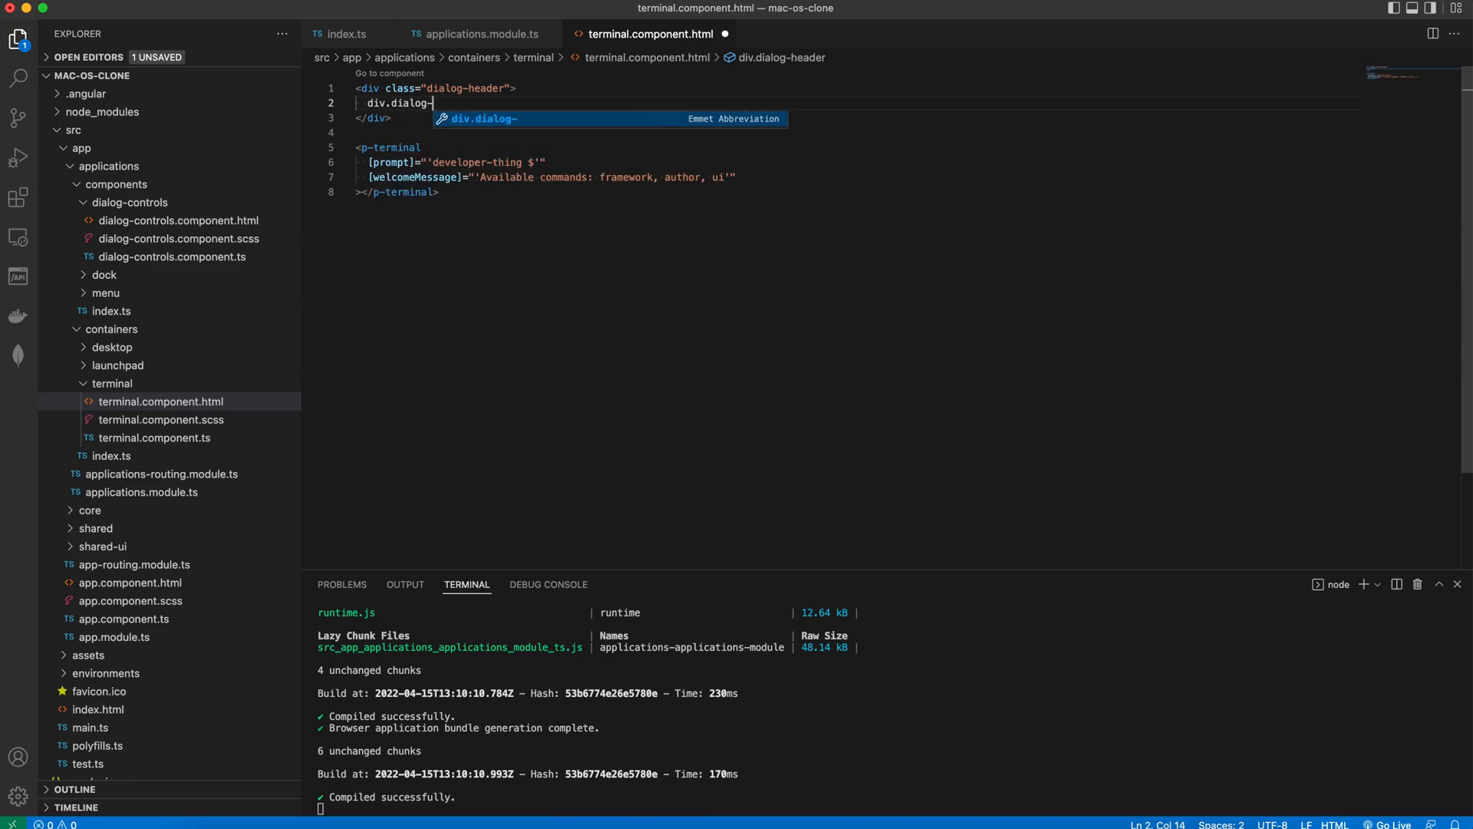
text(header)
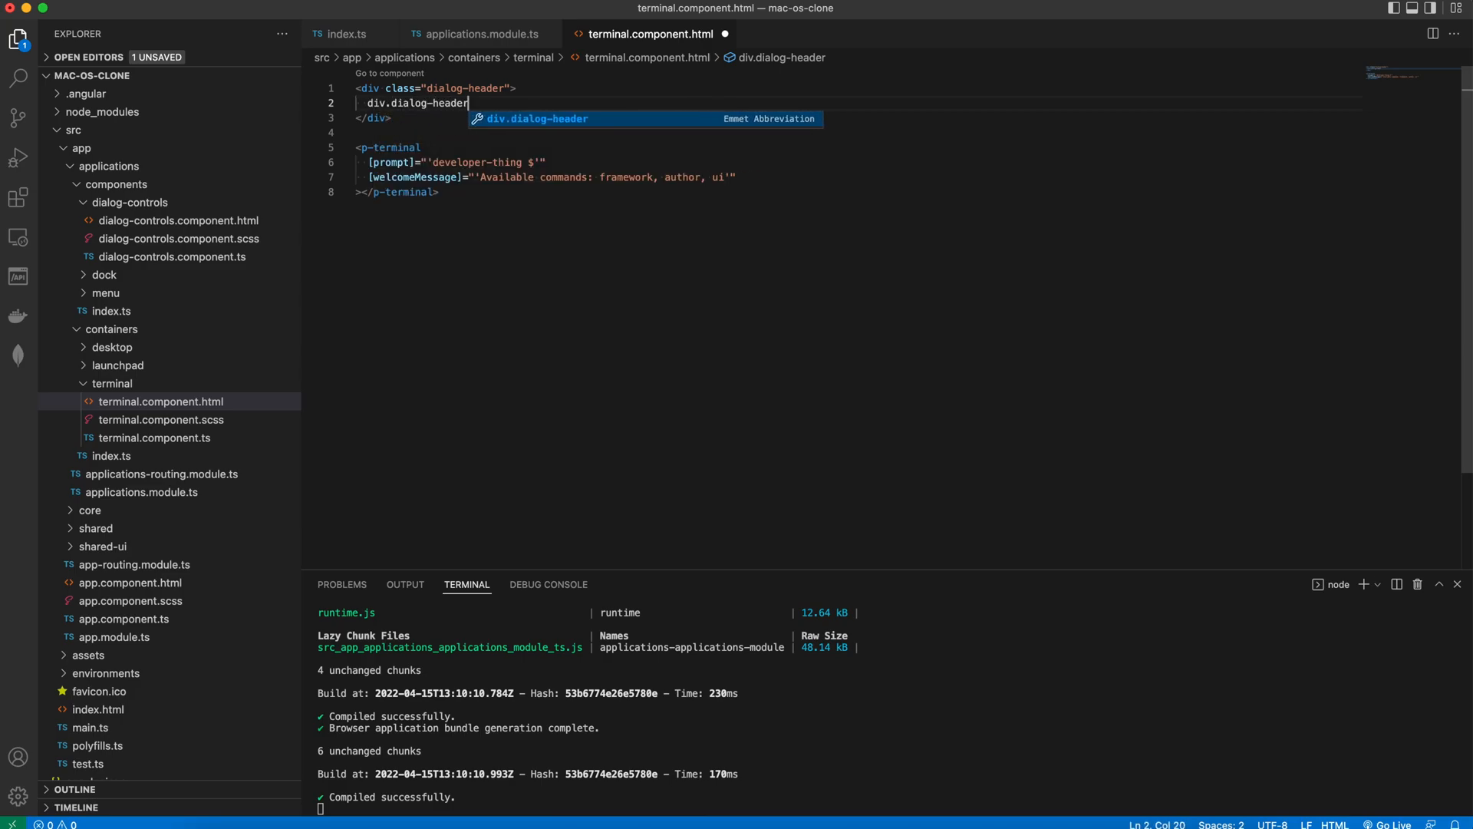
text(__controls)
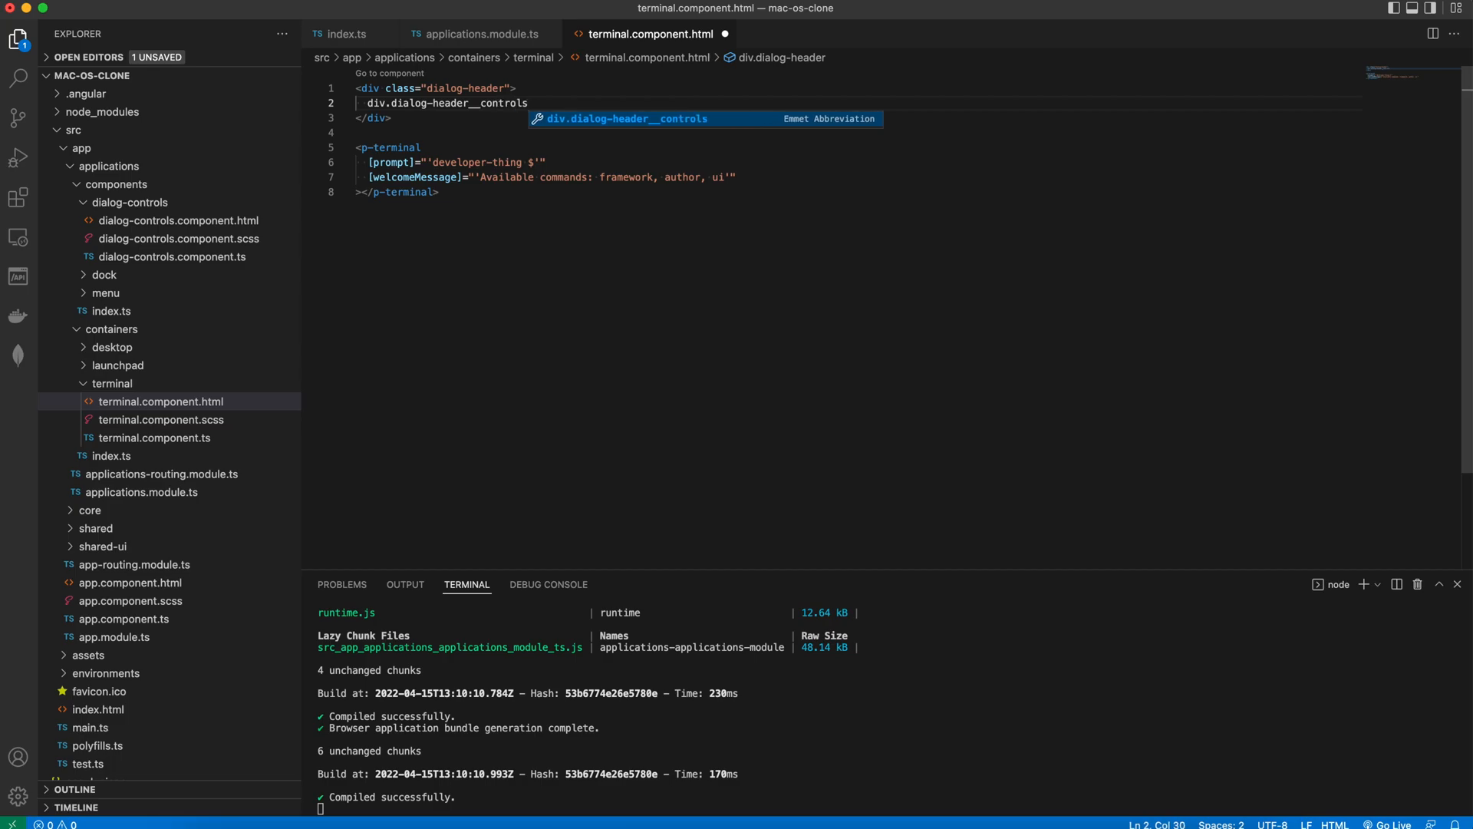
text(app-)
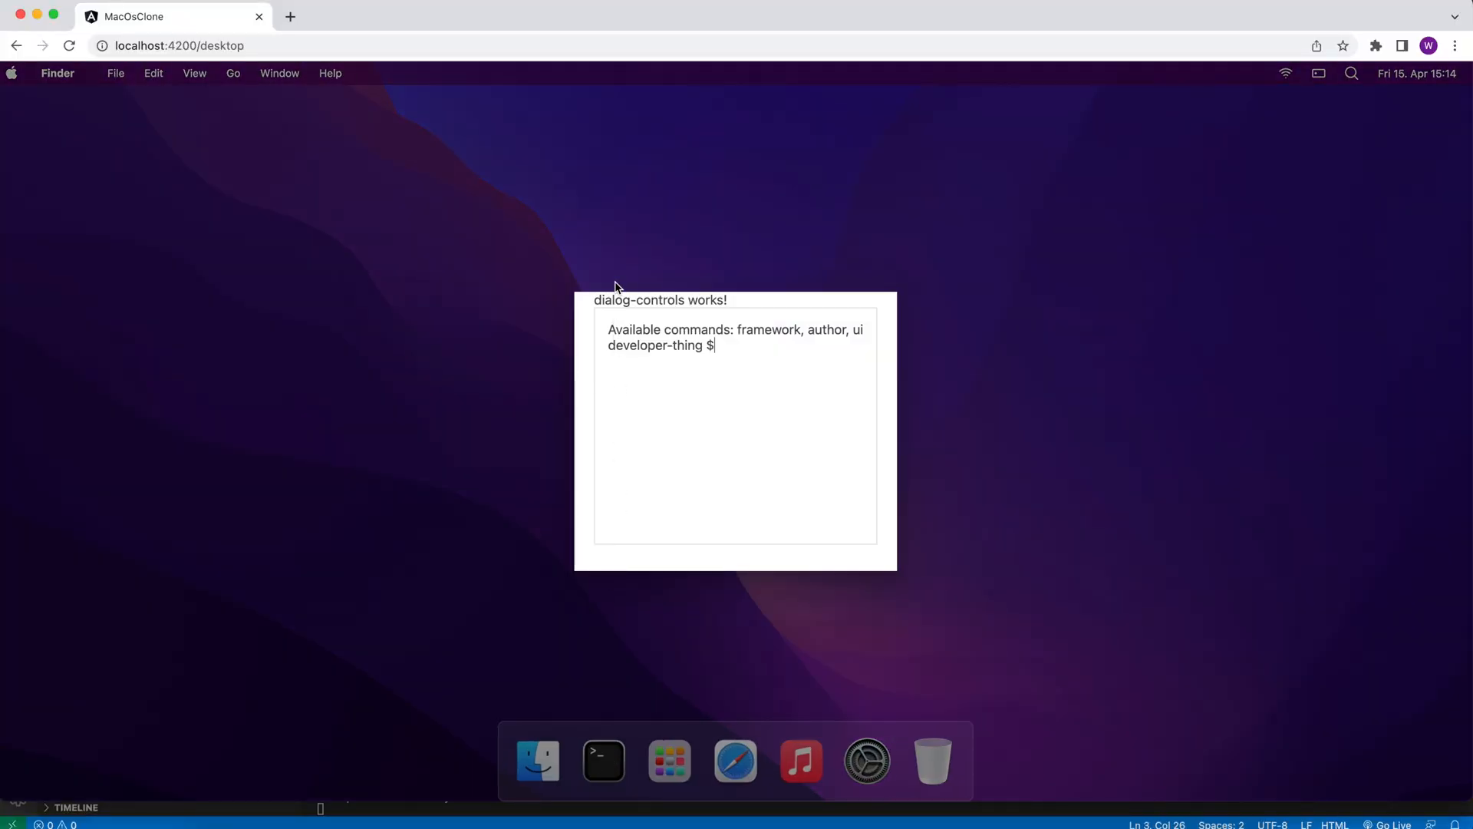
mouse_move(217, 489)
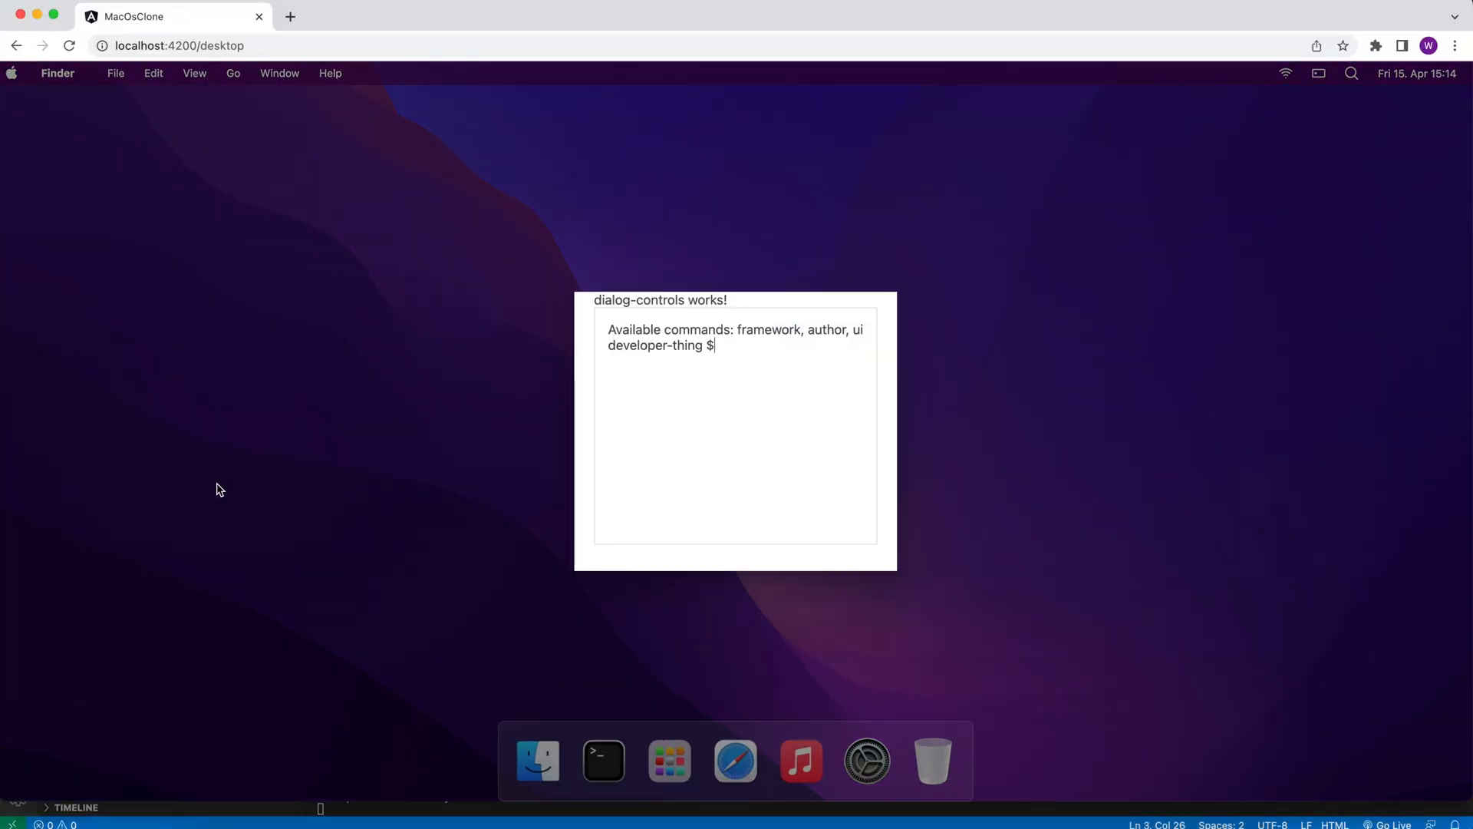
mouse_move(215, 670)
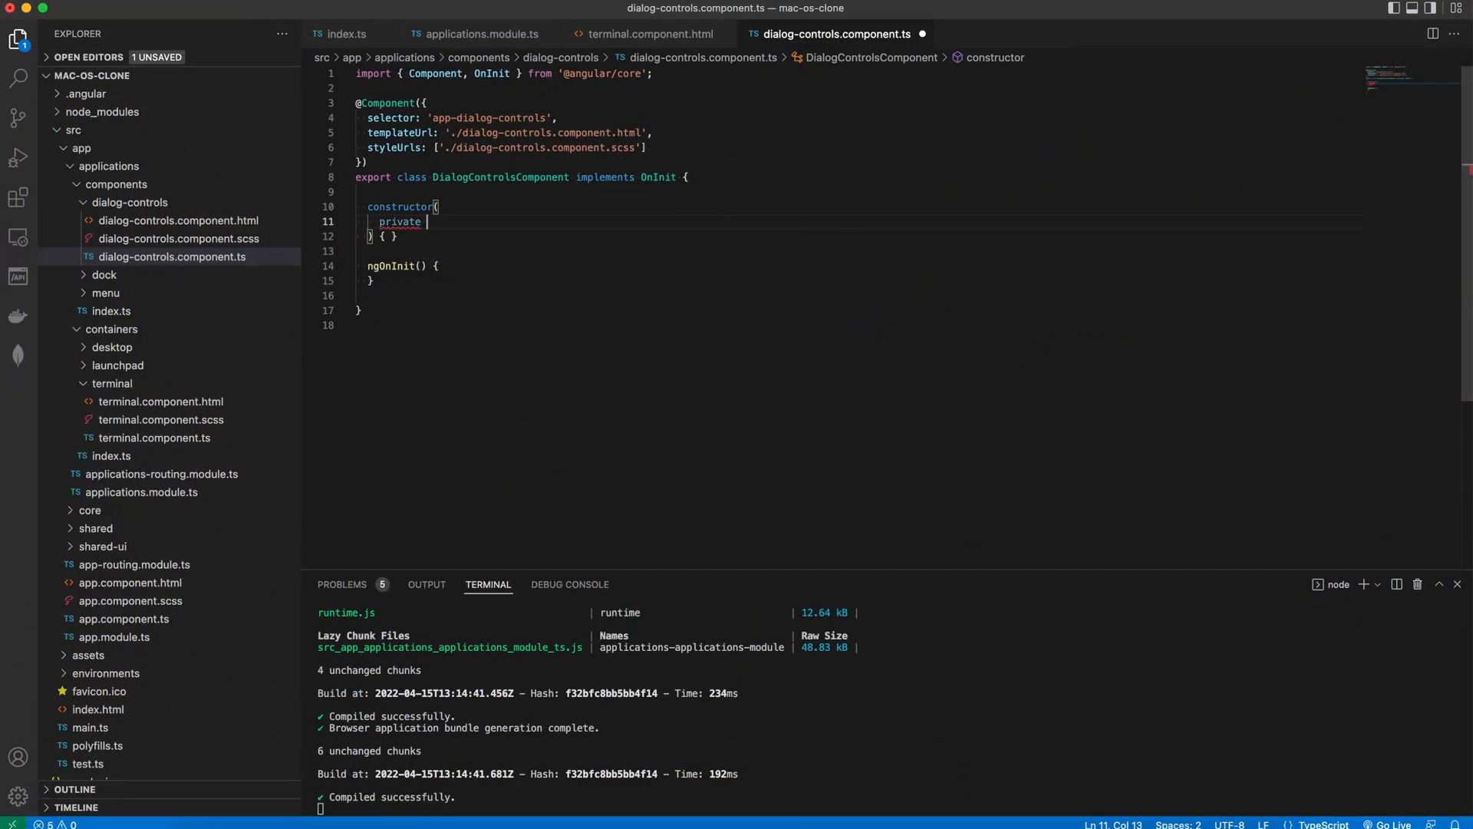
Inject DynamicDialogRef and DynamicDialogConfig, add maximized/initialWidth/initialHeight fields, and set OnPush change detection.
text(dialogRef: Dia)
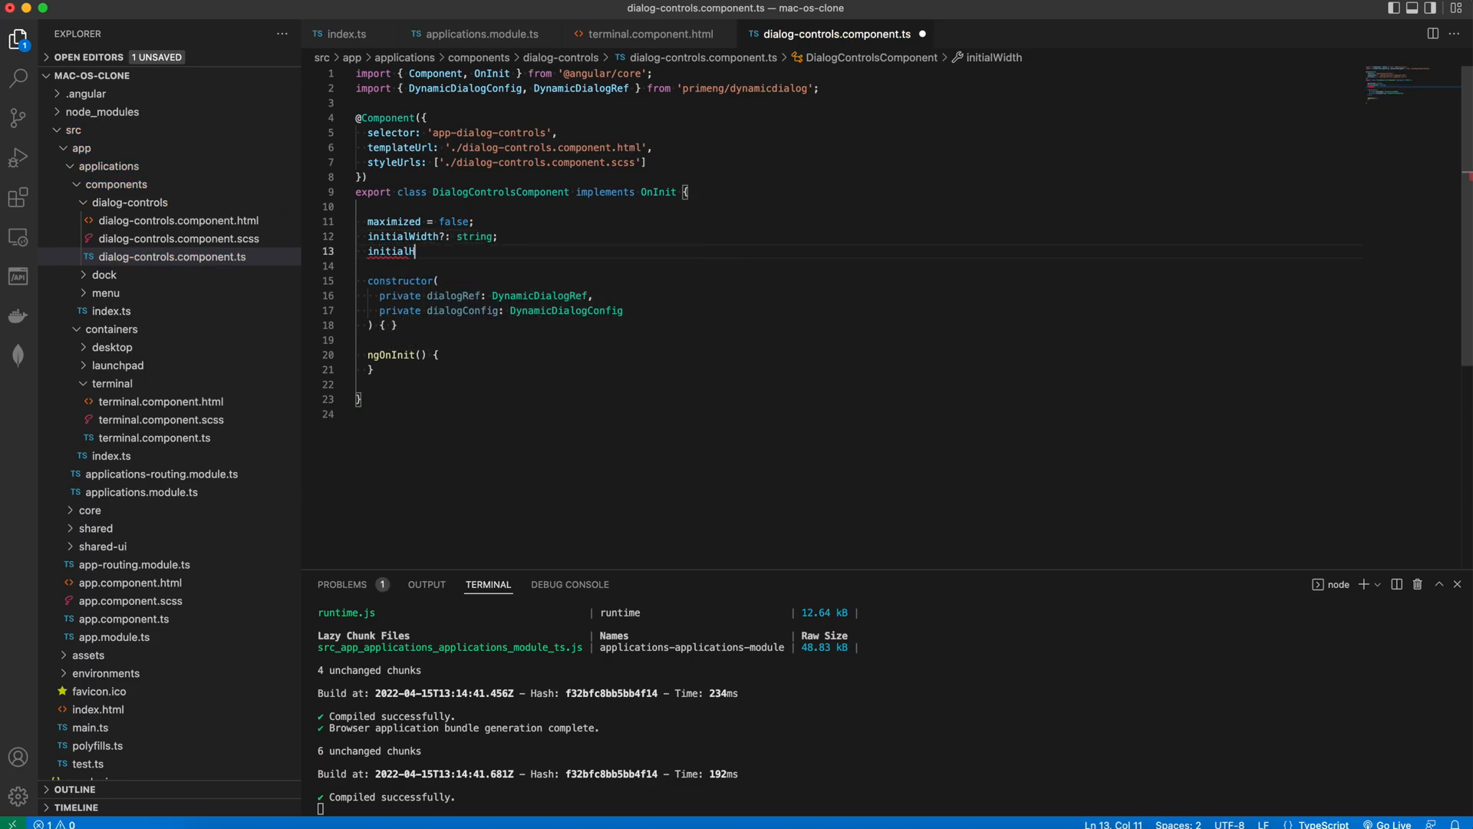
text(eight?: string;)
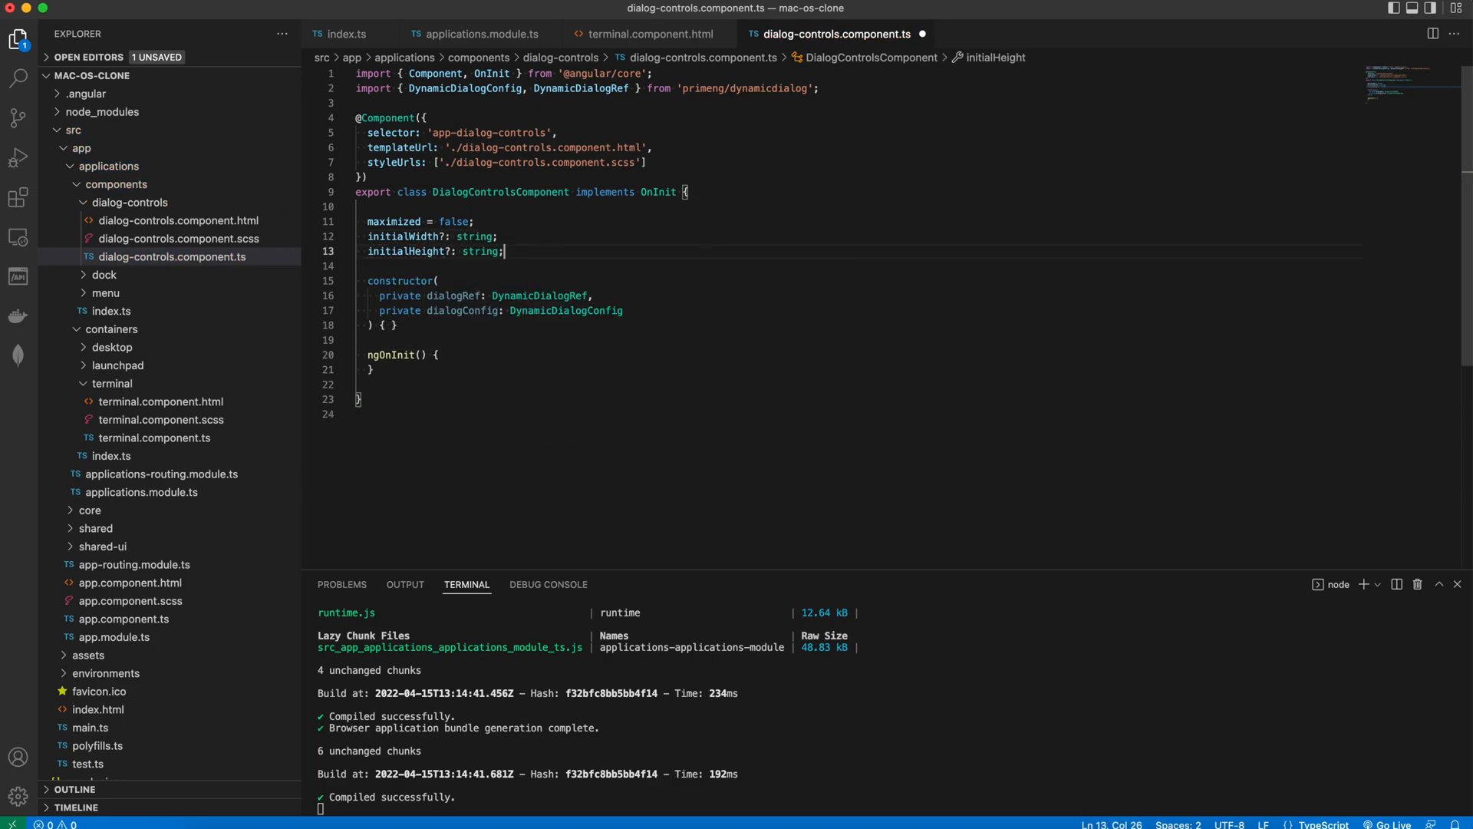
text(changeDetection: ChangeDetectionStrategy.OnPush)
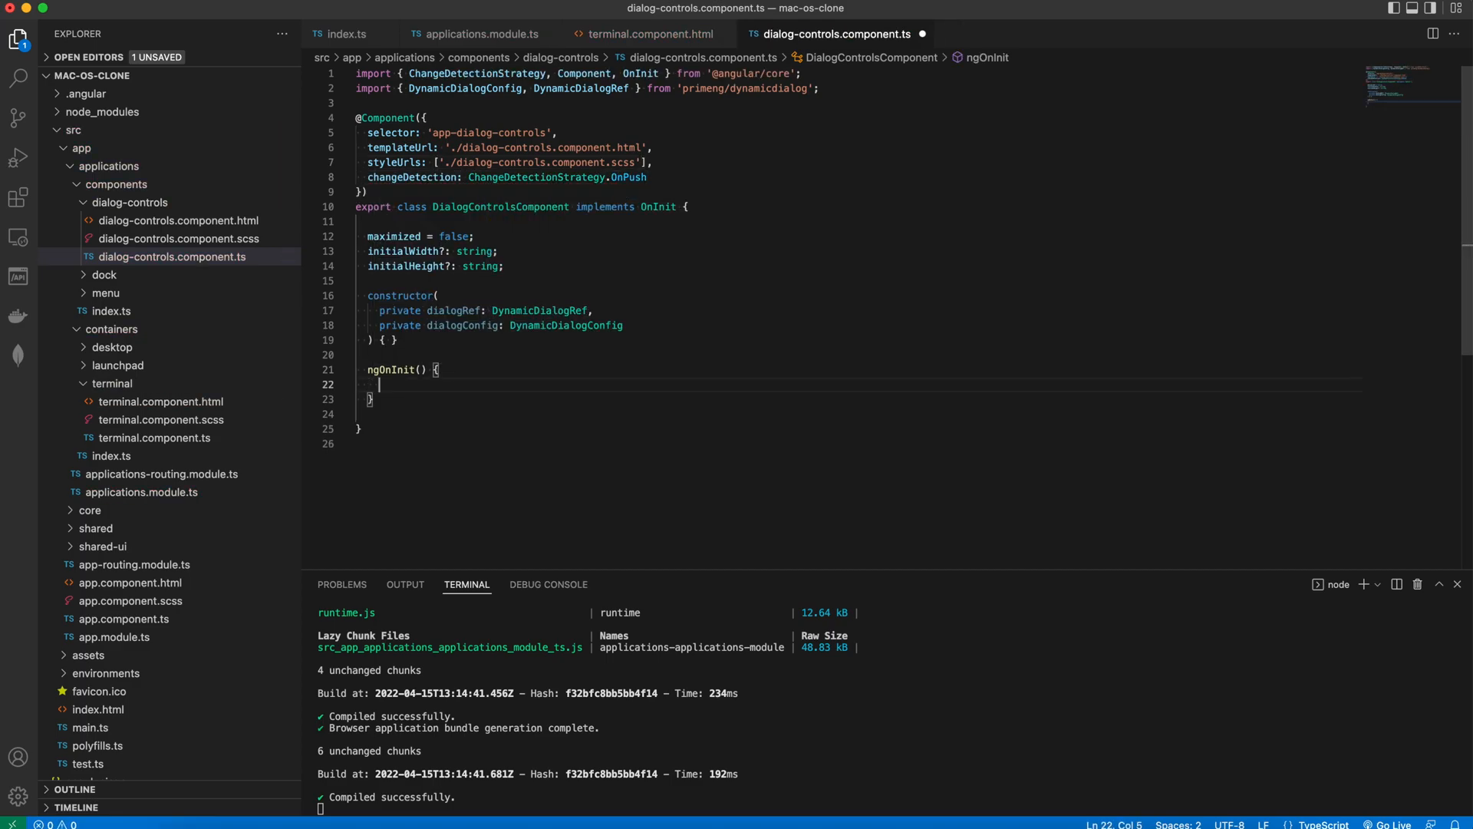
In ngOnInit, store the dialog config's width and height as the initial values.
text(this.initialHeight =)
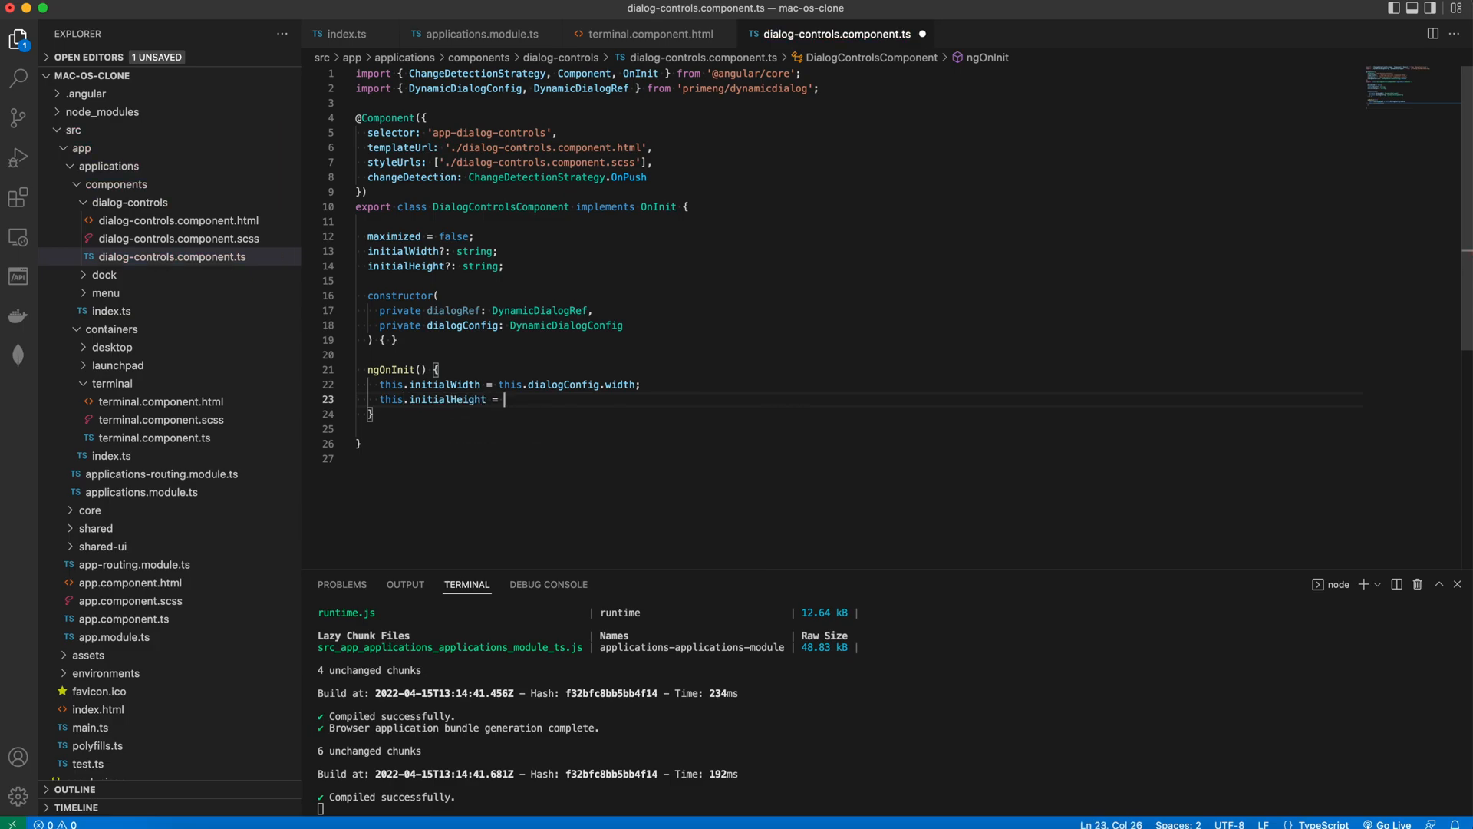
text(this.dialogConfig.height)
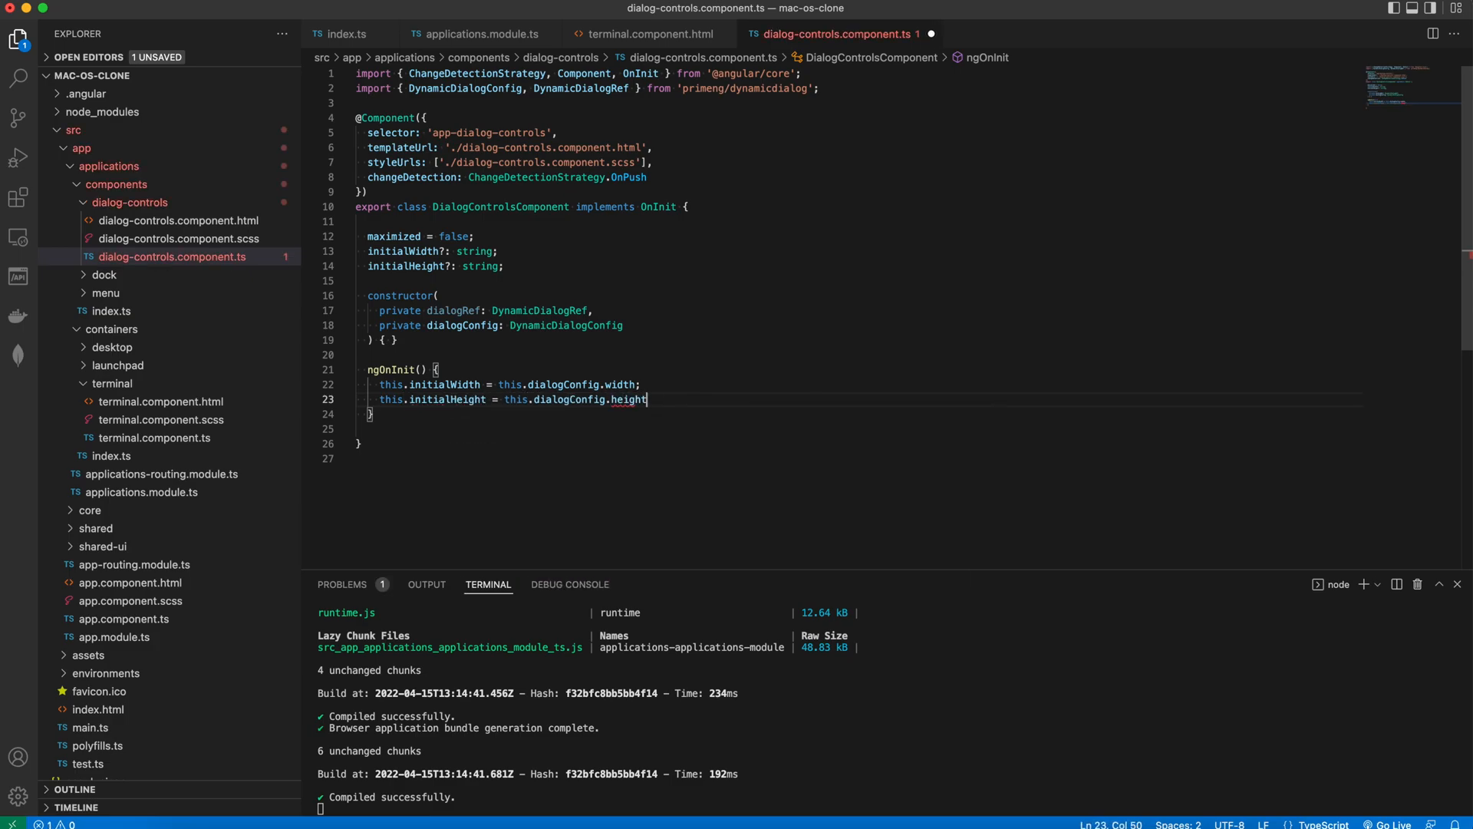
text(;)
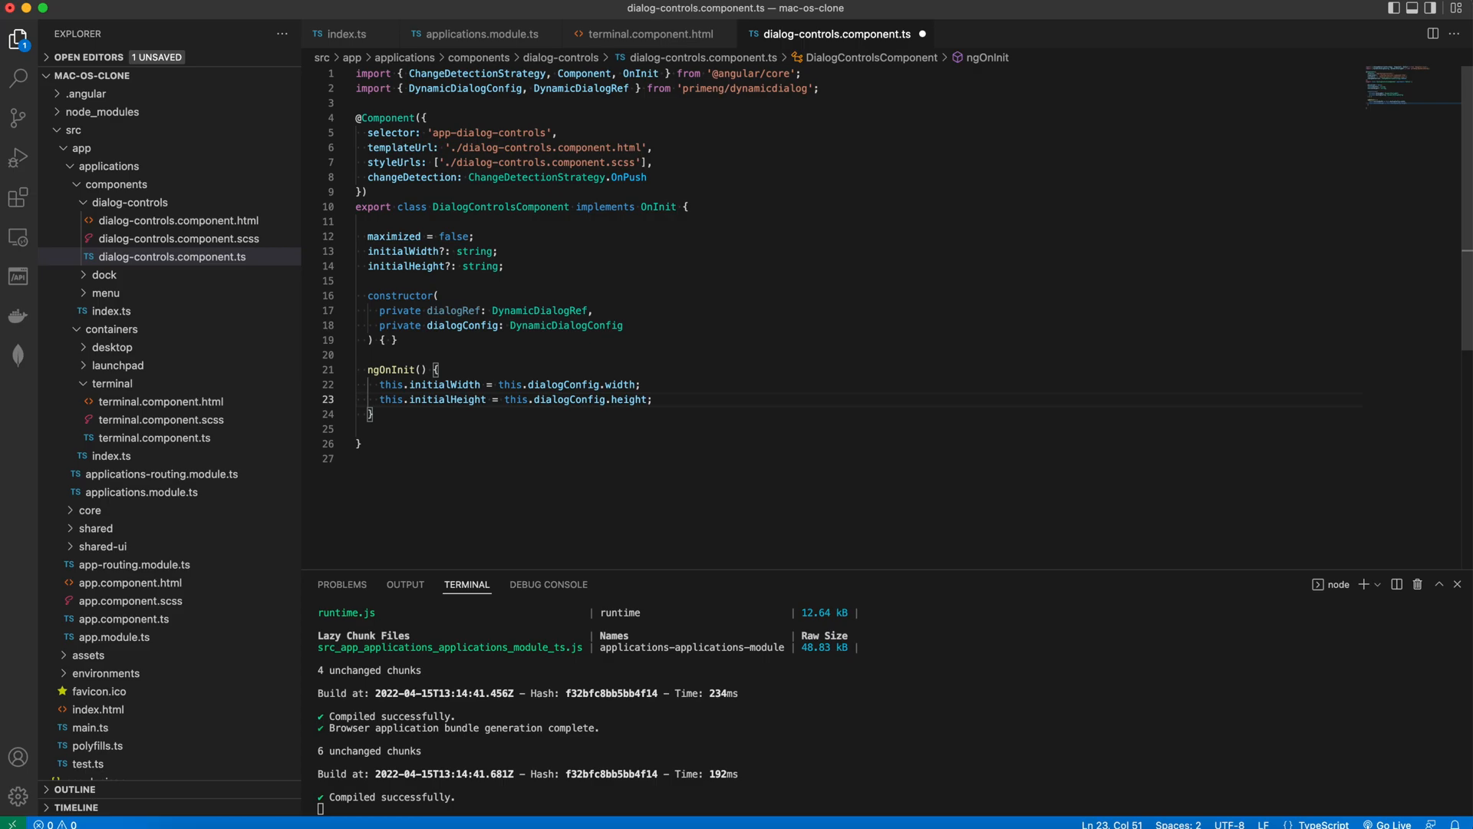
Add close() calling dialogRef.close() and maximize() toggling width/height between '100%' and initial values.
text(close())
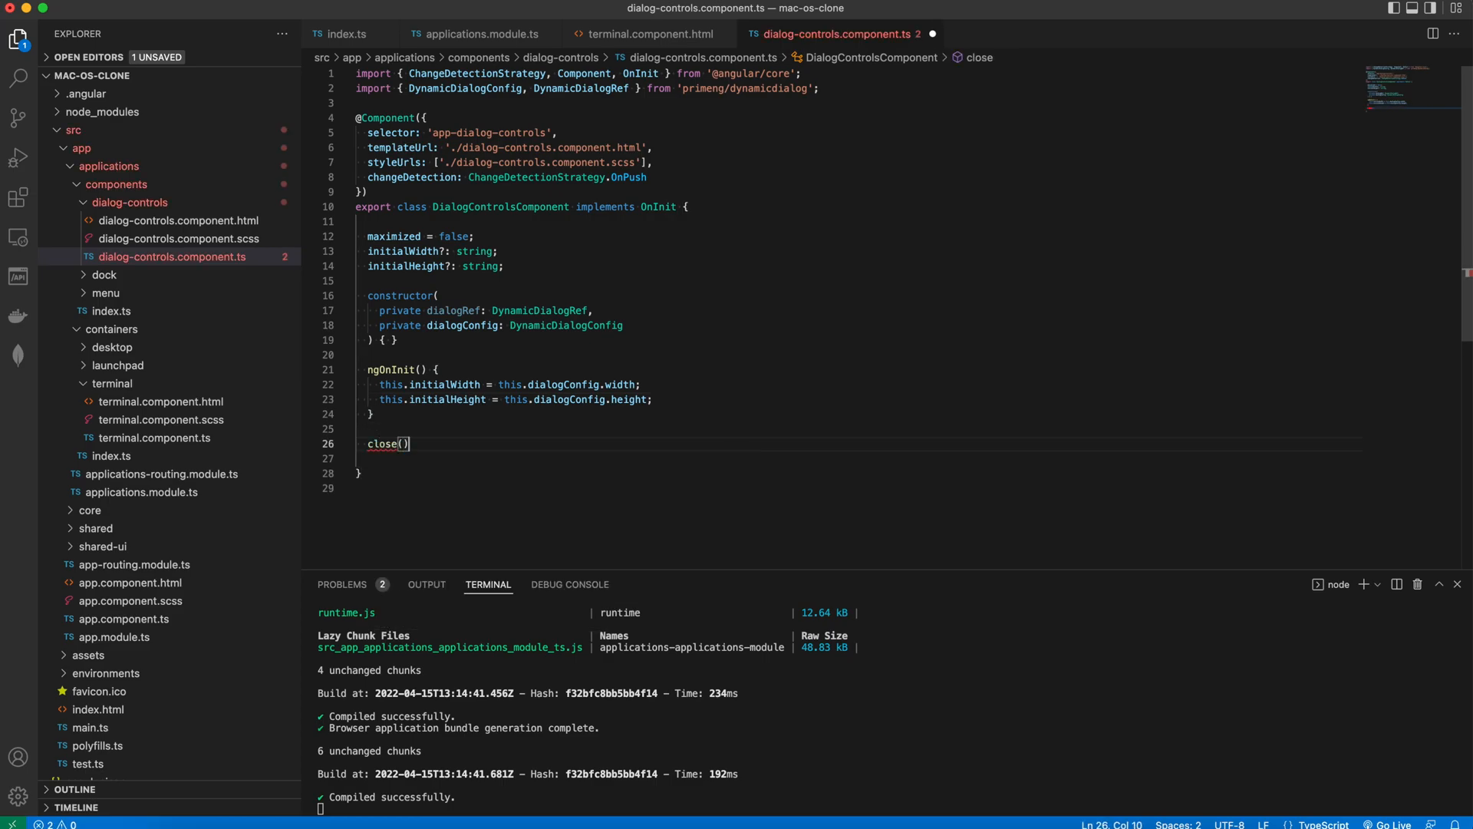
text({)
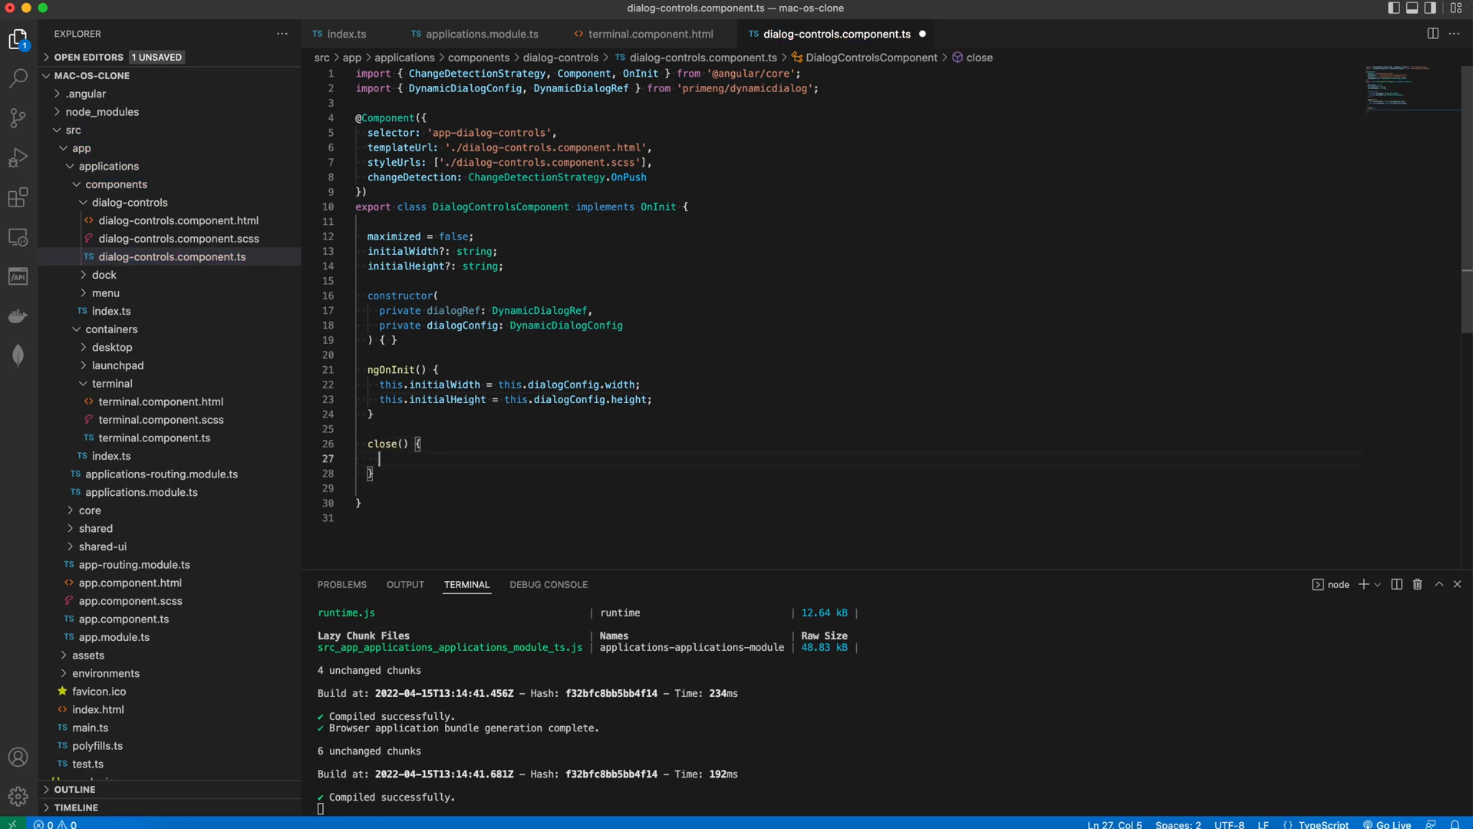
text(this.dialogConfig.width = this.maximized)
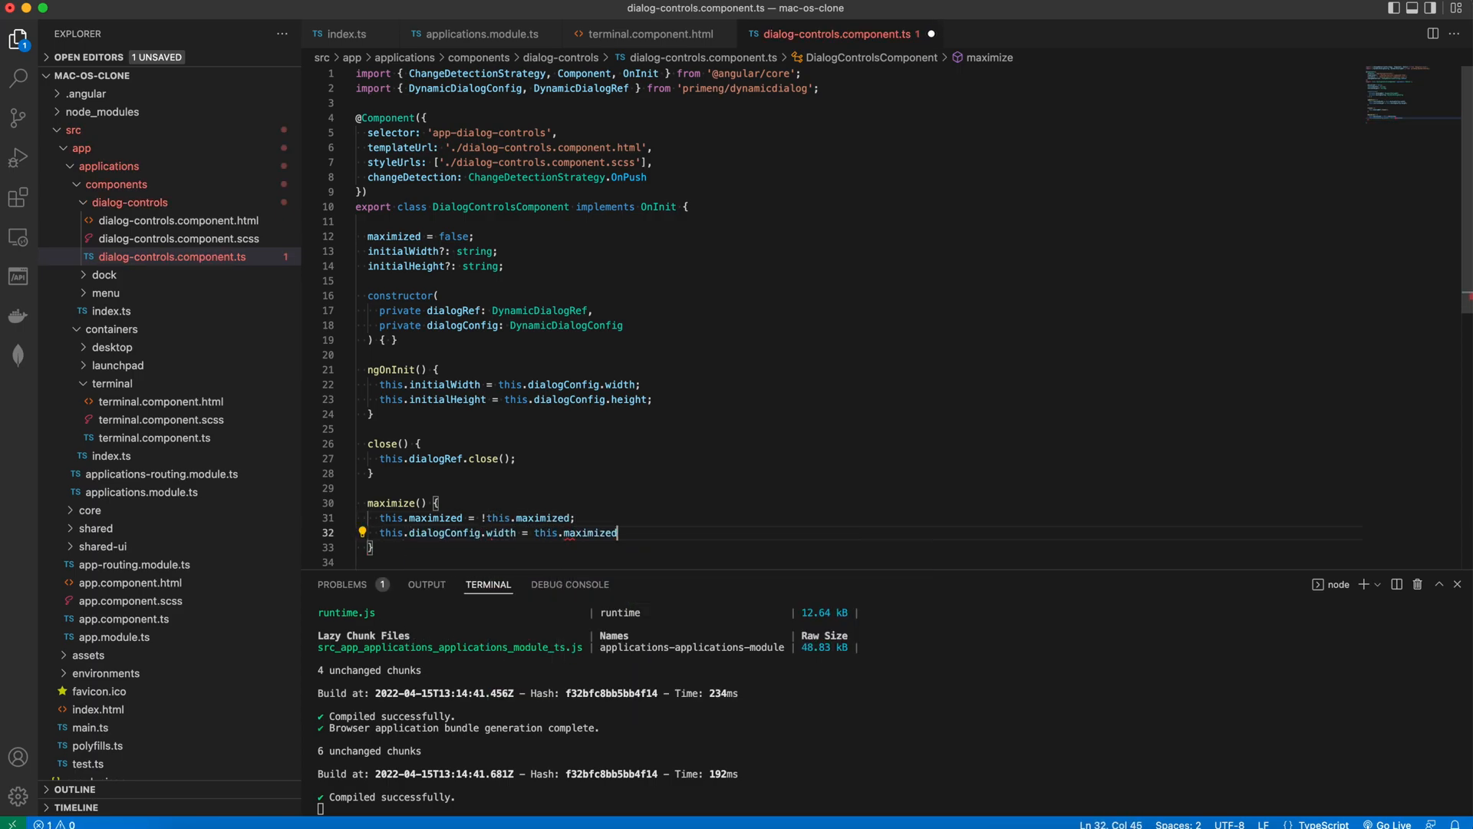
text(? '100%' : this.initialWidth;)
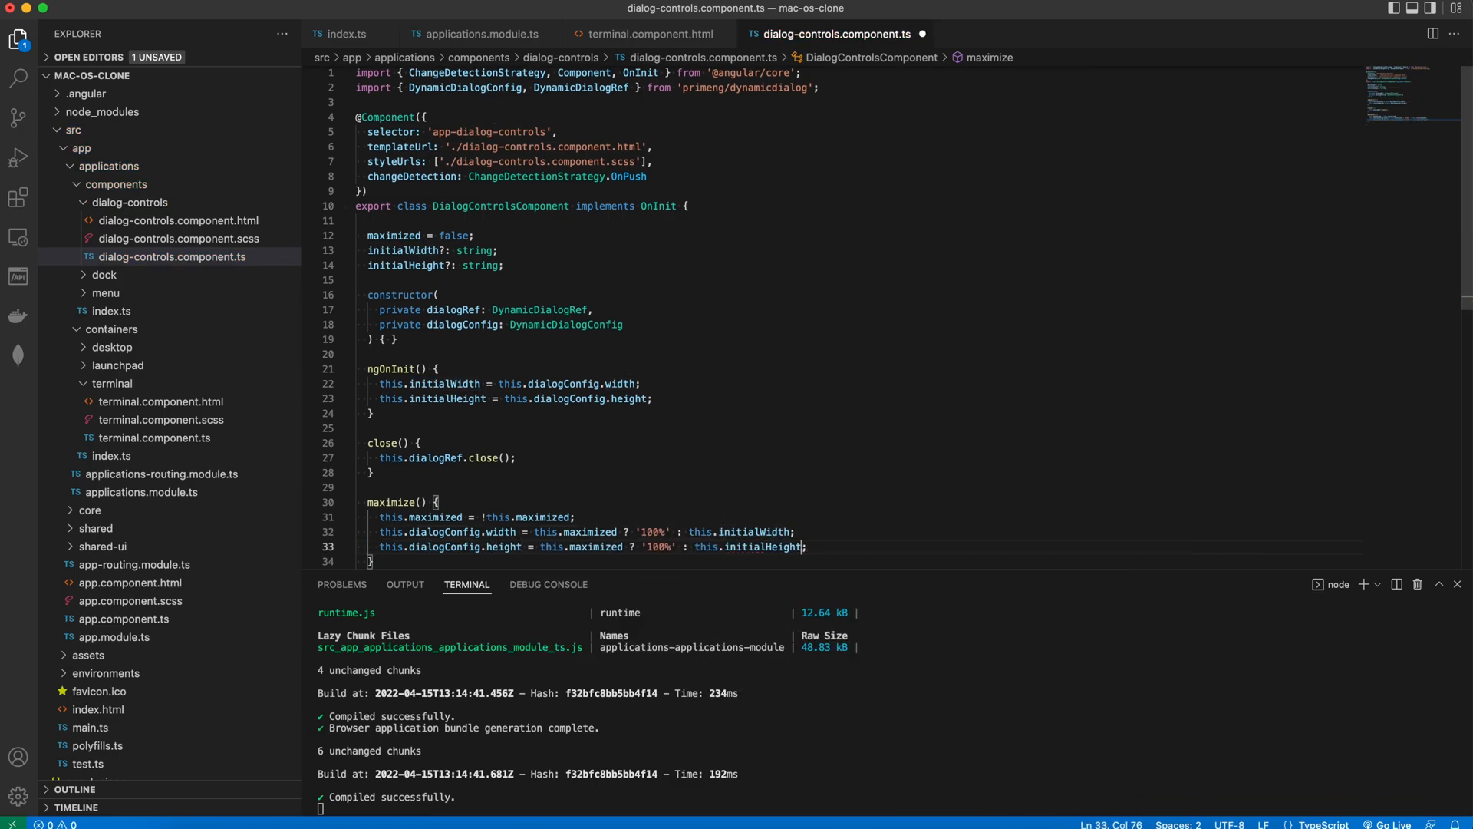
Add three pi-circle-fill icons to dialog-controls.component.html and start a .dialog- rule in its stylesheet.
click(177, 220)
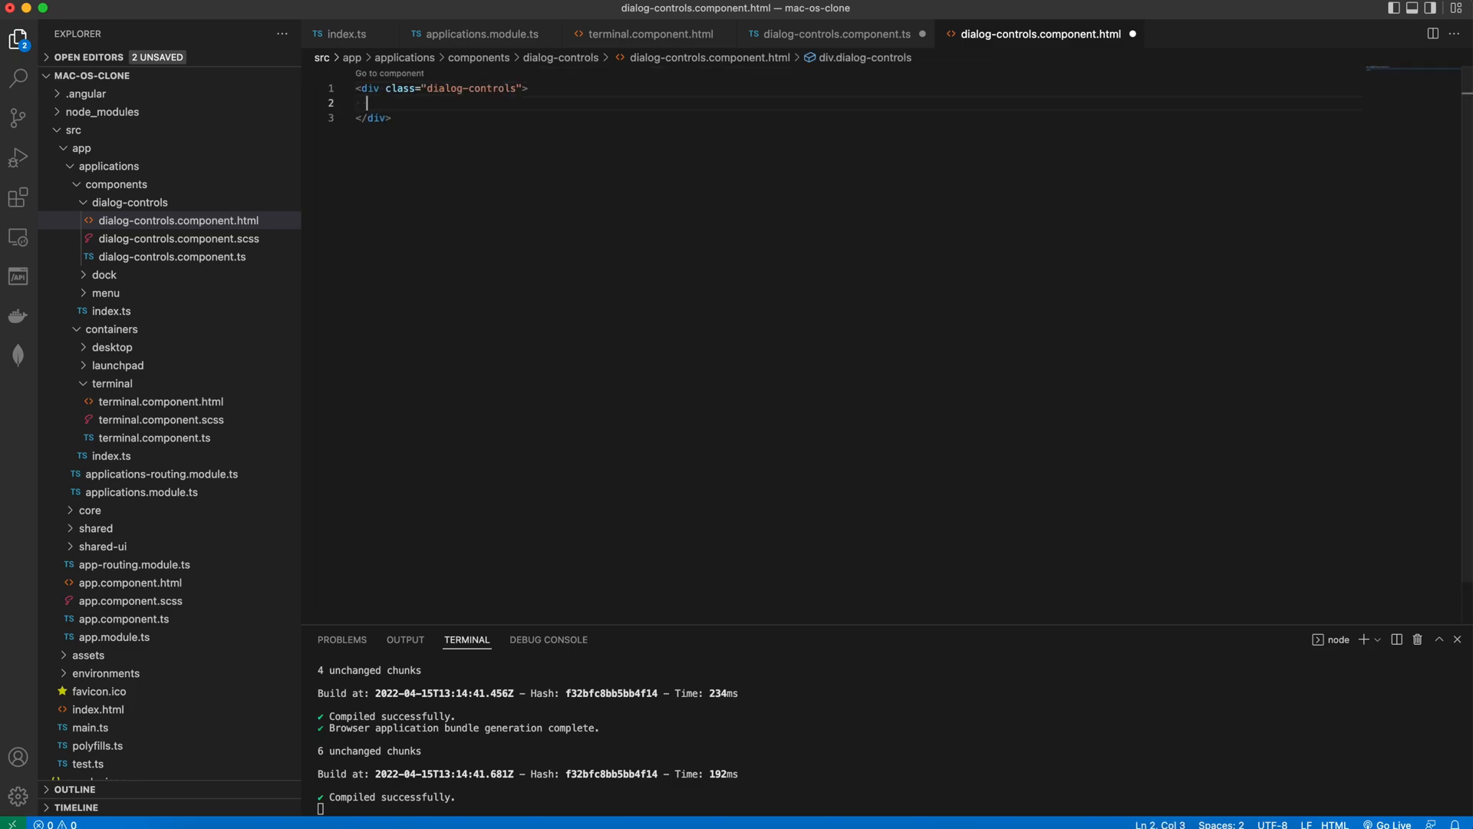
text(i.pi.pi-c)
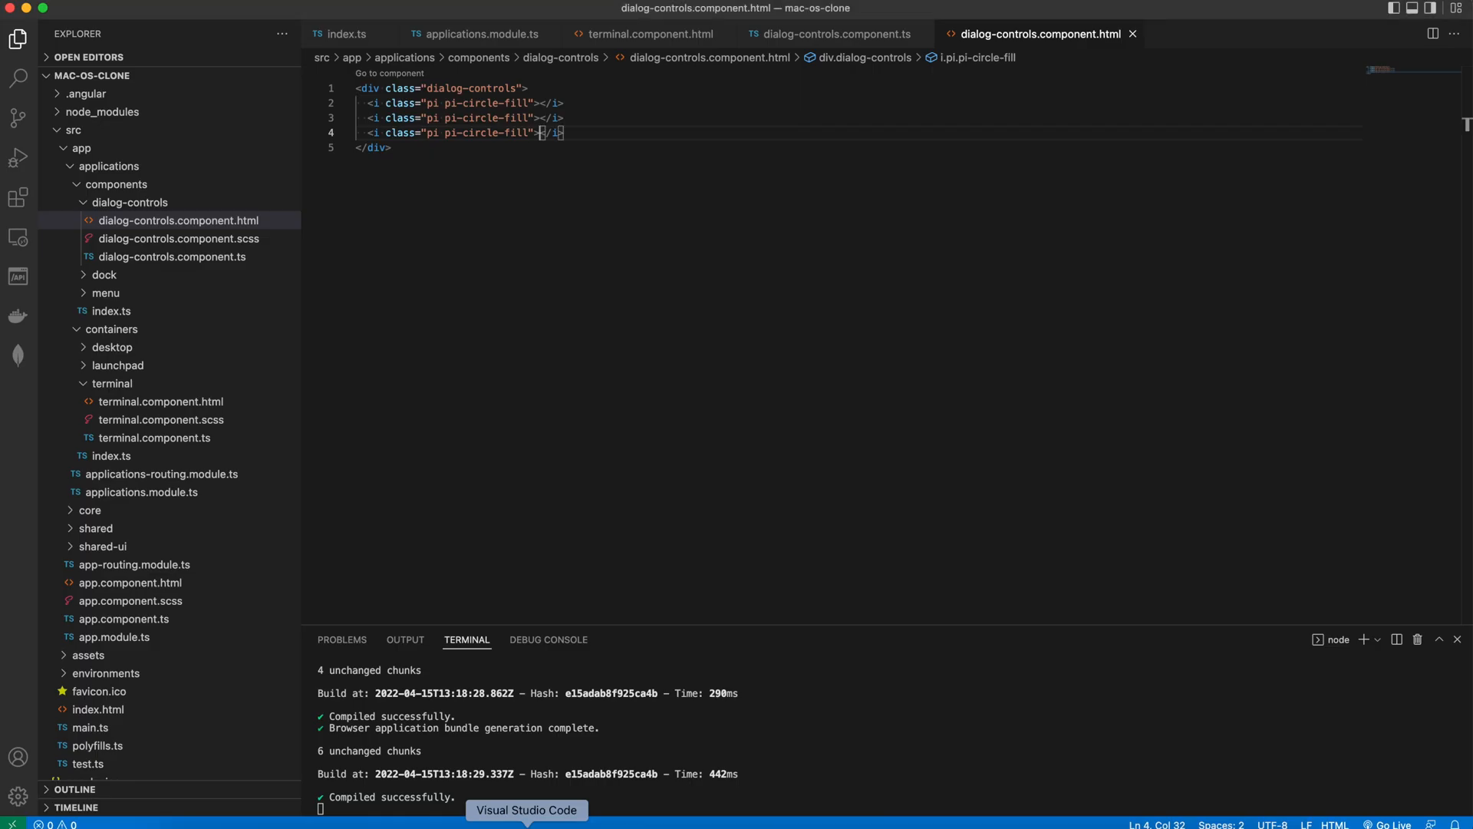
click(179, 238)
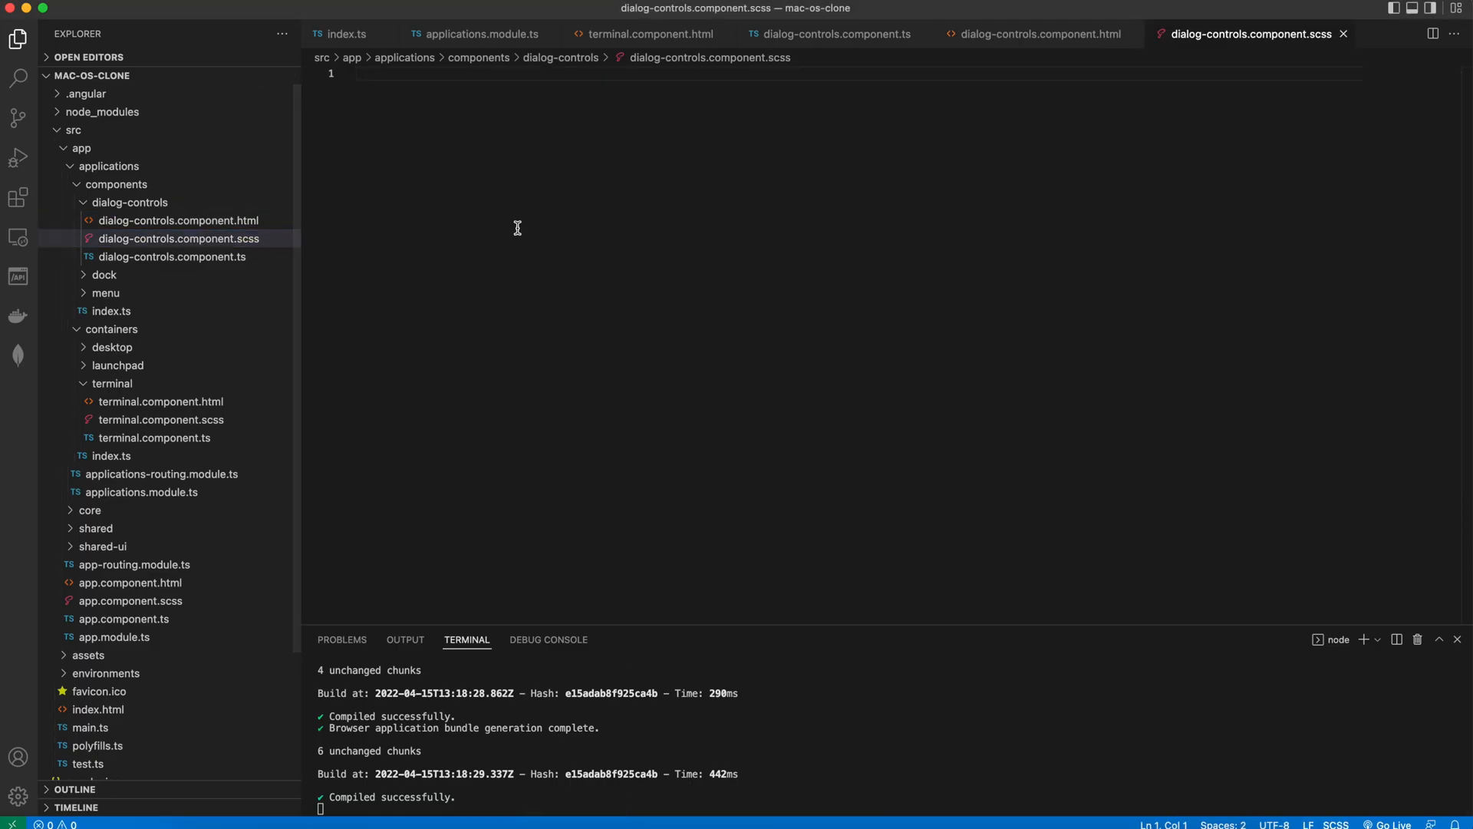
text(.dialog-)
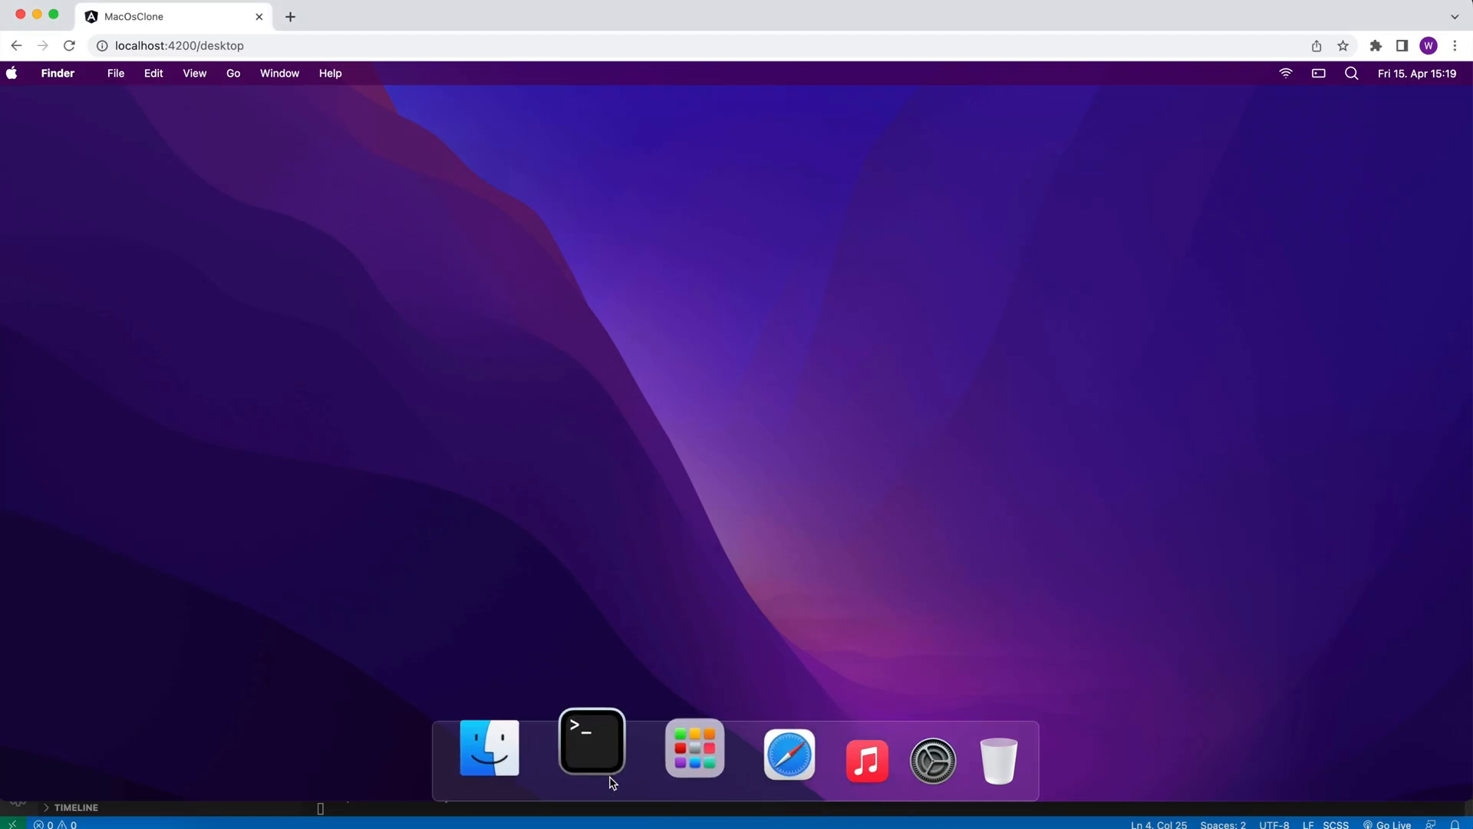
Open the Terminal from the clone's dock in Chrome to check the dialog controls.
click(591, 745)
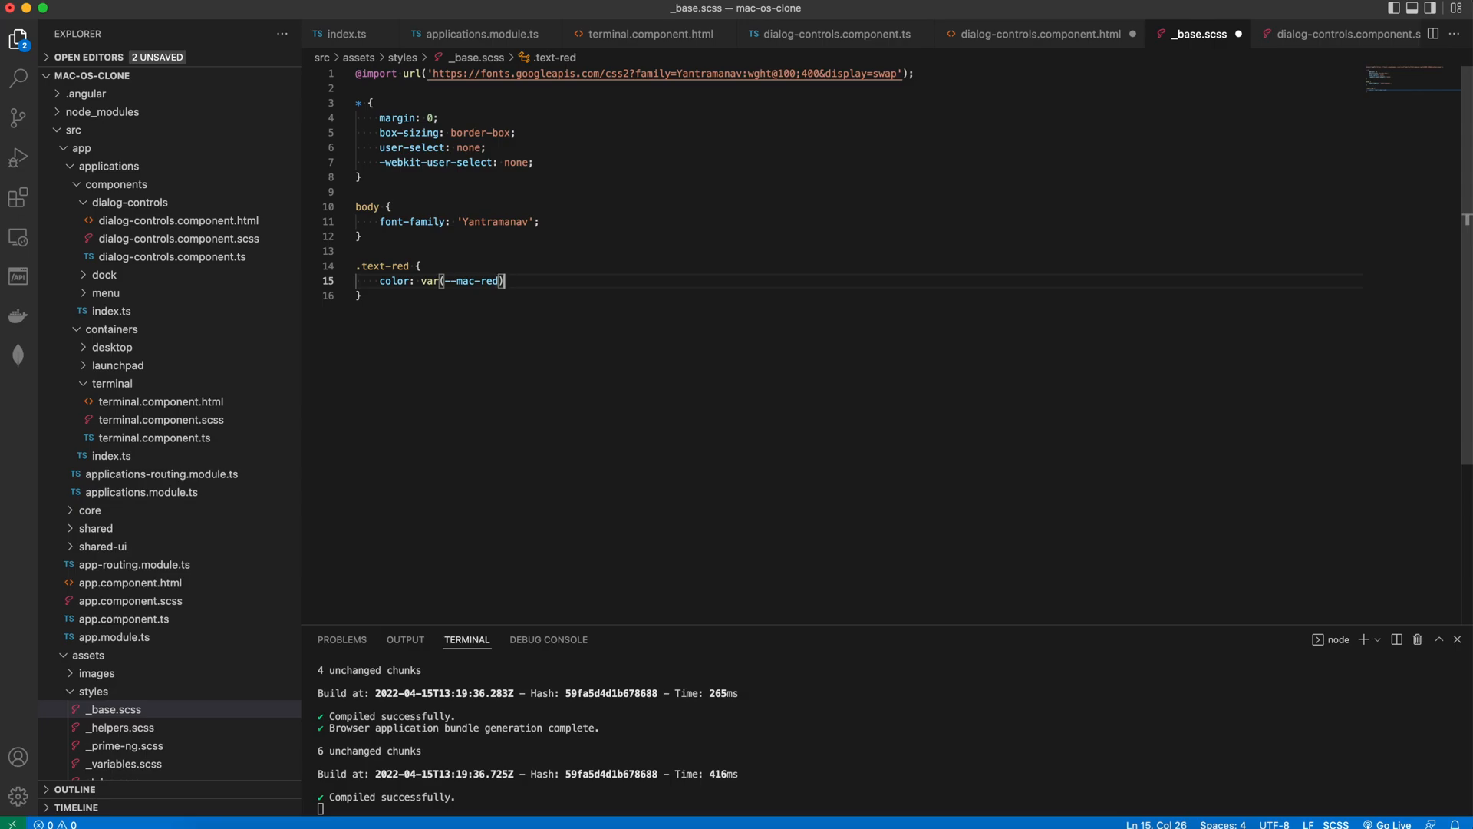
Add .text-gold and .text-green color rules, and bind the red circle's (click) to close().
key(enter)
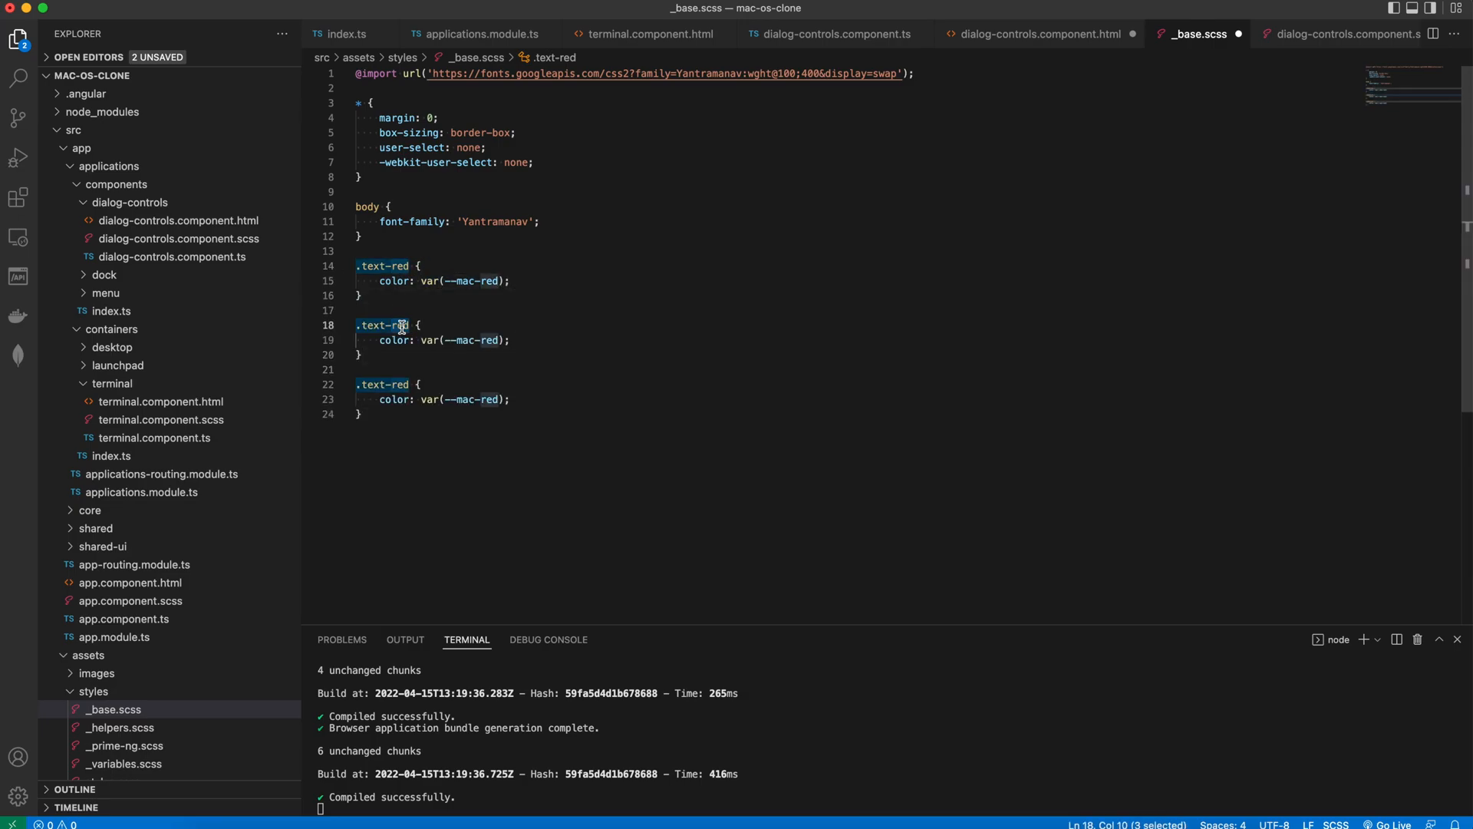
text(gold)
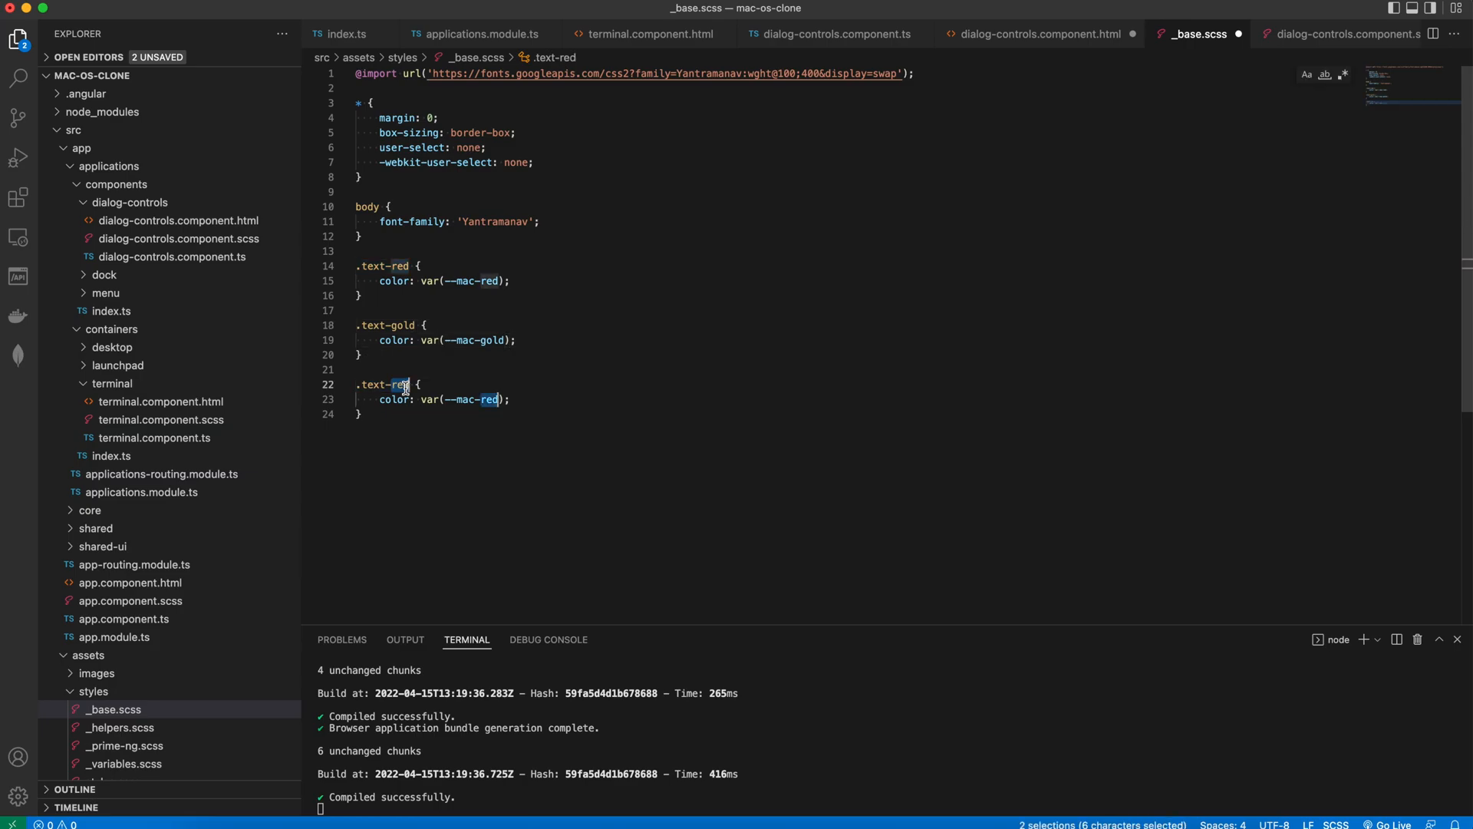
text(green)
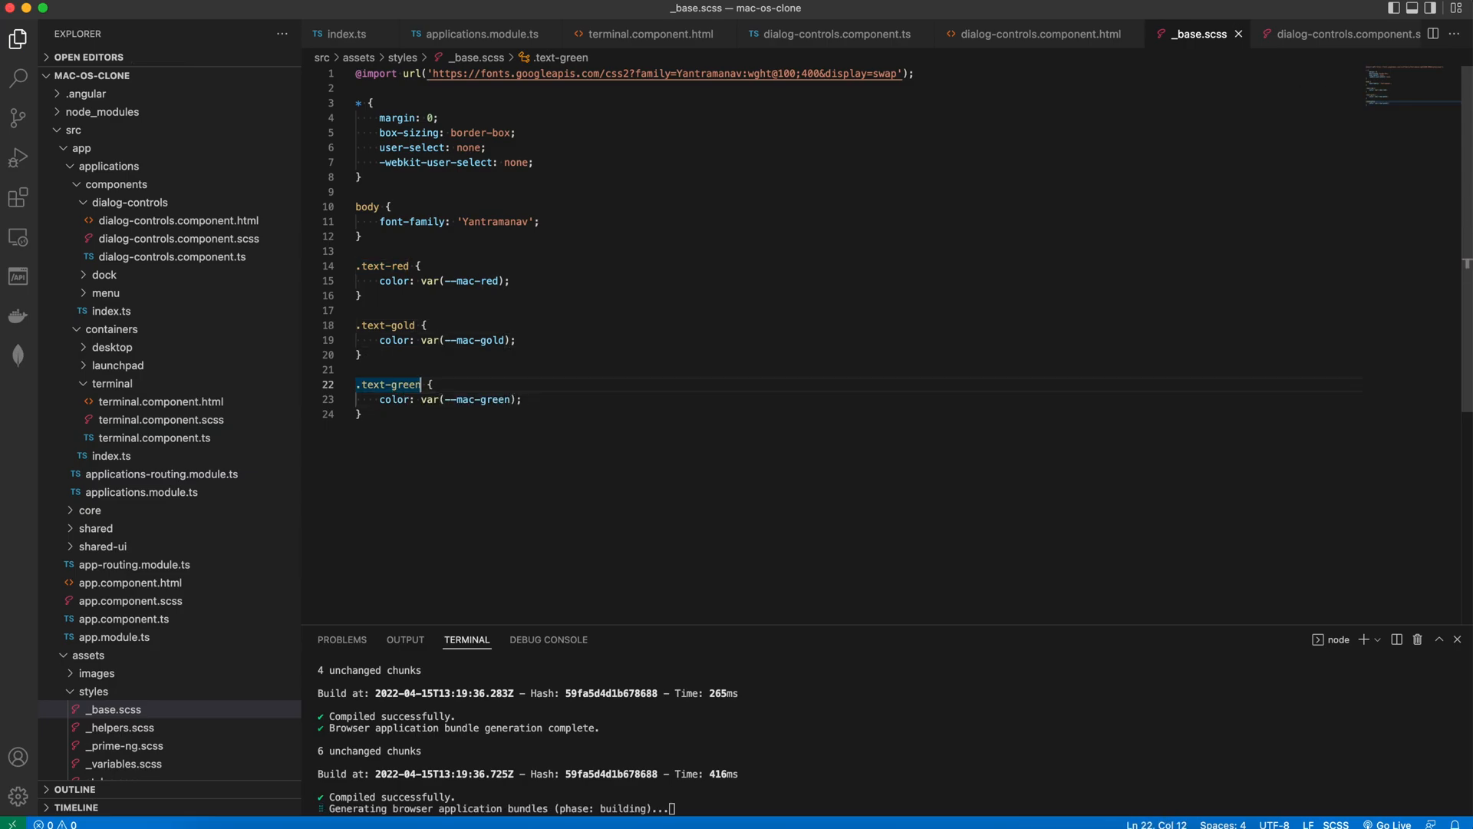
click(124, 762)
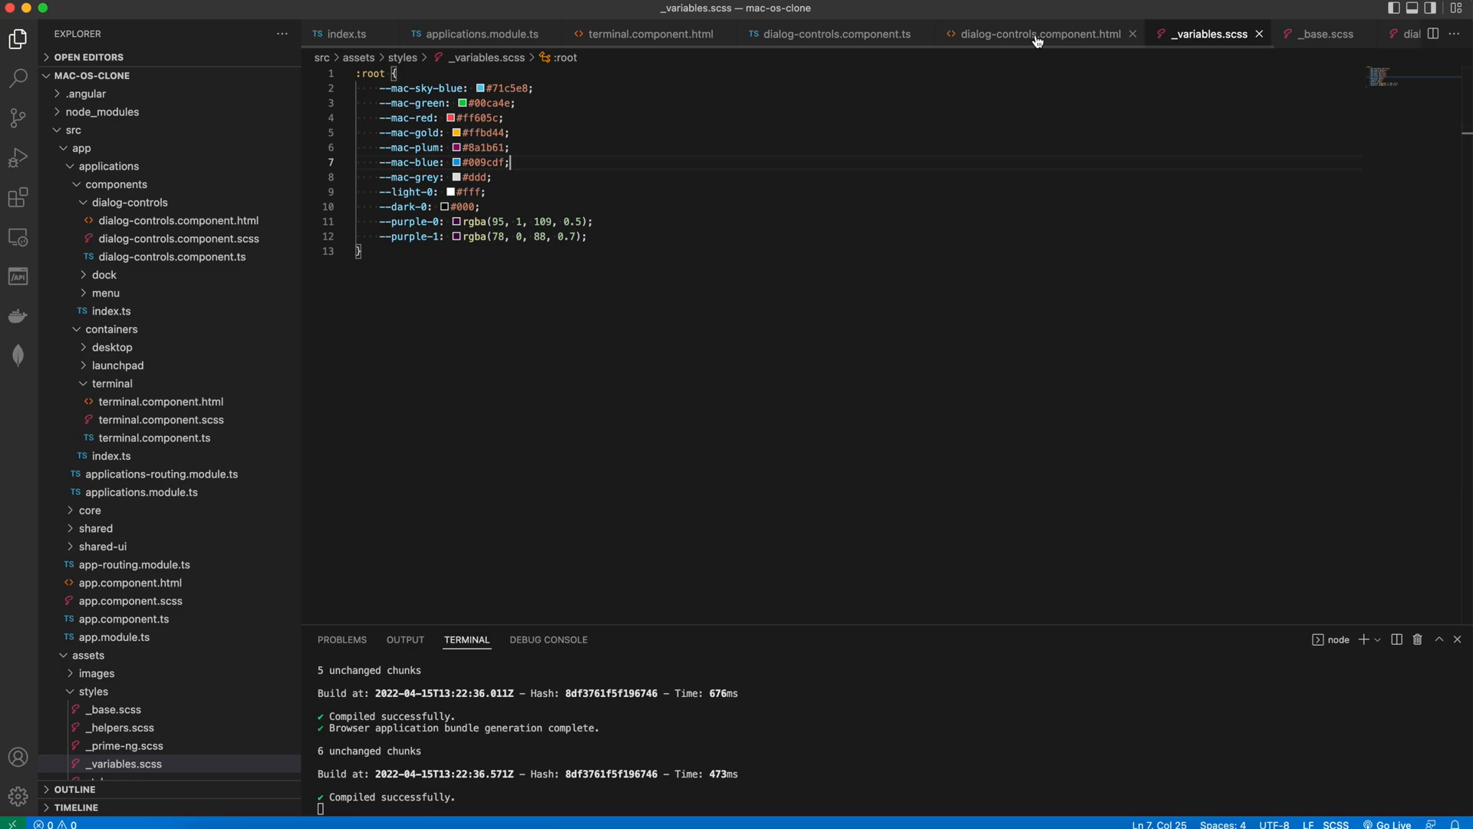
click(1039, 34)
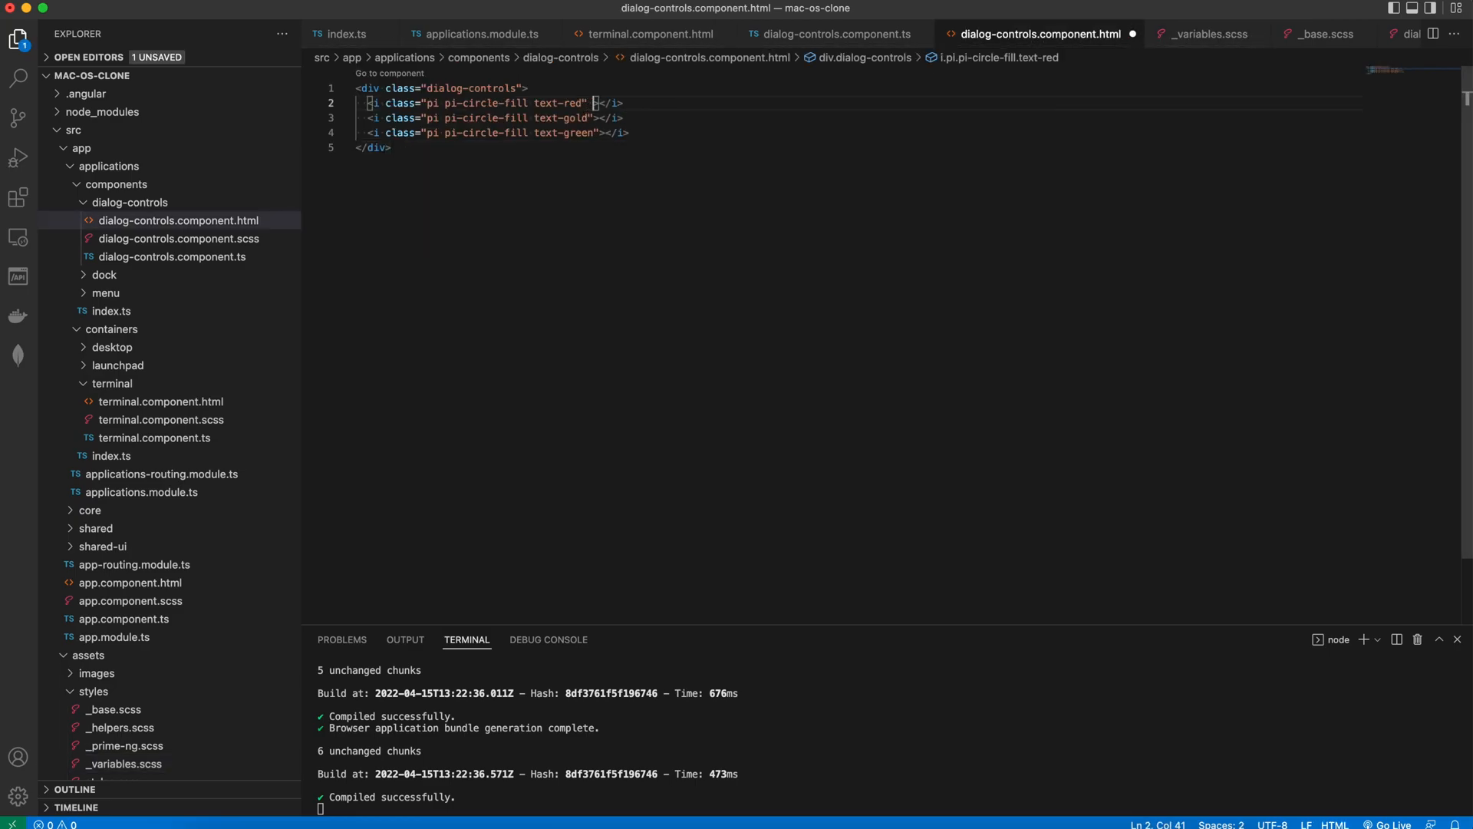
text((click)="close()")
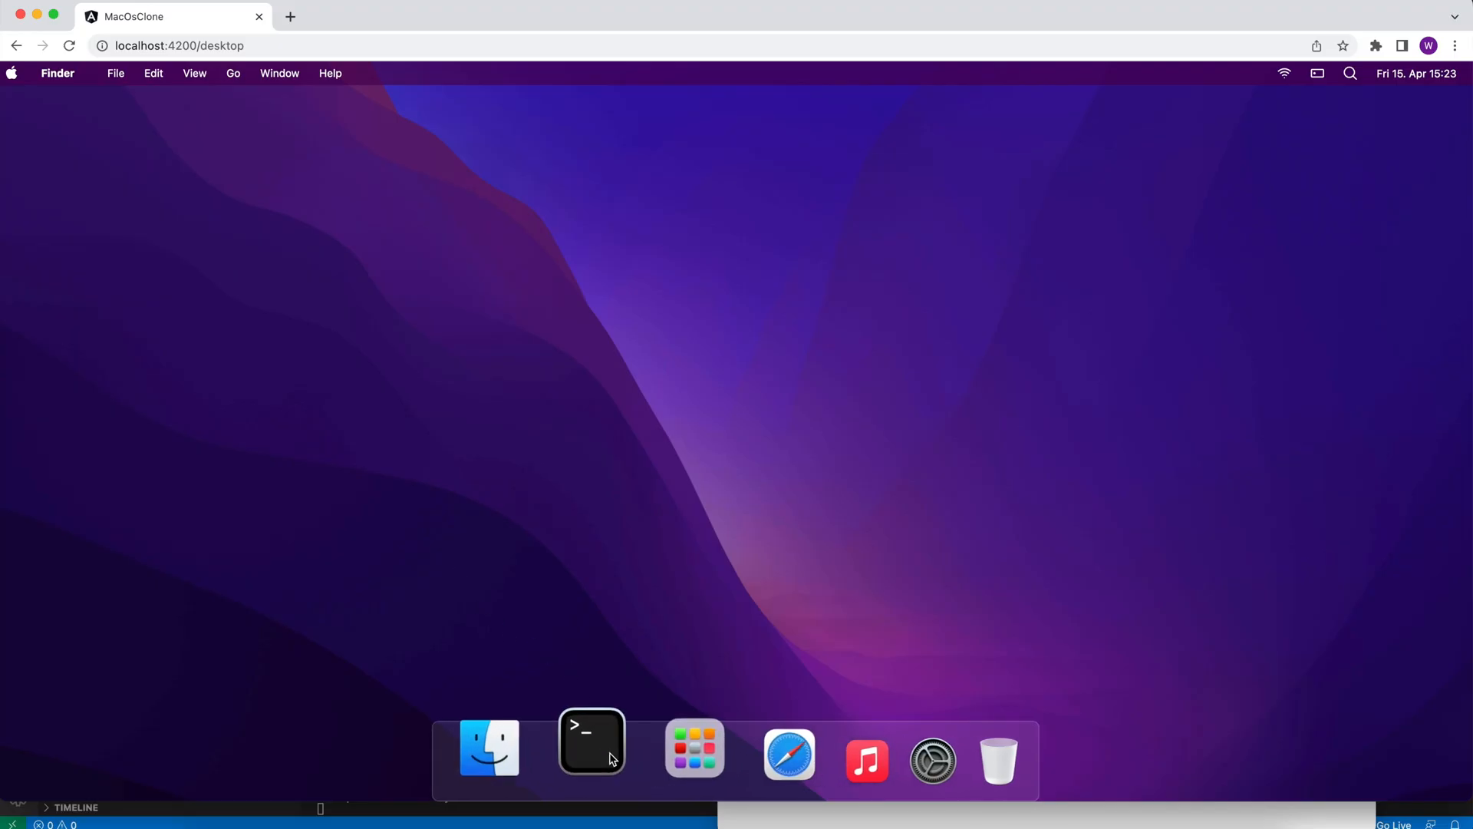
click(591, 746)
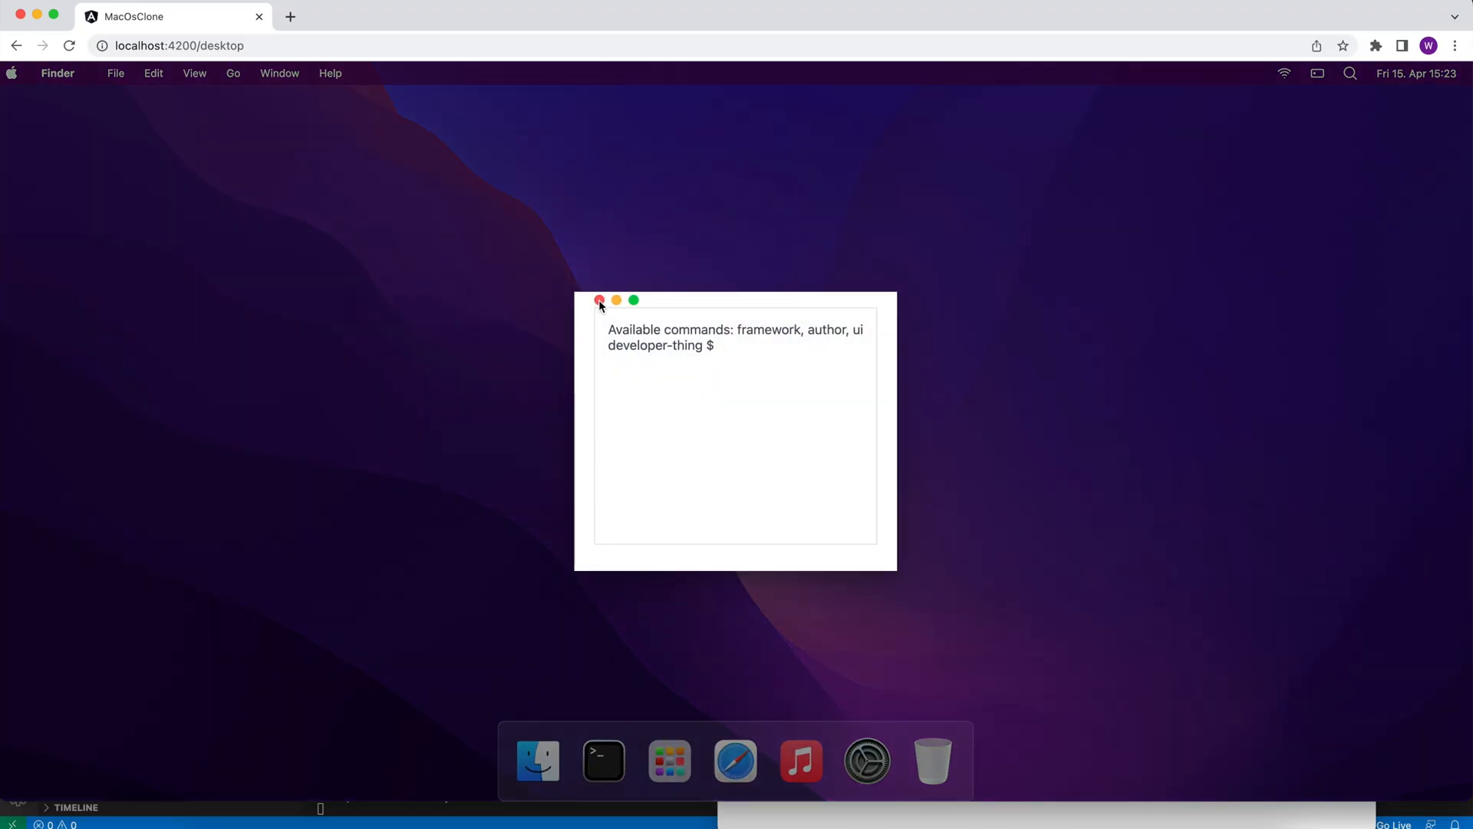
click(599, 300)
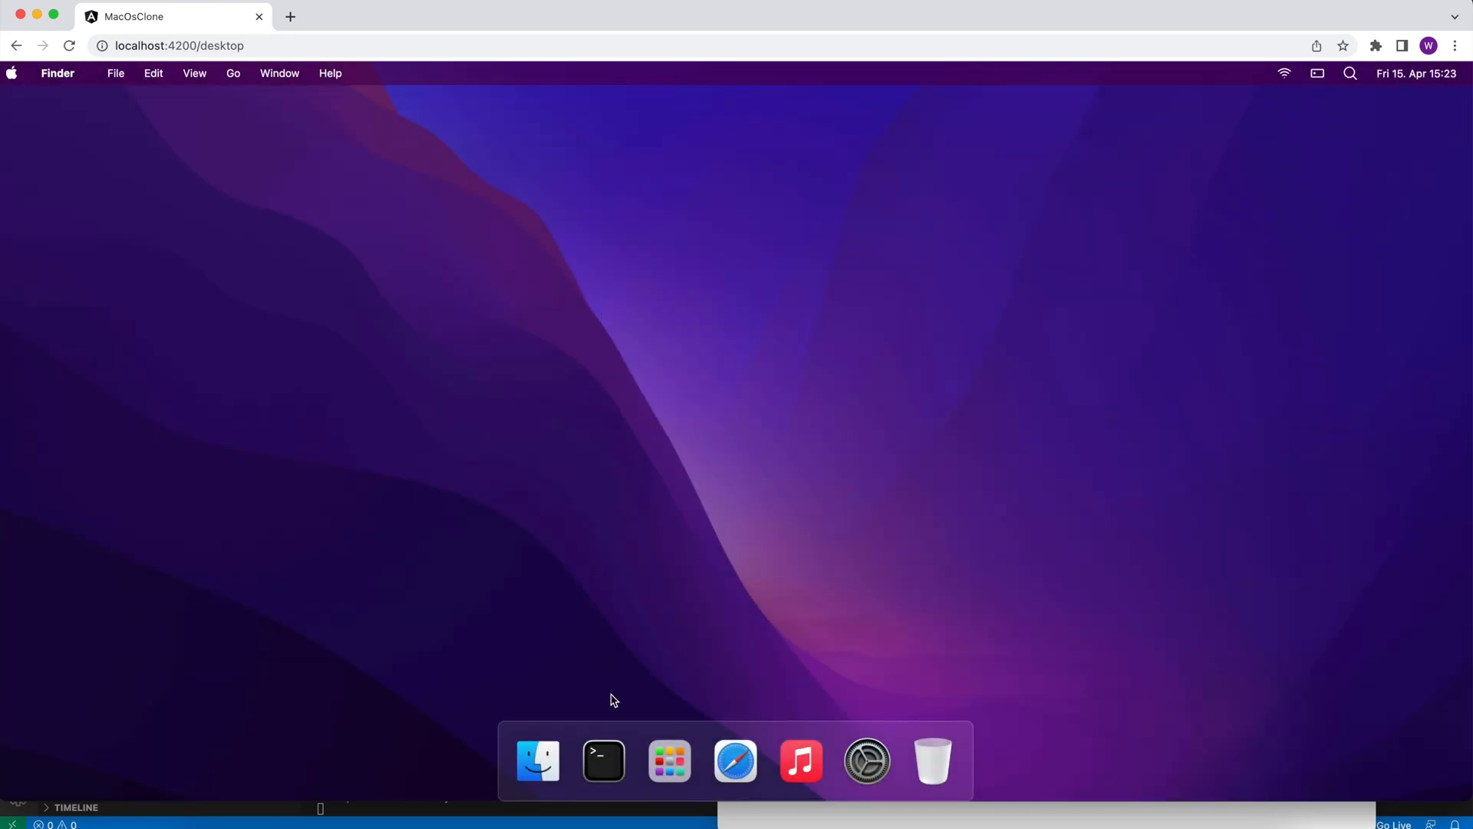
click(603, 761)
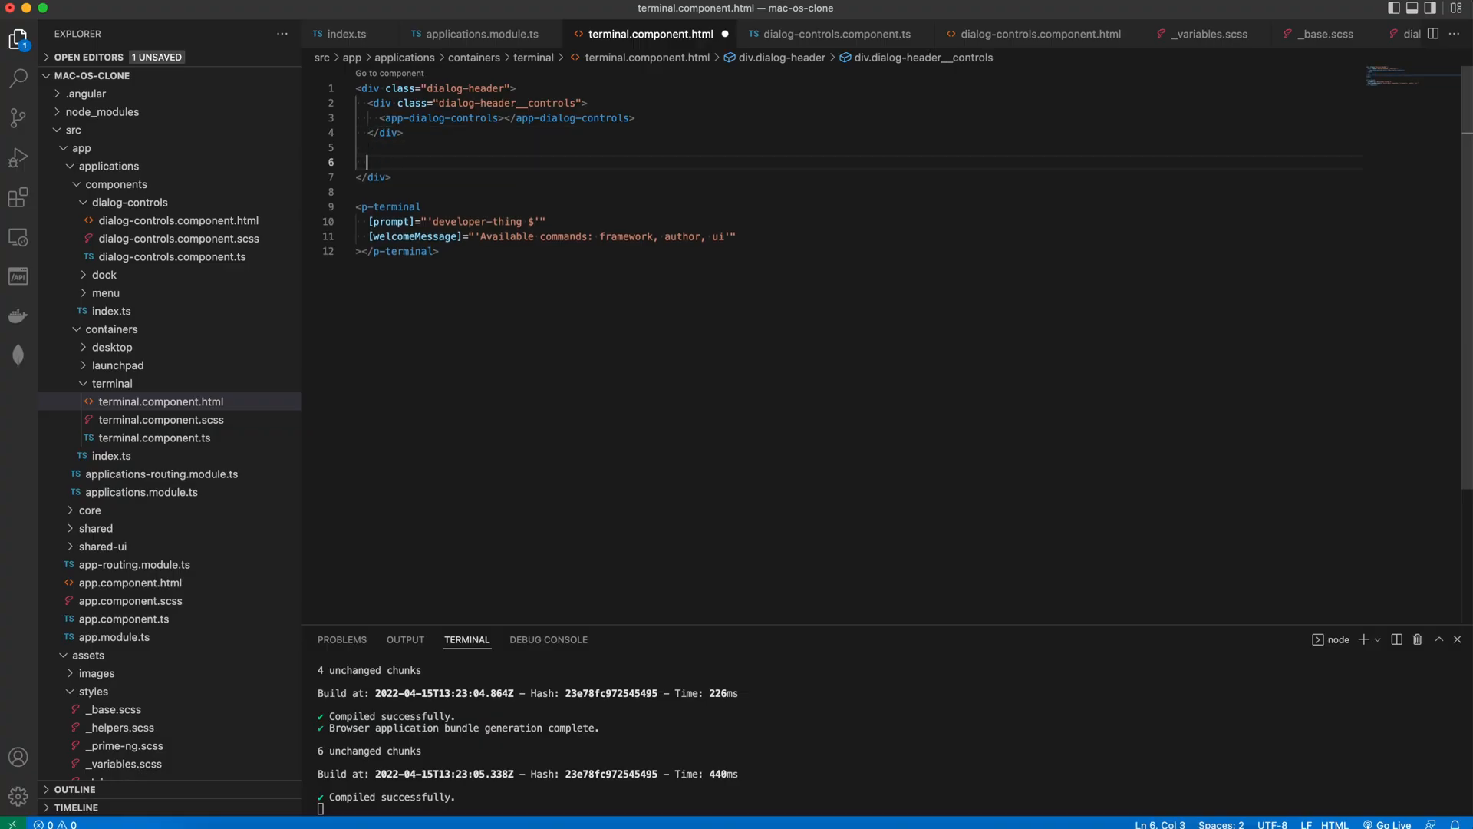
Add a dialog-header__title with a 20px library icon and 'developer-thing --bash --120x24' title.
text(<div class="dialog-header__title"></div>)
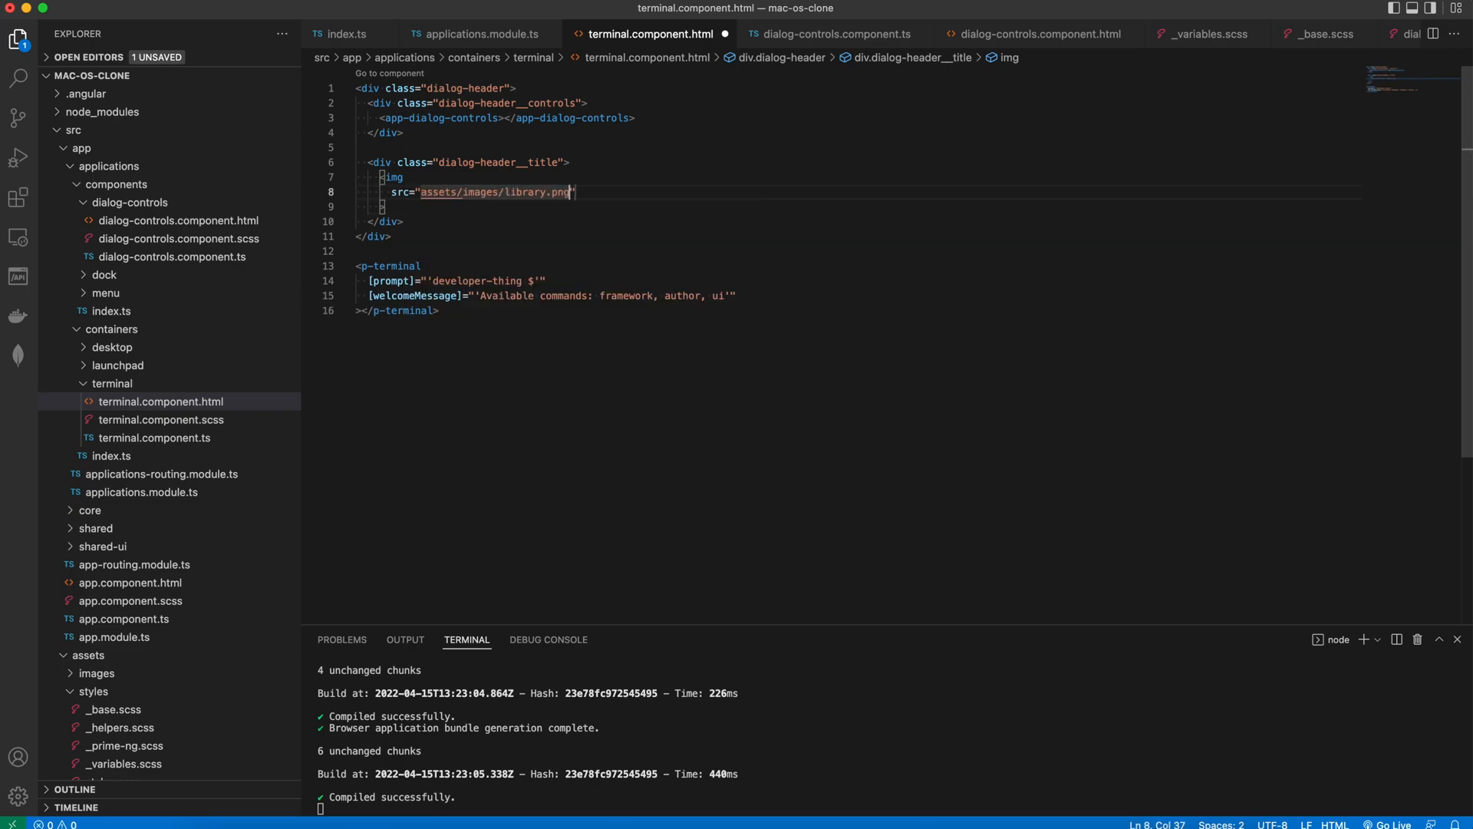
text(alt="library")
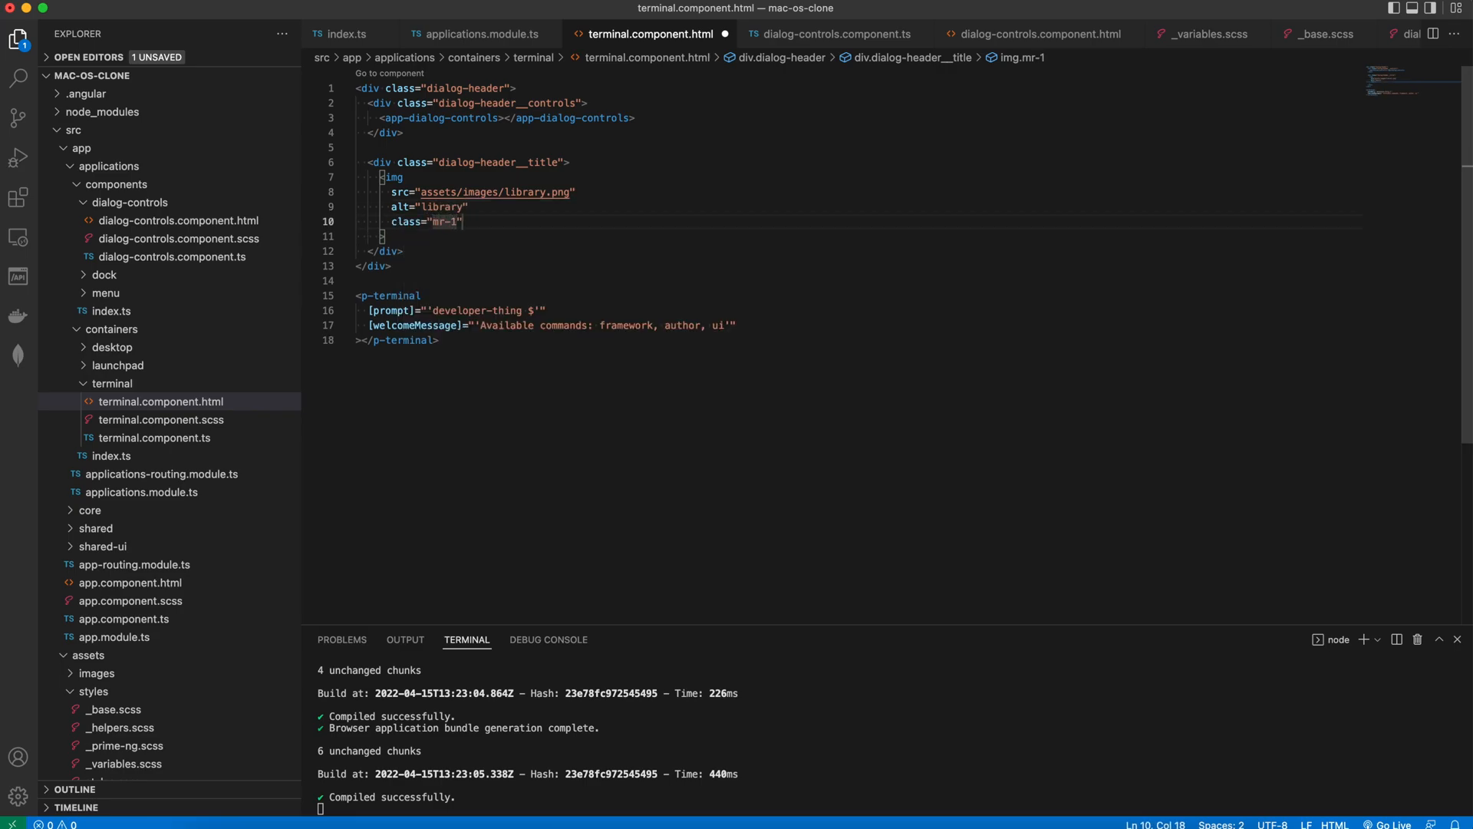
text(width="20")
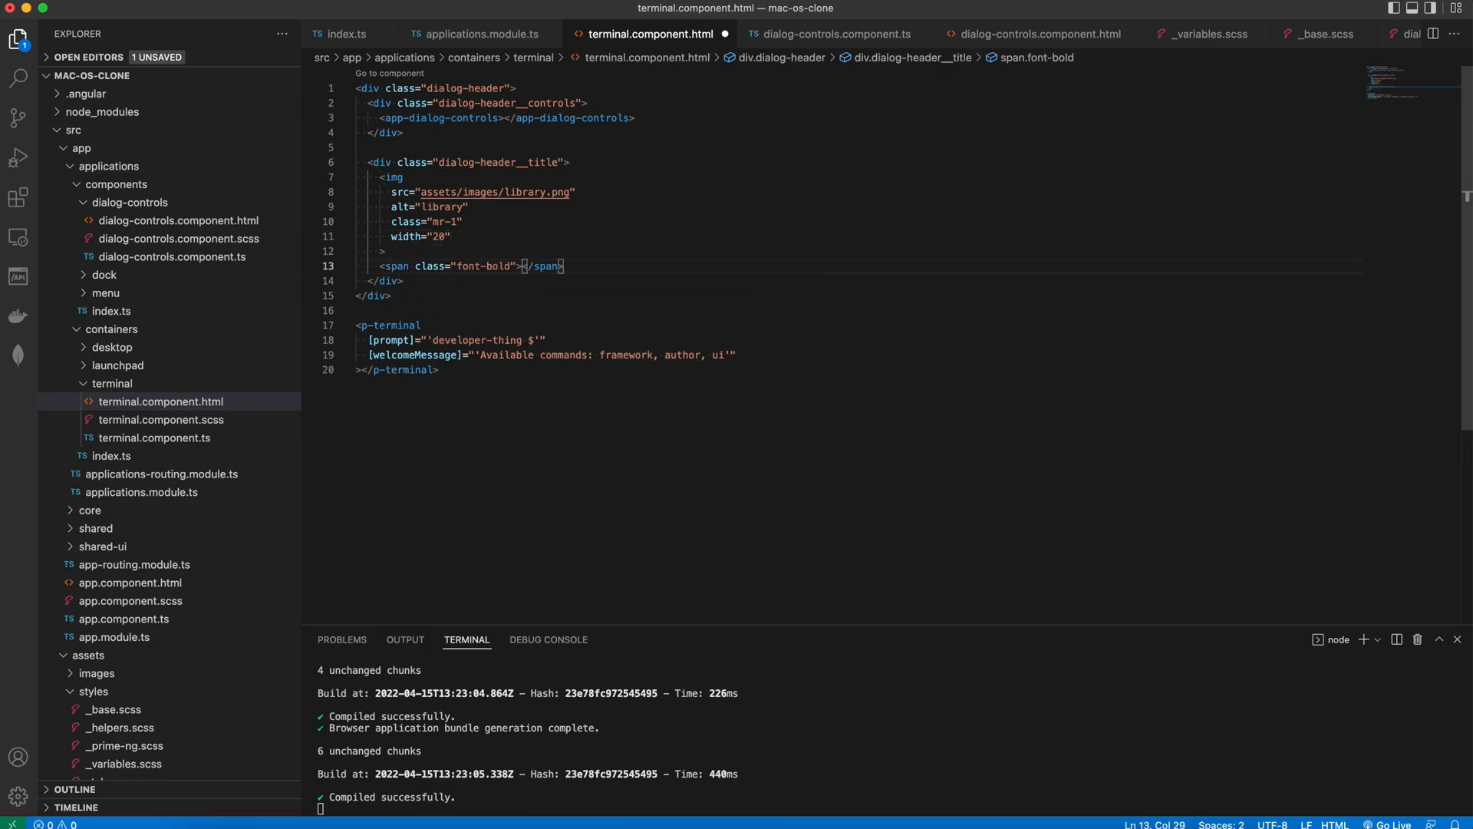
text(developer-thing --bash --120x24)
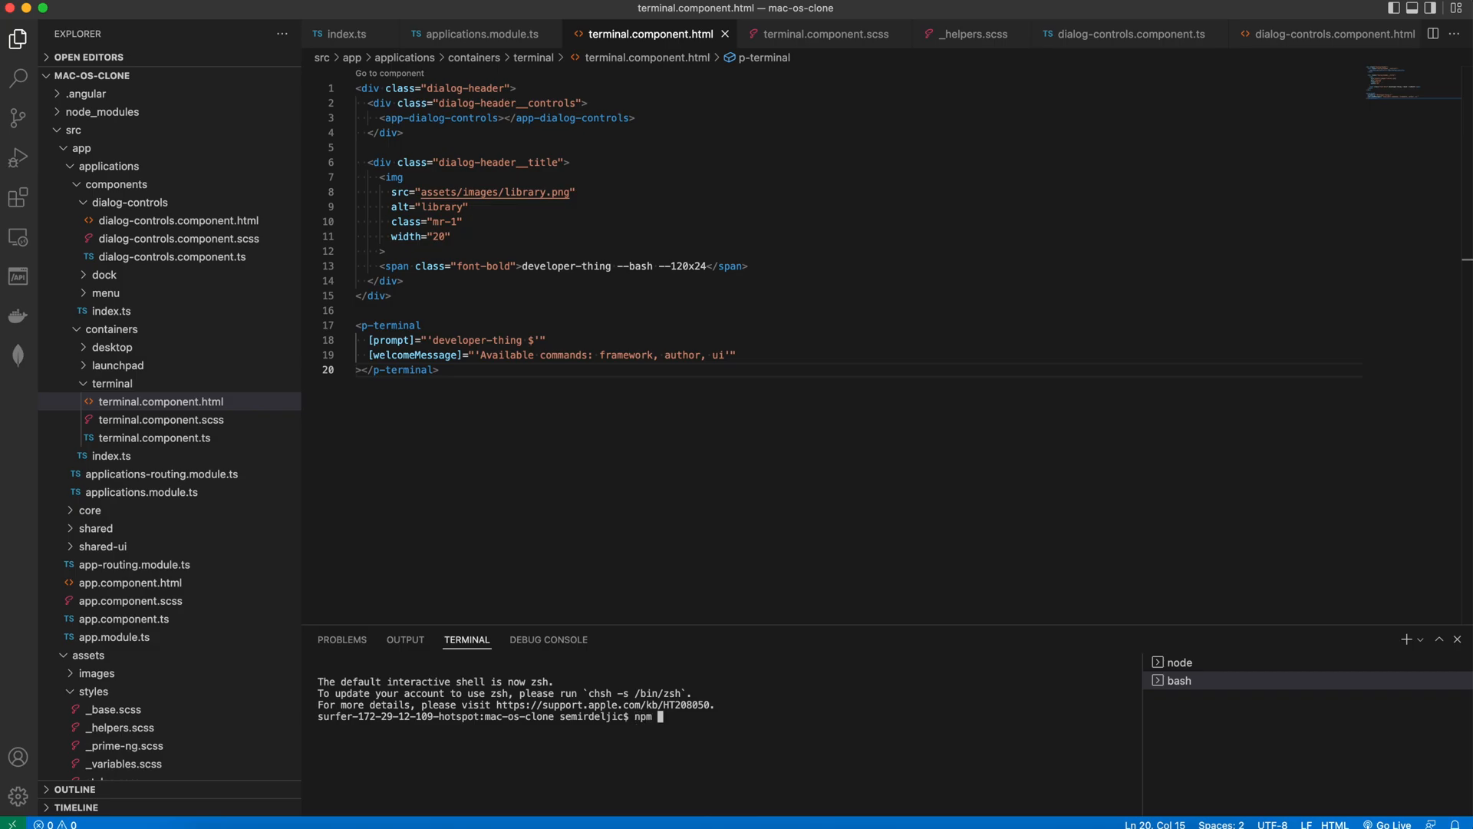
Install PrimeFlex with npm i -S primeflex and import primeflex.css in _prime-ng.scss.
text(i -S primeflex)
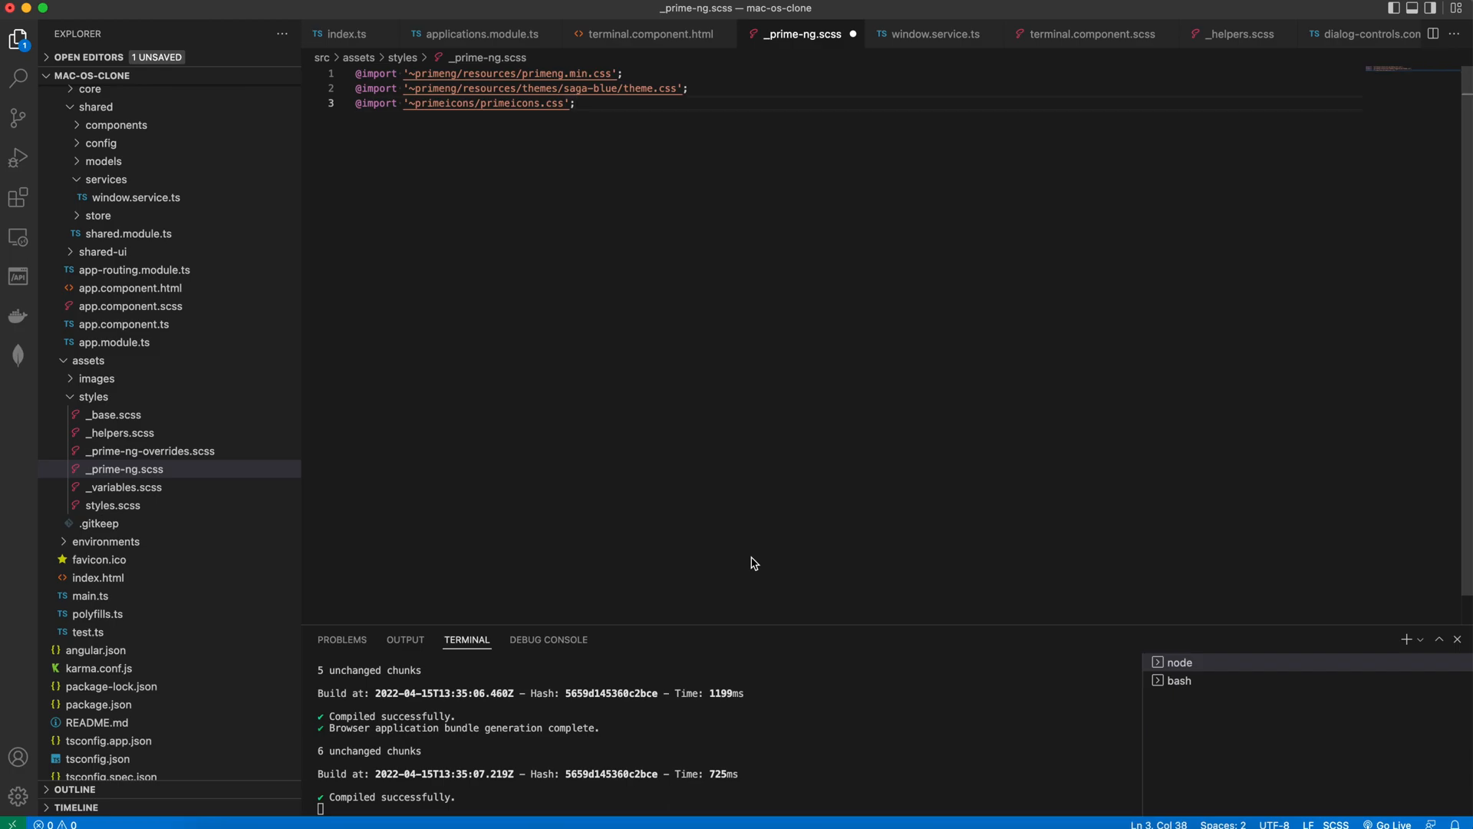
text(@import '~primeflex/primeflex.css';)
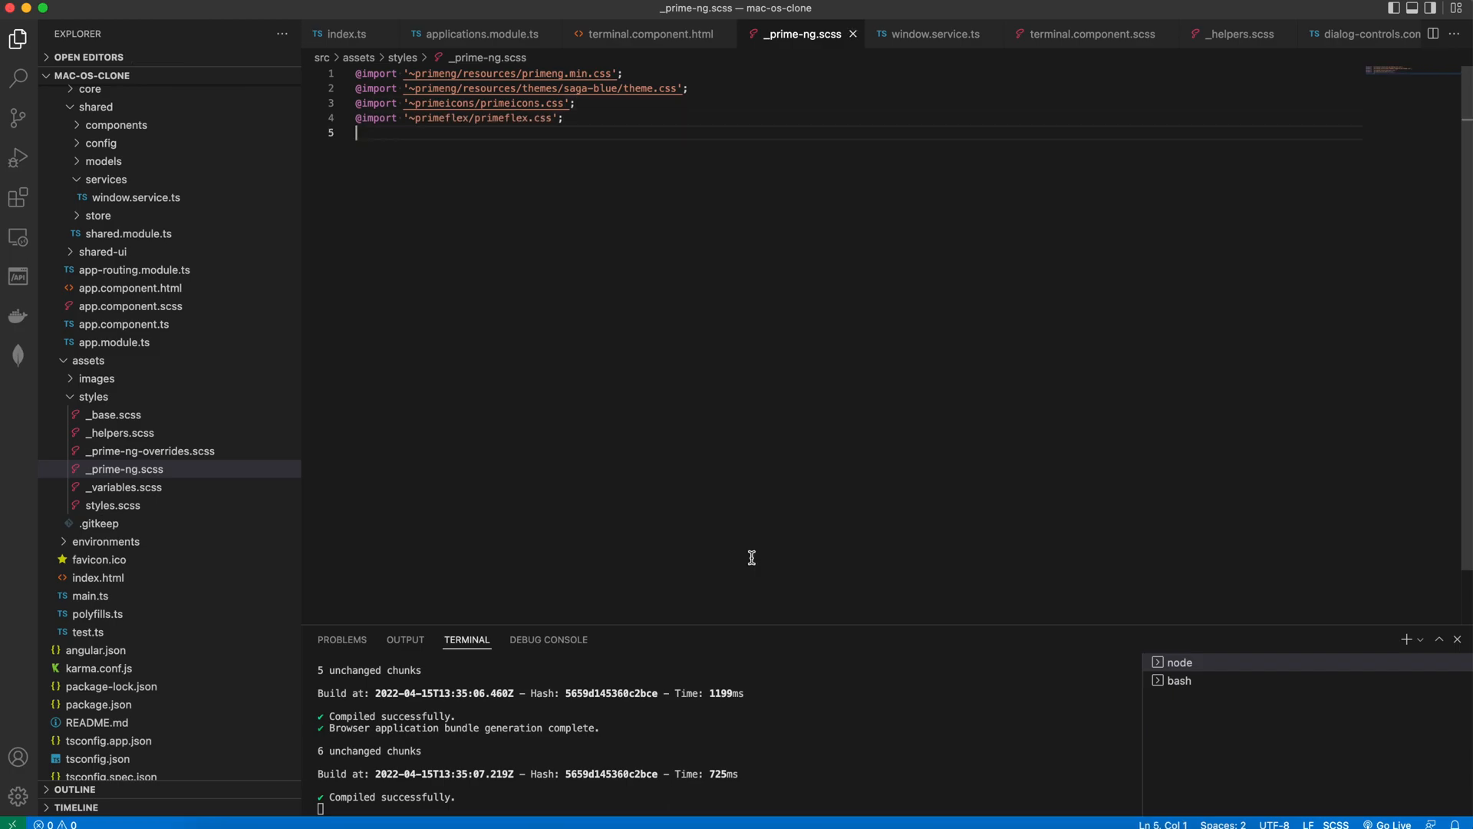
click(941, 34)
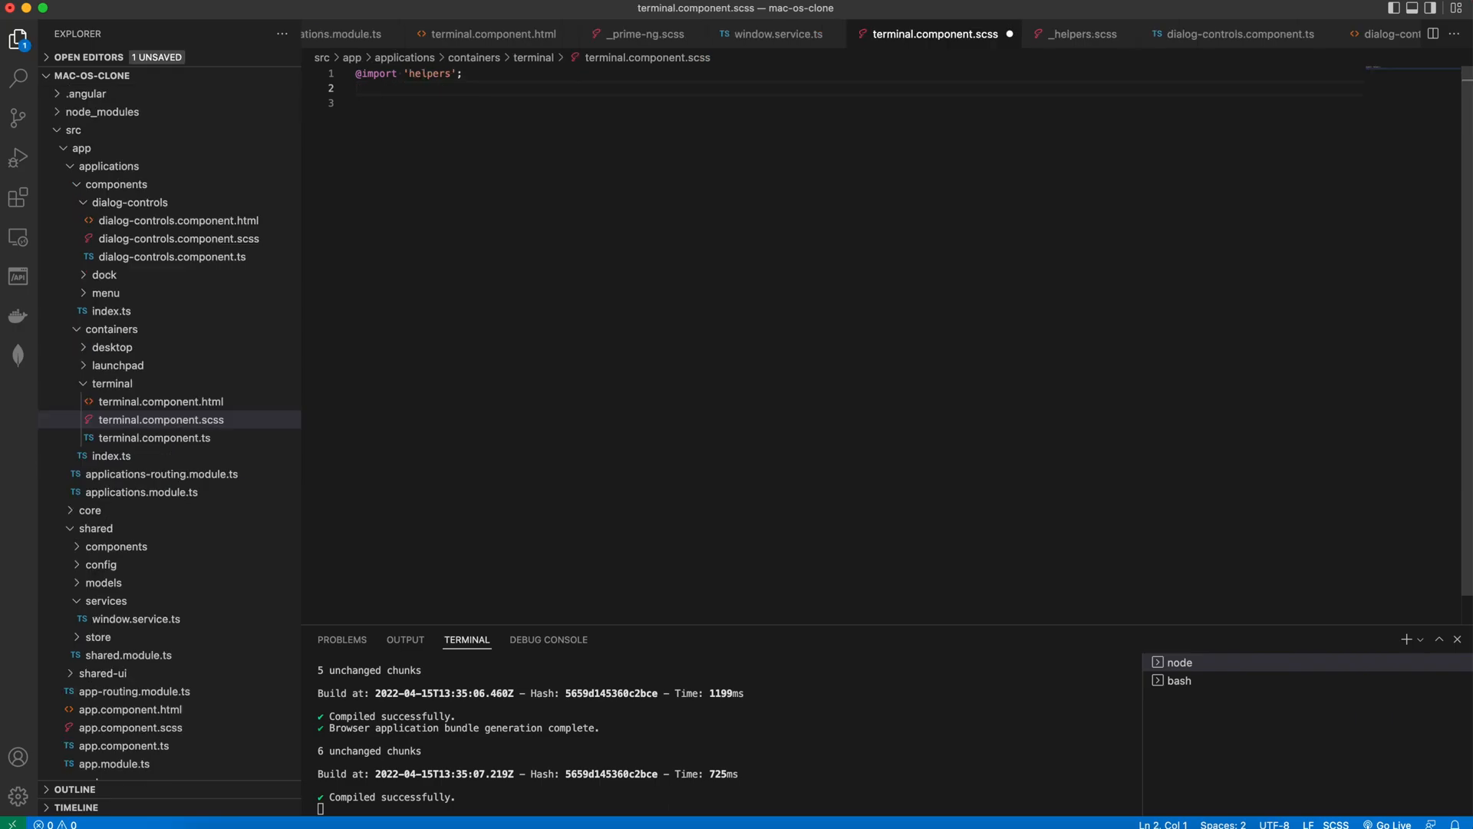
Give .dialog-header a var(--light-1) background and &__controls 0.5rem padding.
key(Return)
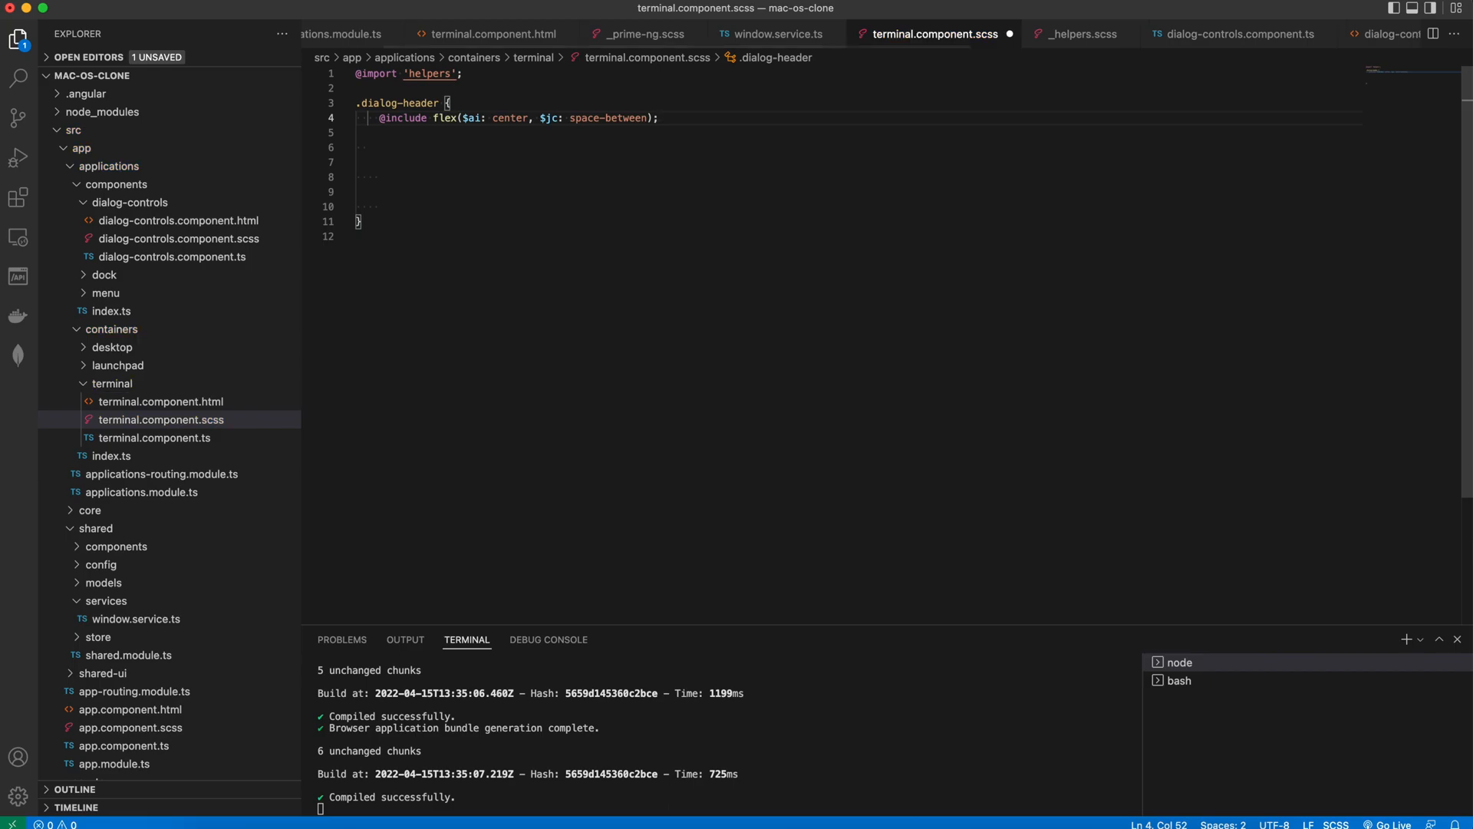
text(background: var(--light-1);)
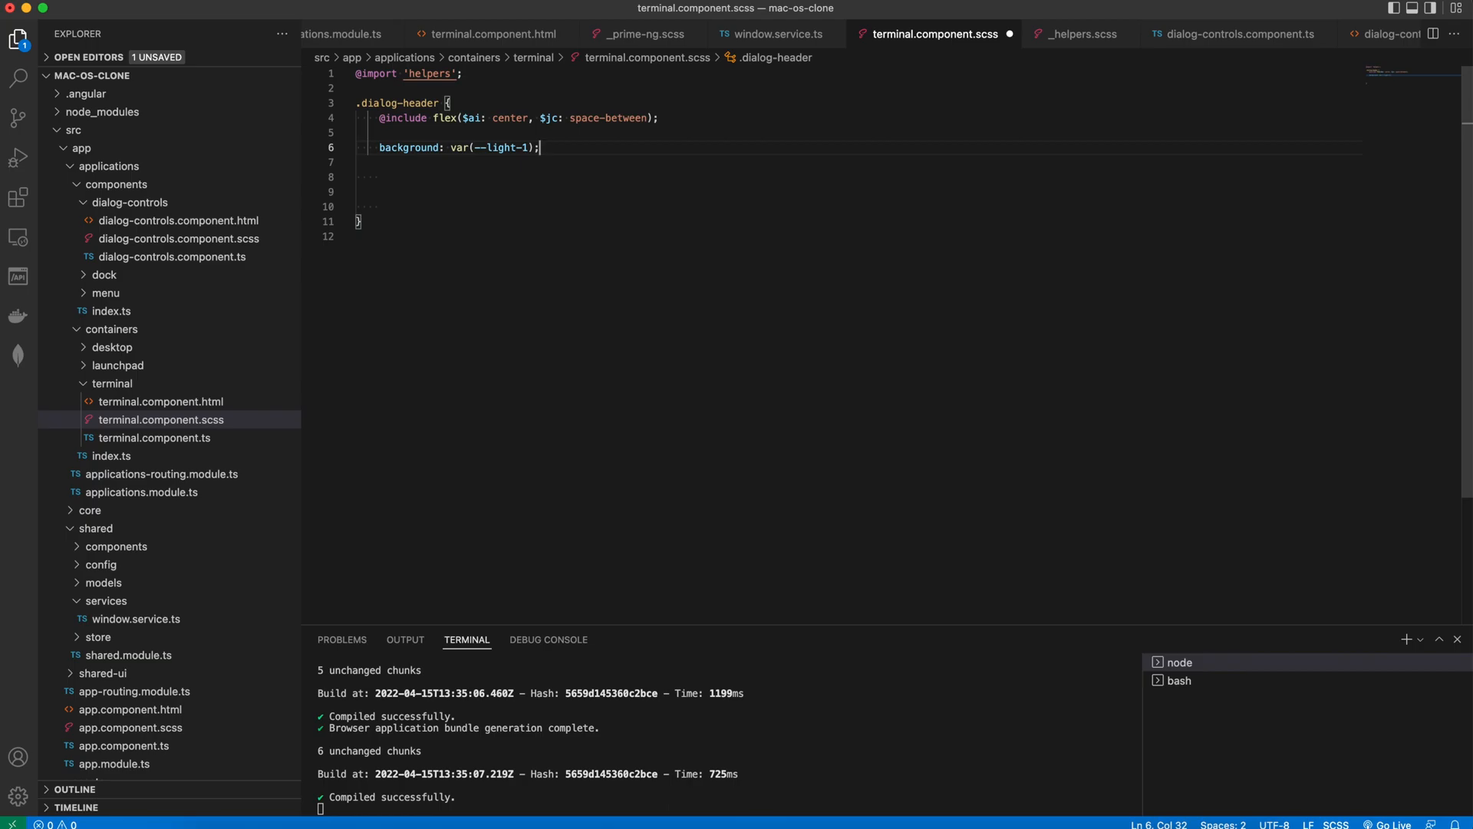
text(&__controls {)
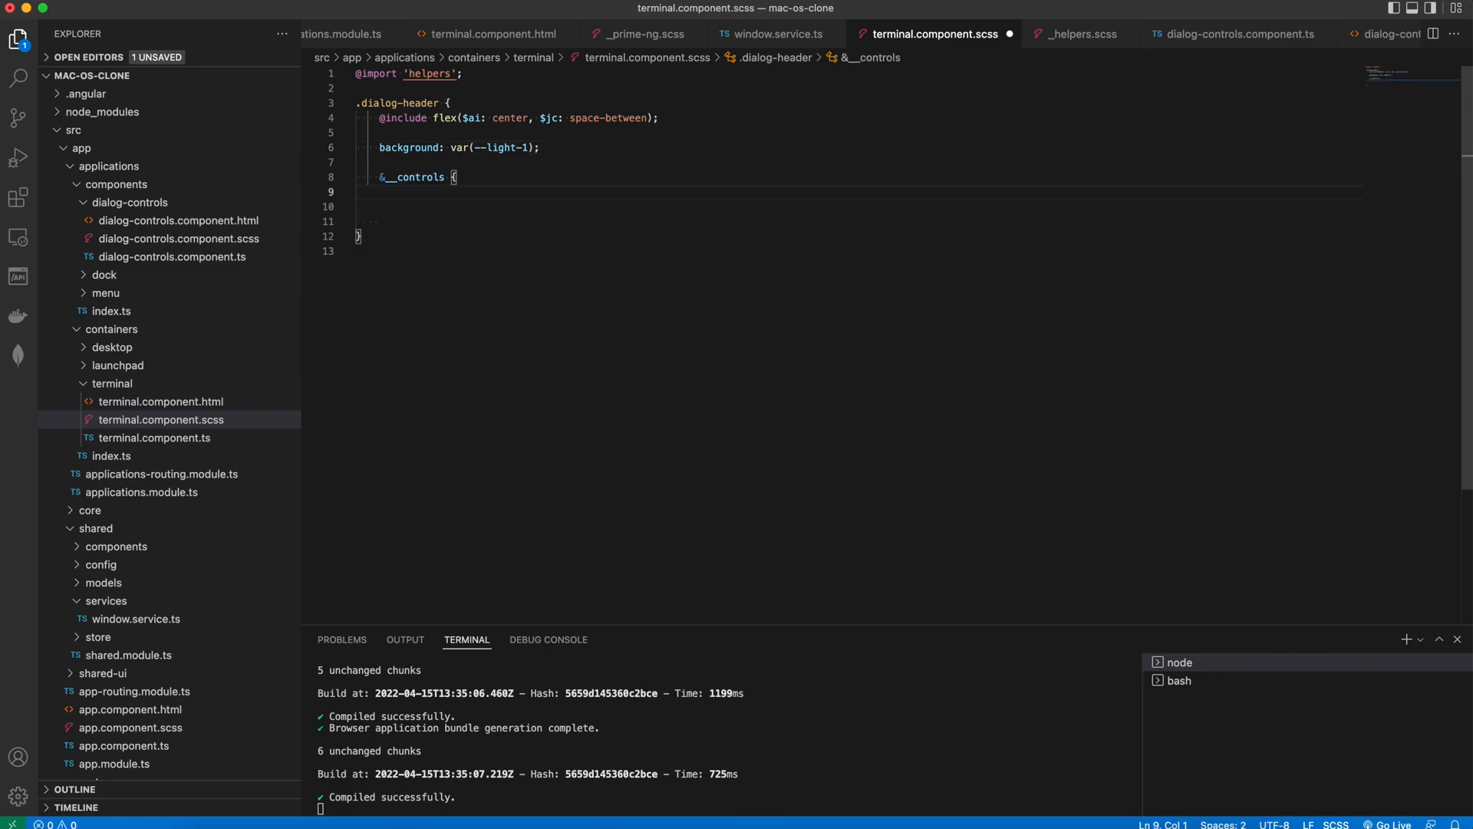
text(padding: 0.5rem;)
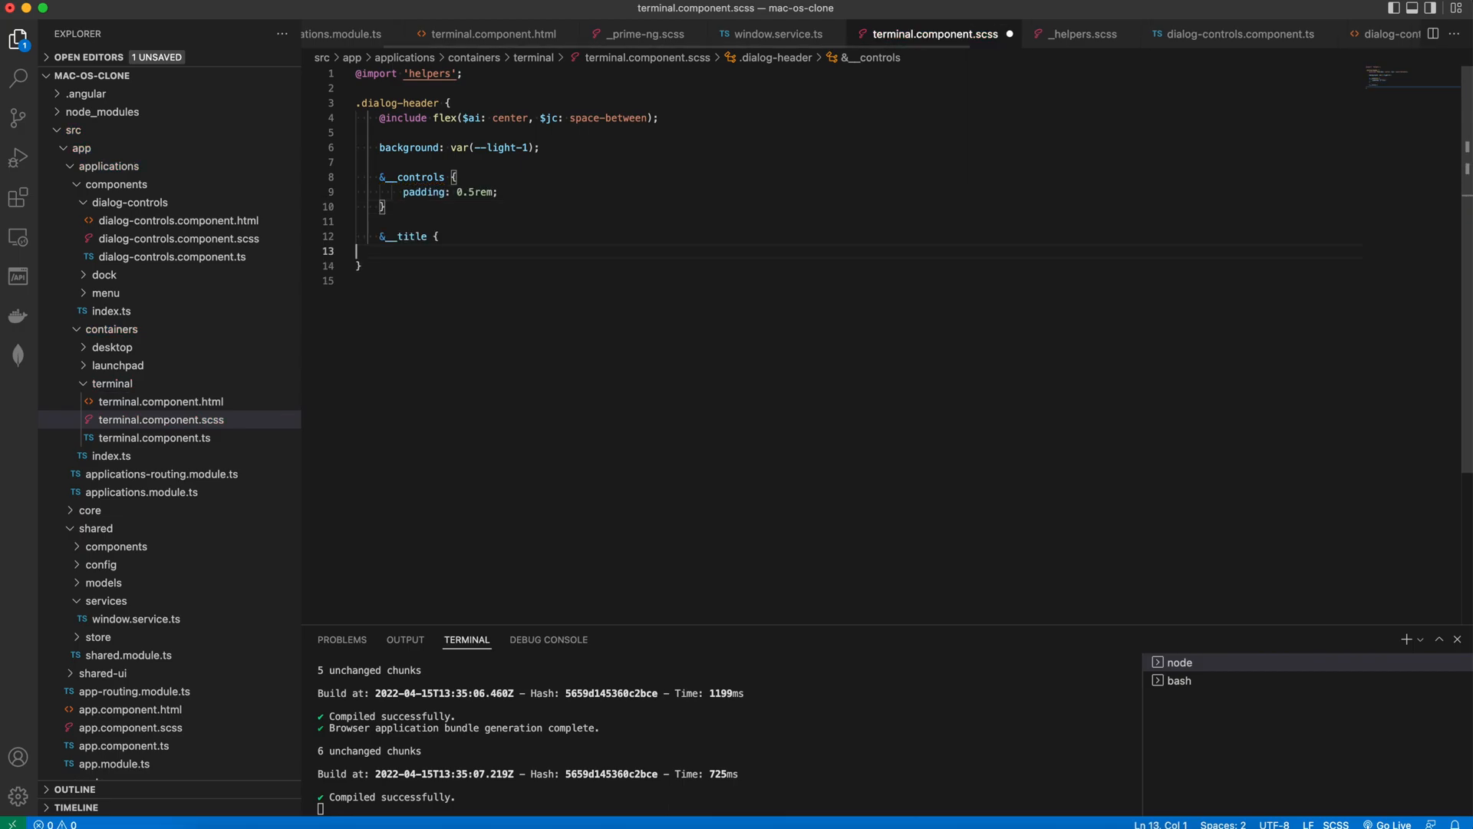
Centre the header title with the flex mixin and flex-grow: 1, then preview it in the terminal.
key(enter)
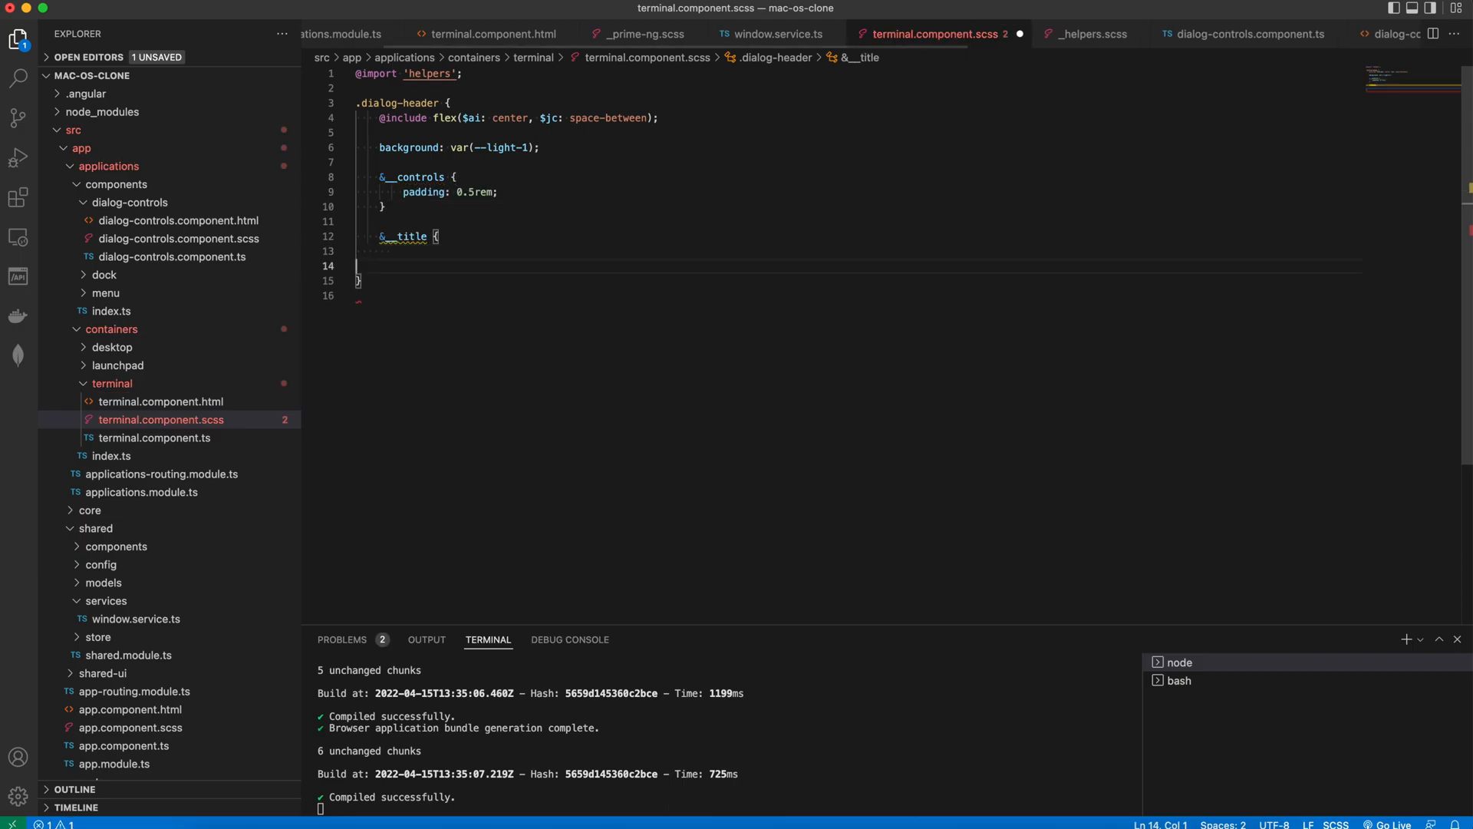
text(})
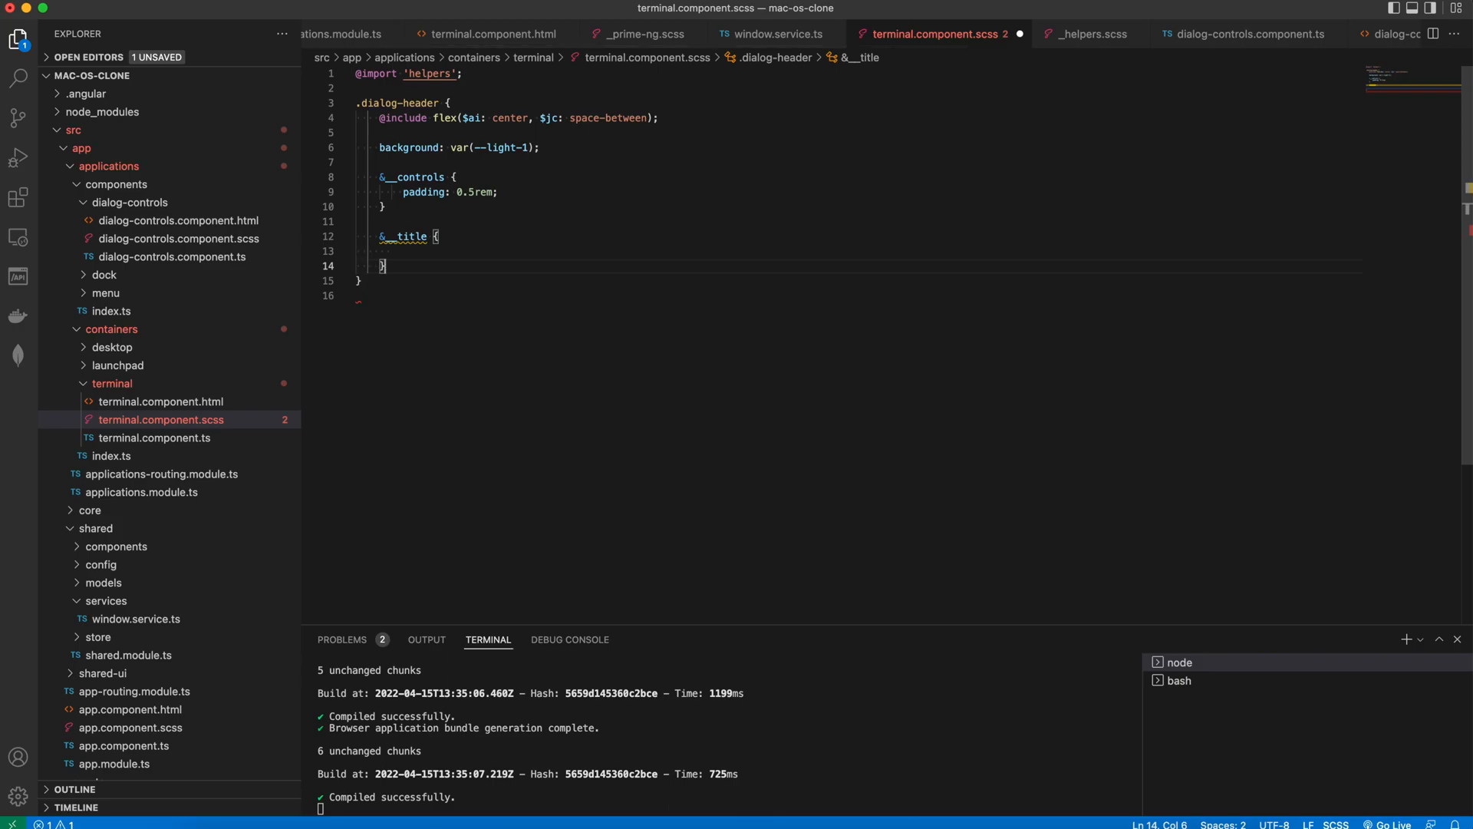
text(@include flex($ai: center, $jc: center);)
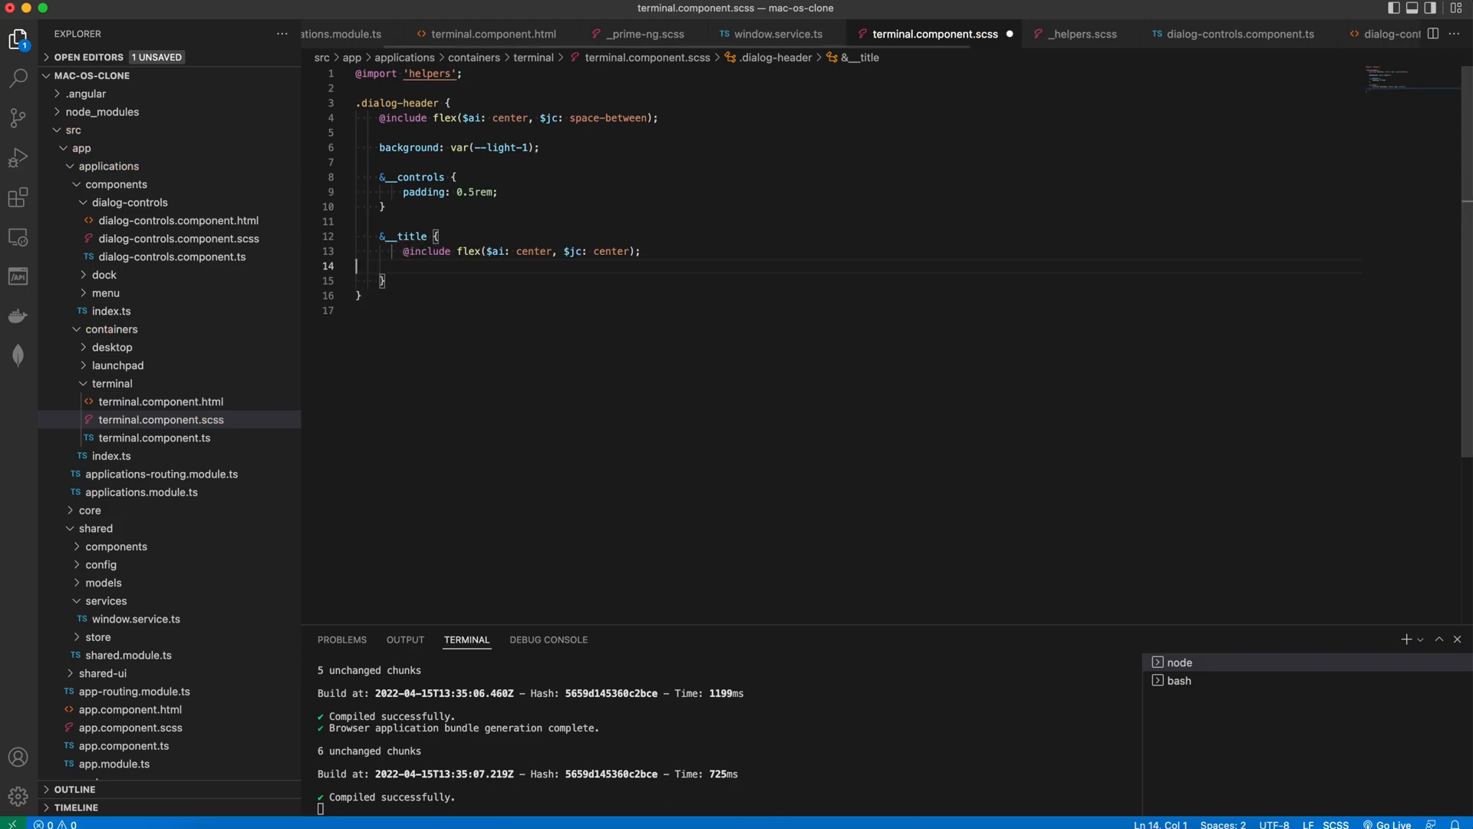
text(flex-grow: 1;)
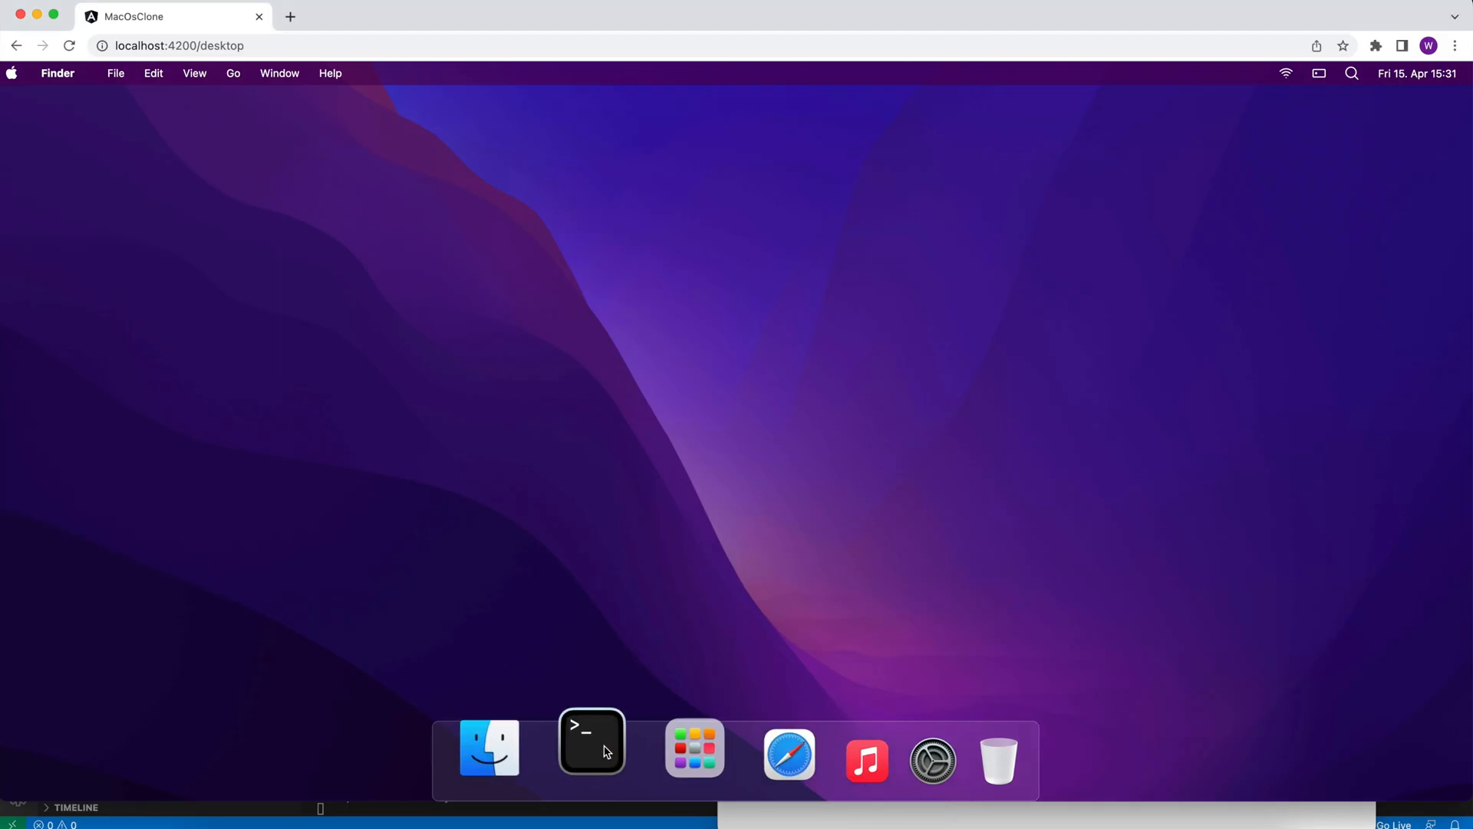
click(591, 747)
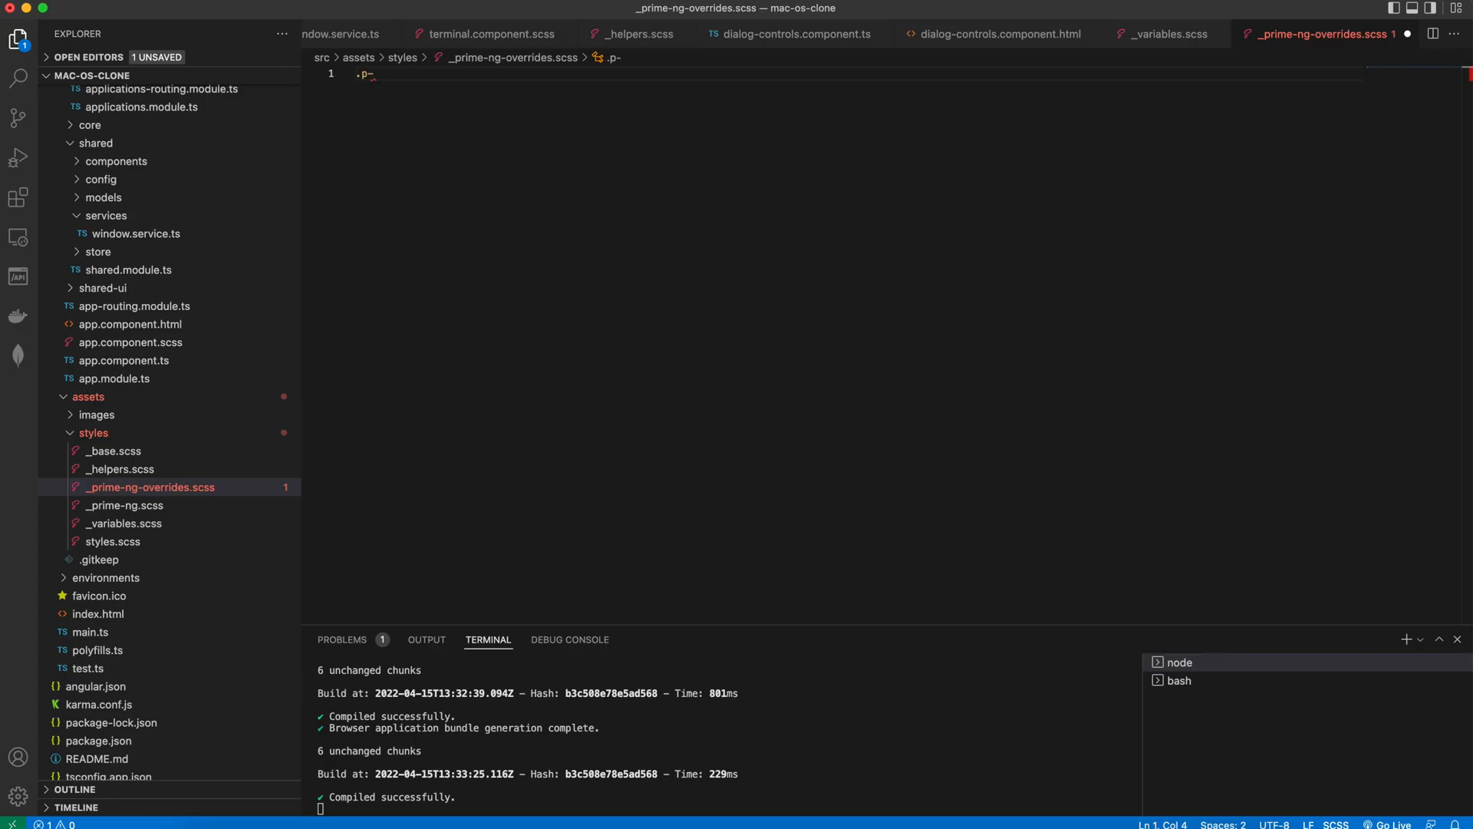
Remove the .p-terminal border and give .p-dialog a rounded border-radius.
text(terminal {)
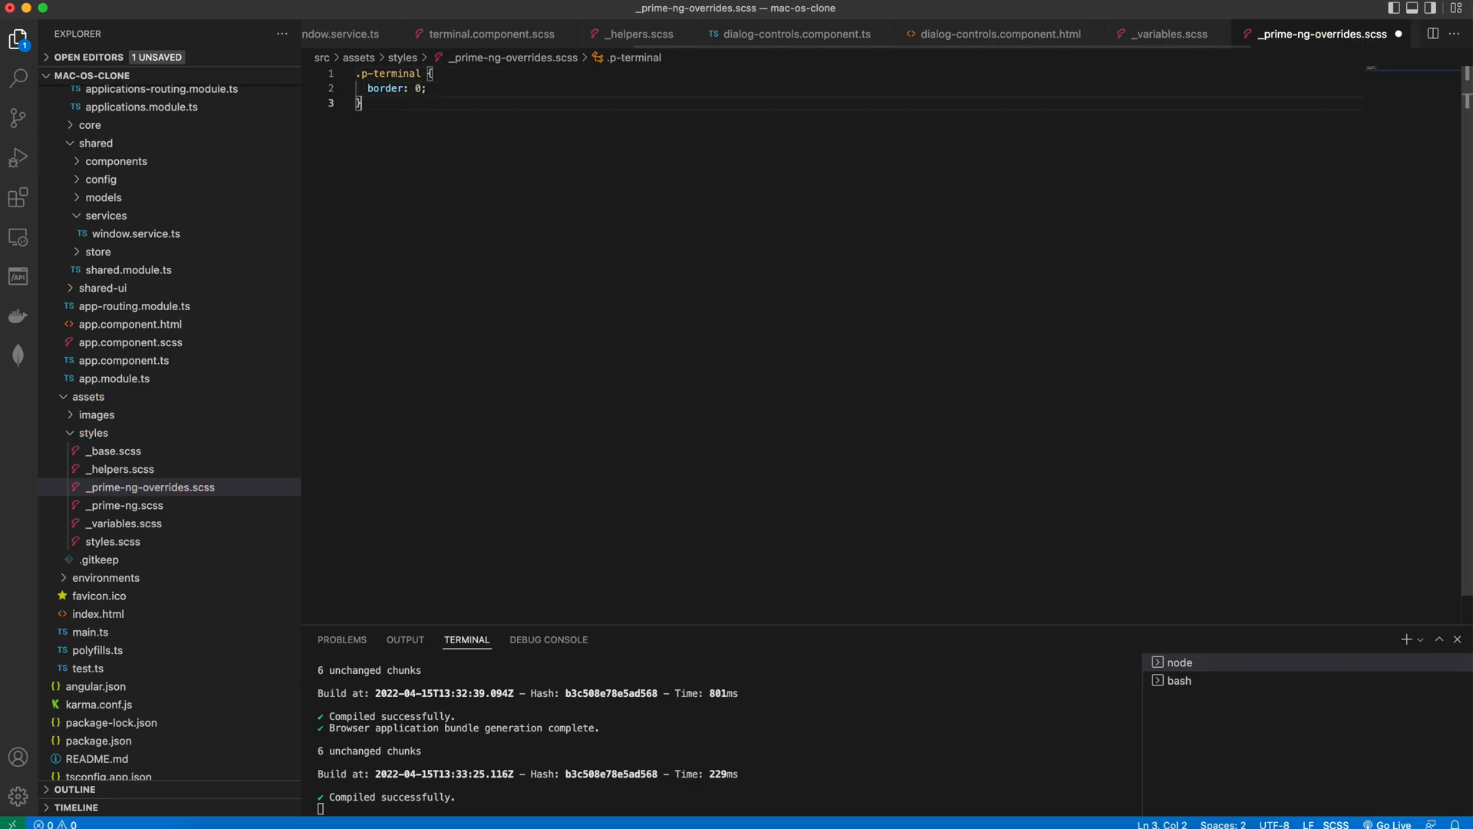
text(.p)
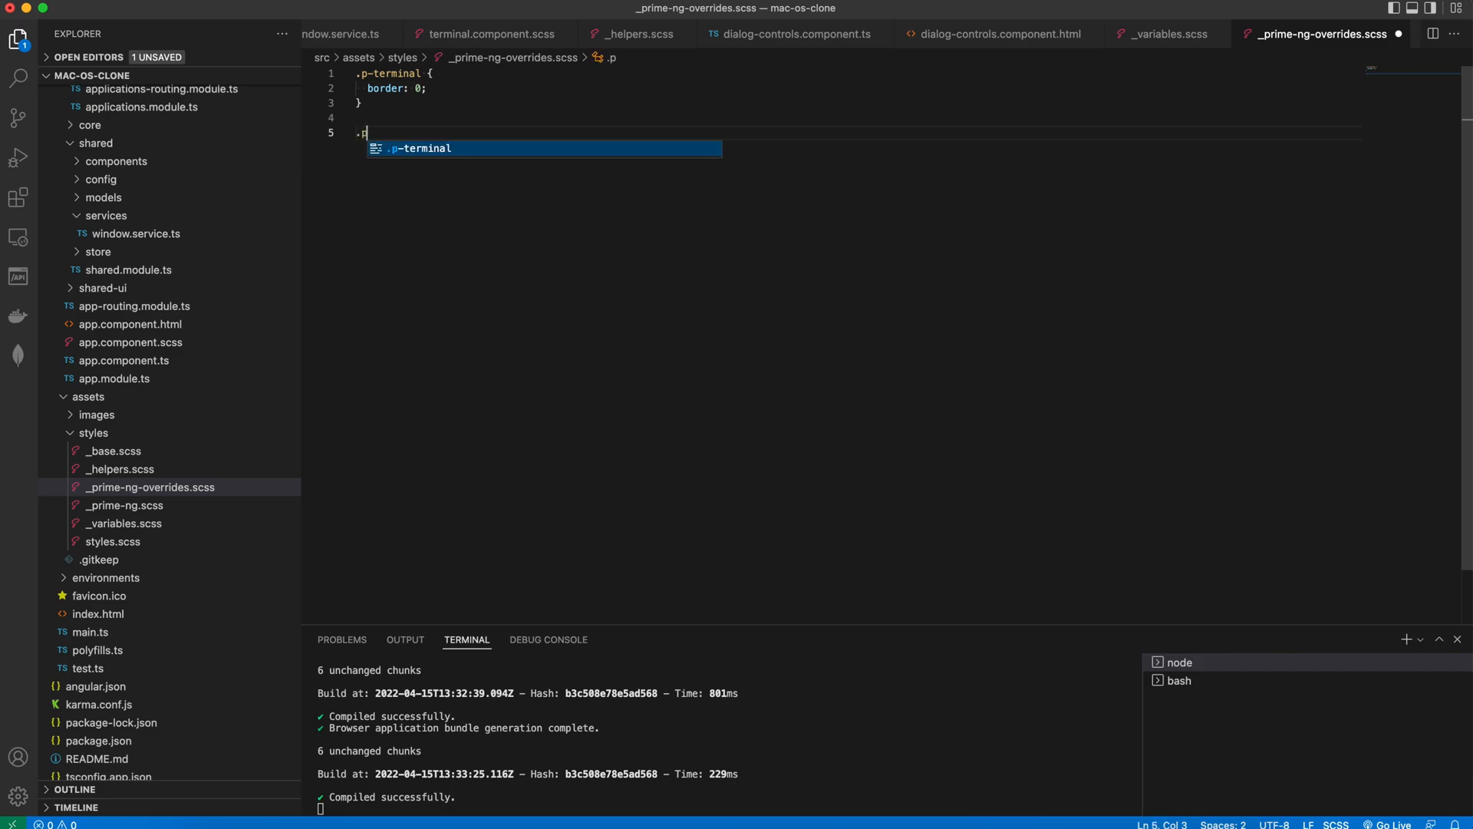
text(-dialog {)
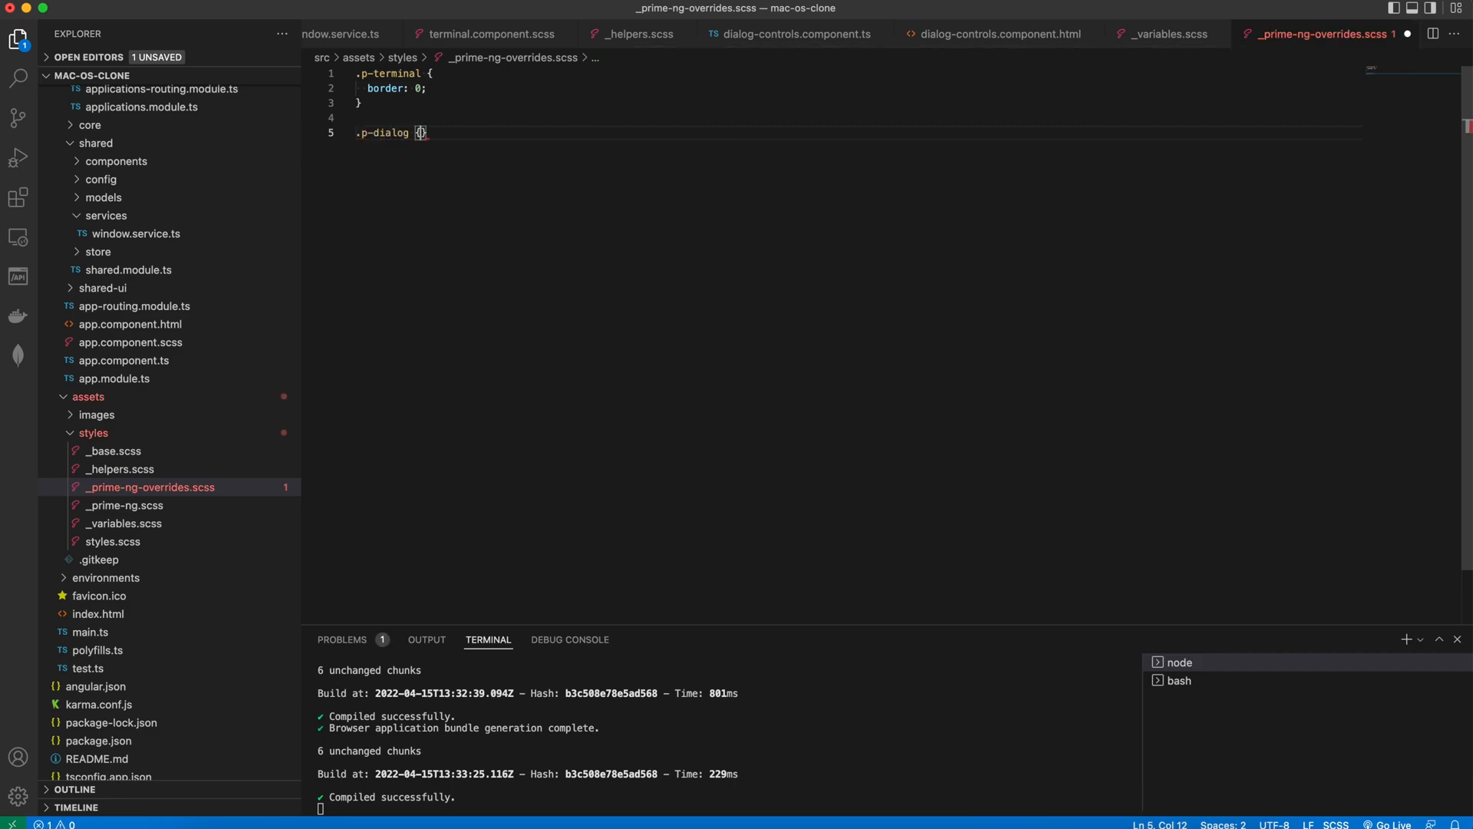
text(border-radius: 8.)
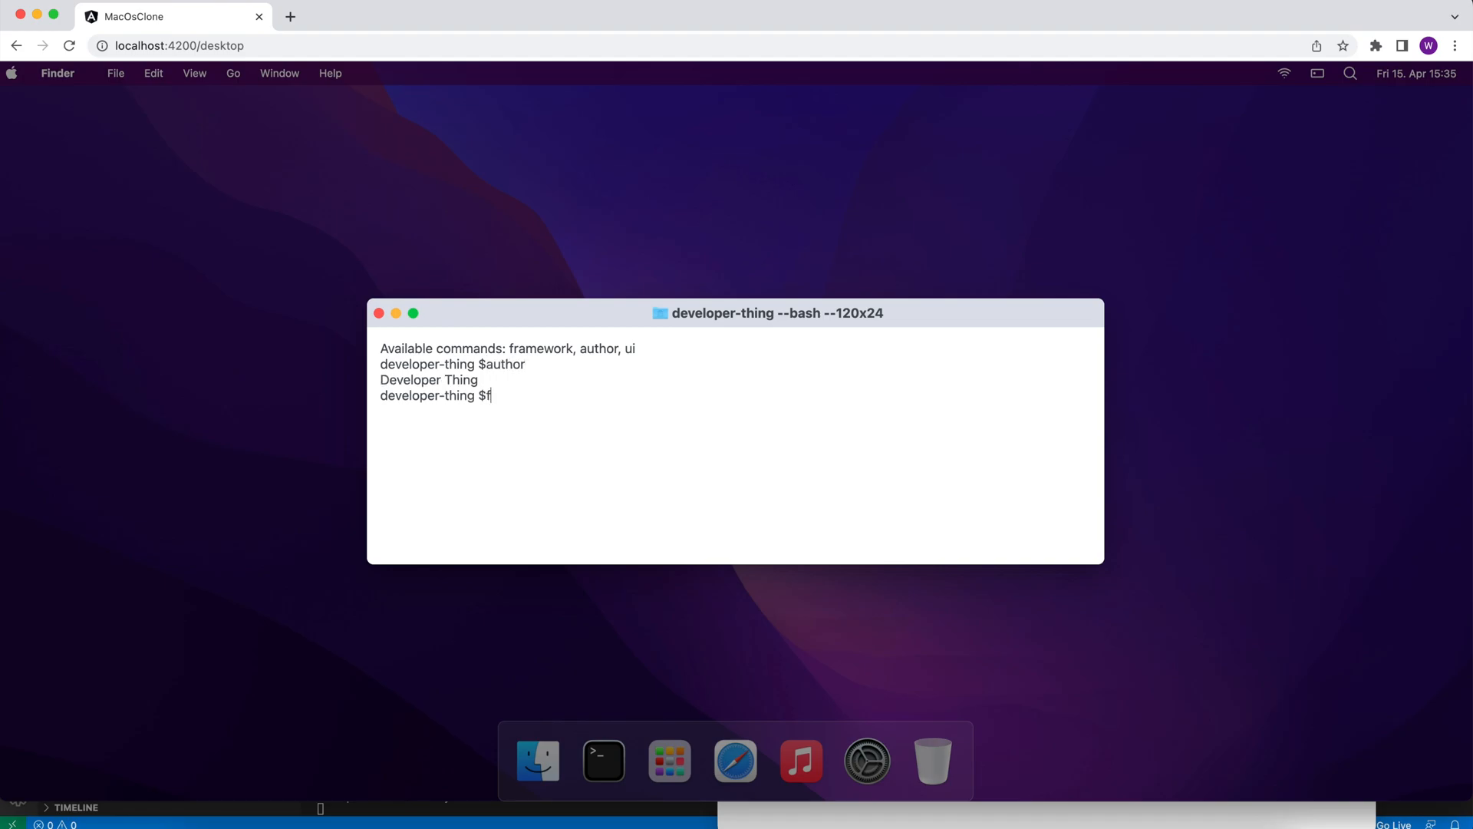
Run the framework and ui commands, then enlarge the terminal window to fill the screen.
key(Return)
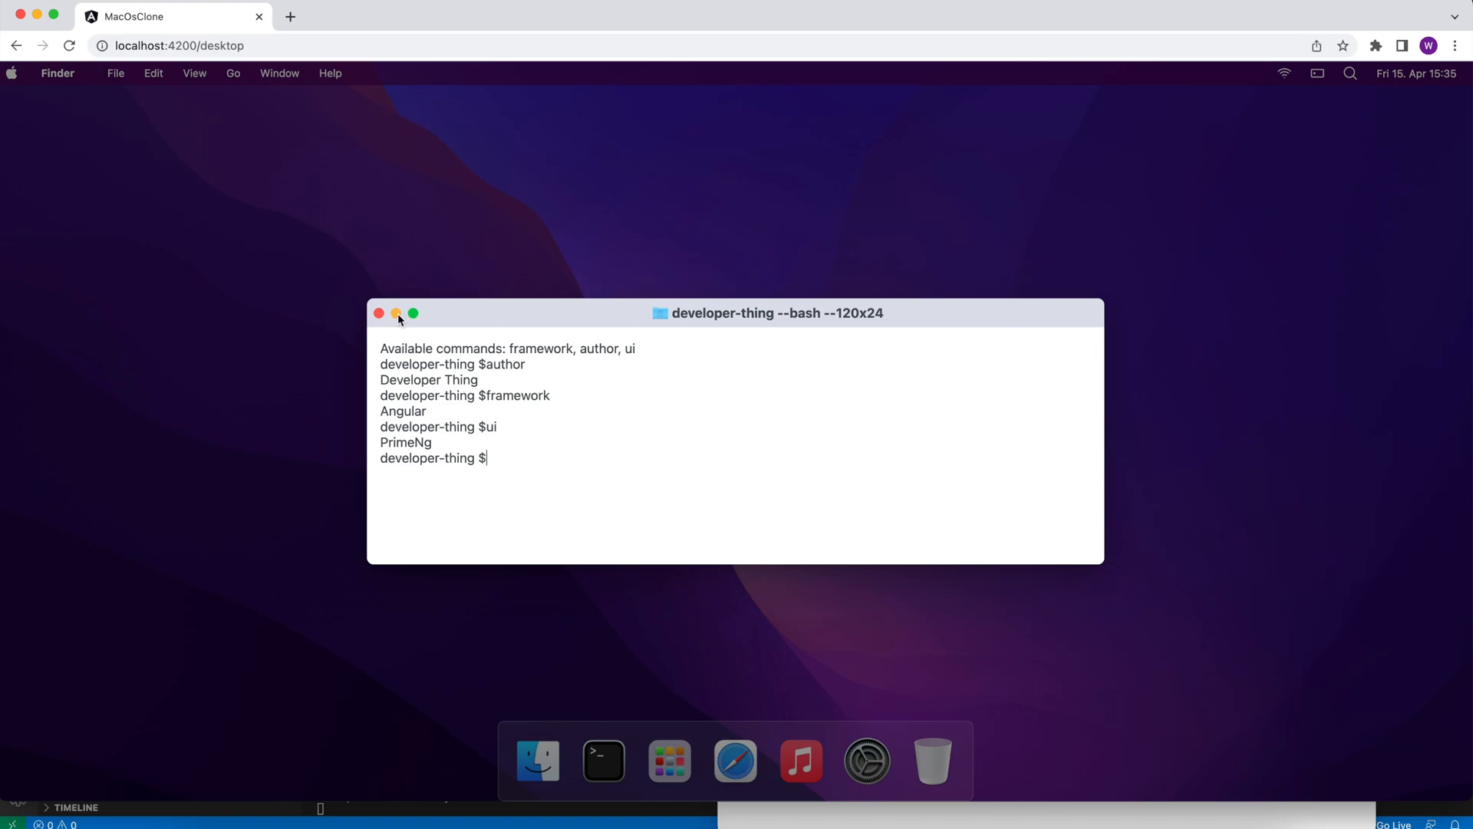
click(411, 313)
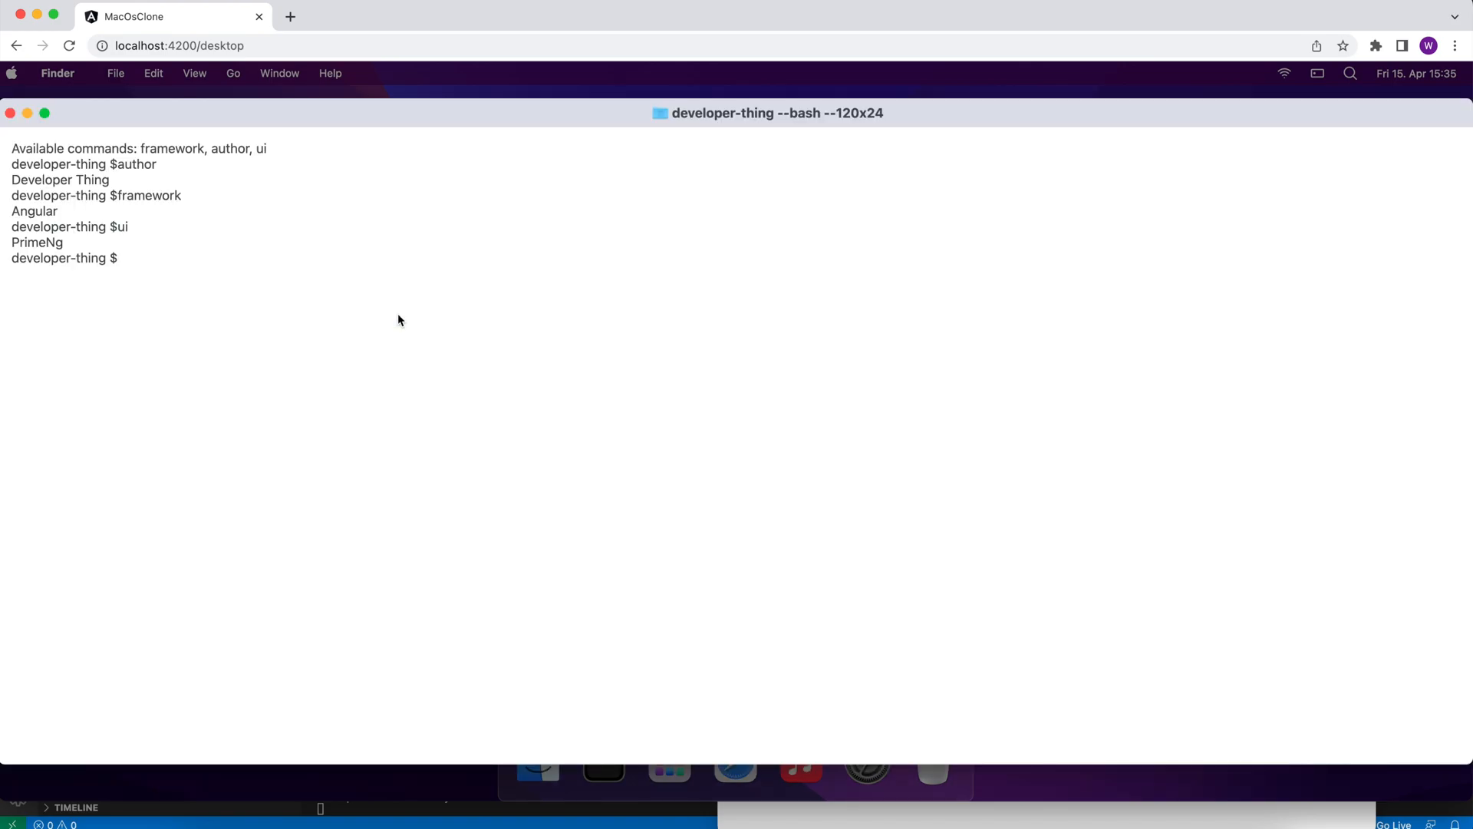